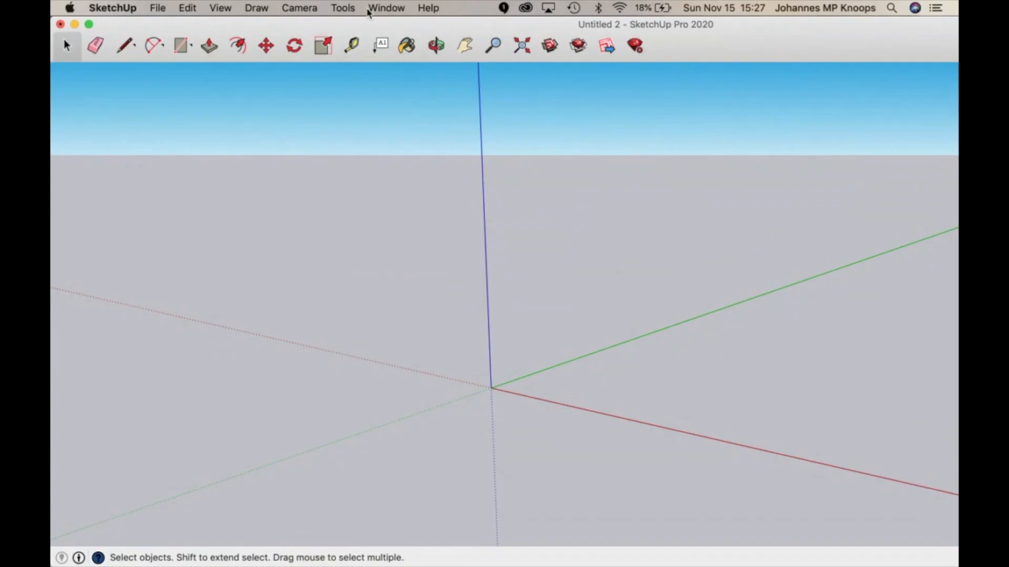
Show the Window menu with its warehouse and extension entries
left_click(386, 8)
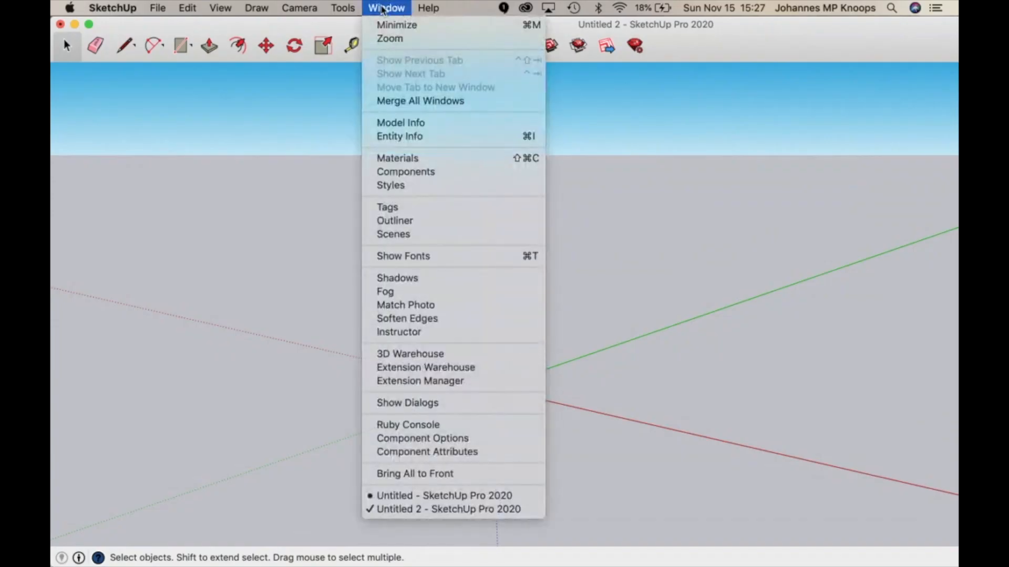
mouse_move(420, 381)
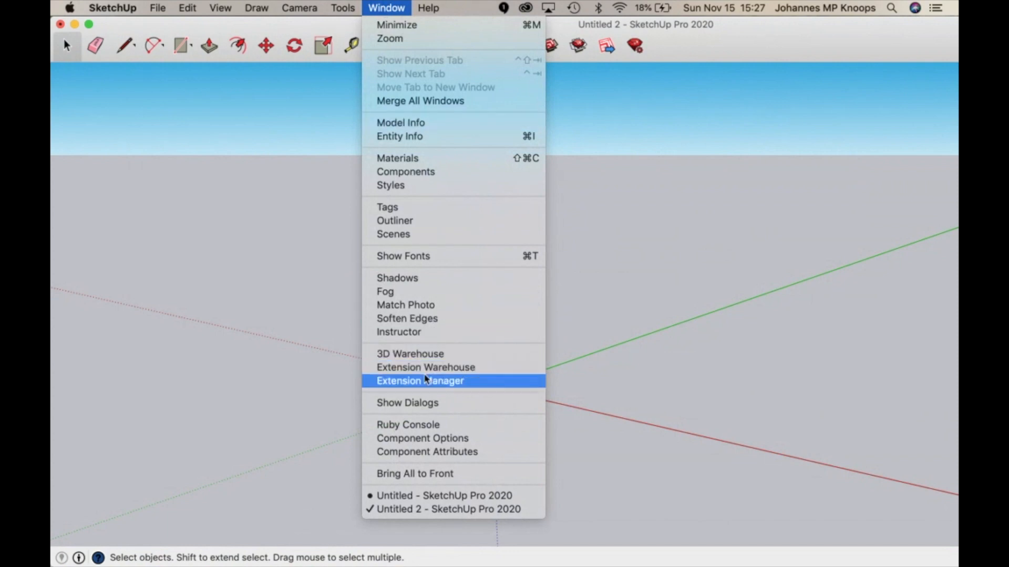
mouse_move(425, 368)
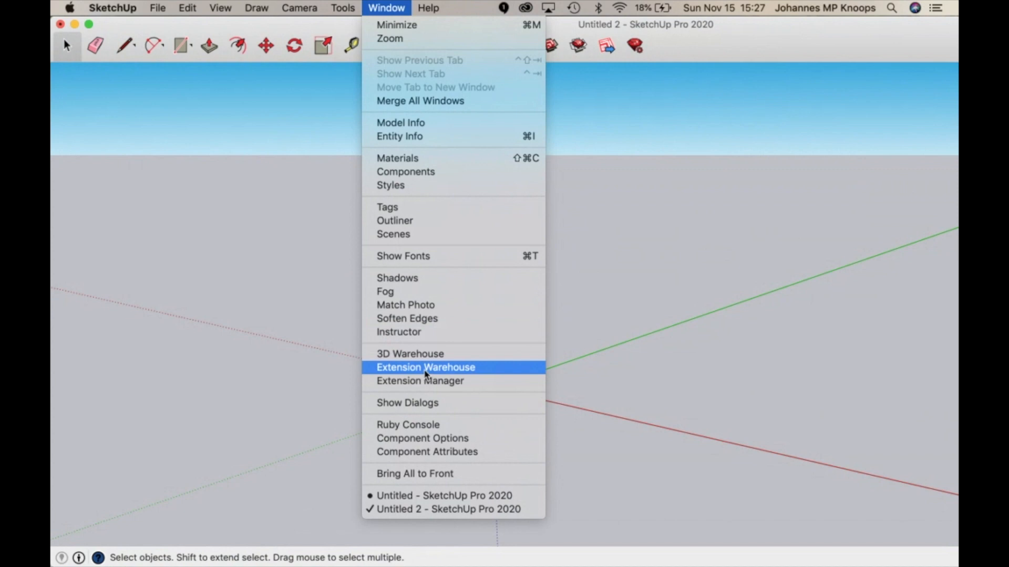
Search Extension Warehouse for 'unwrap and flatten faces' via the typed 'unw' suggestion
left_click(426, 368)
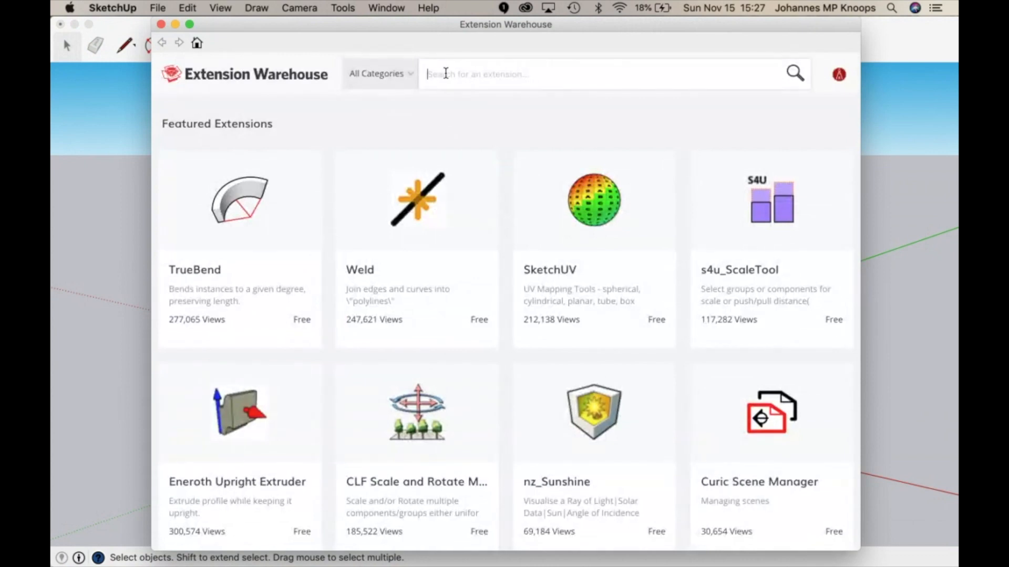
type("u")
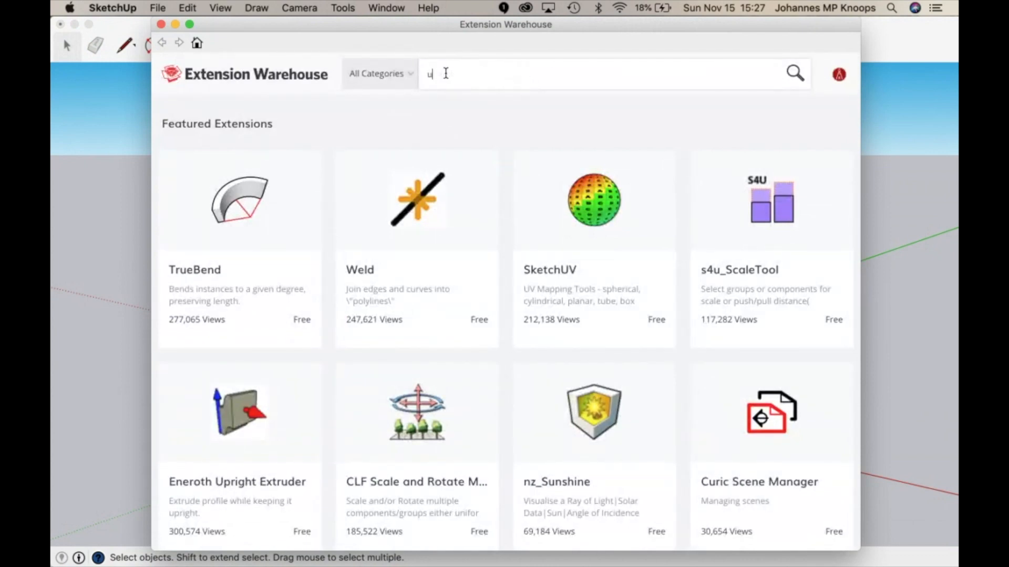
type("n2")
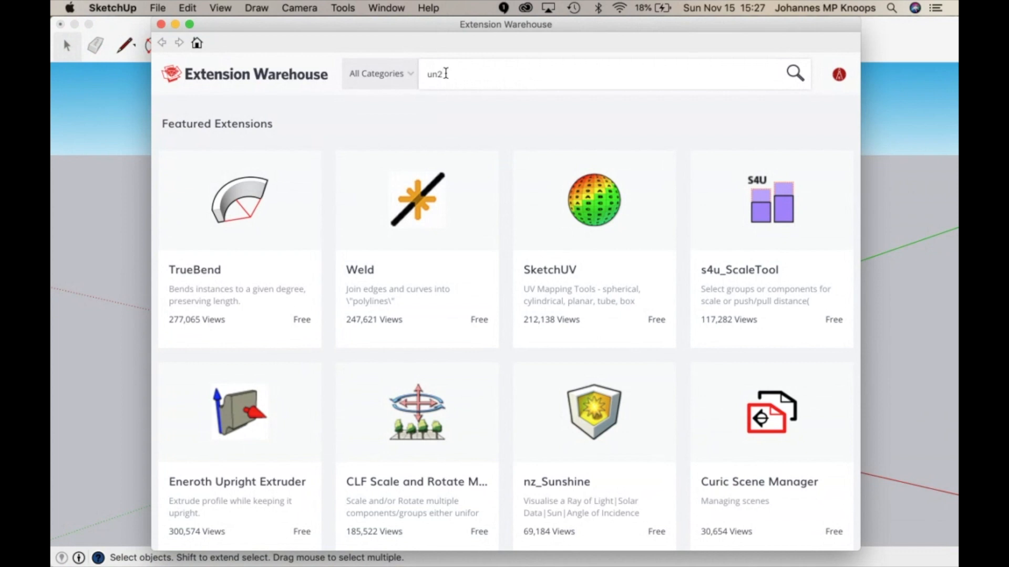
type("unwra")
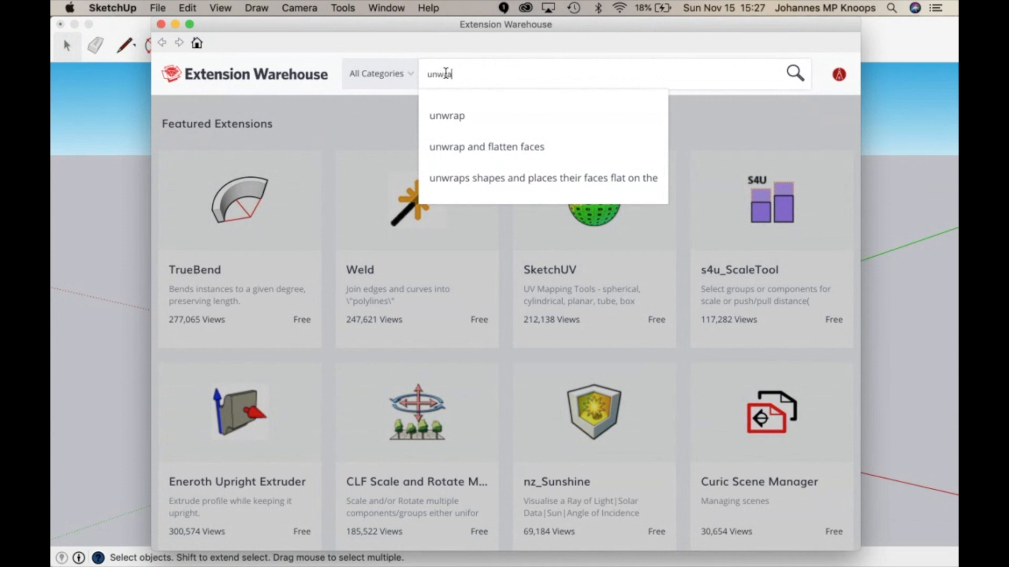
mouse_move(514, 159)
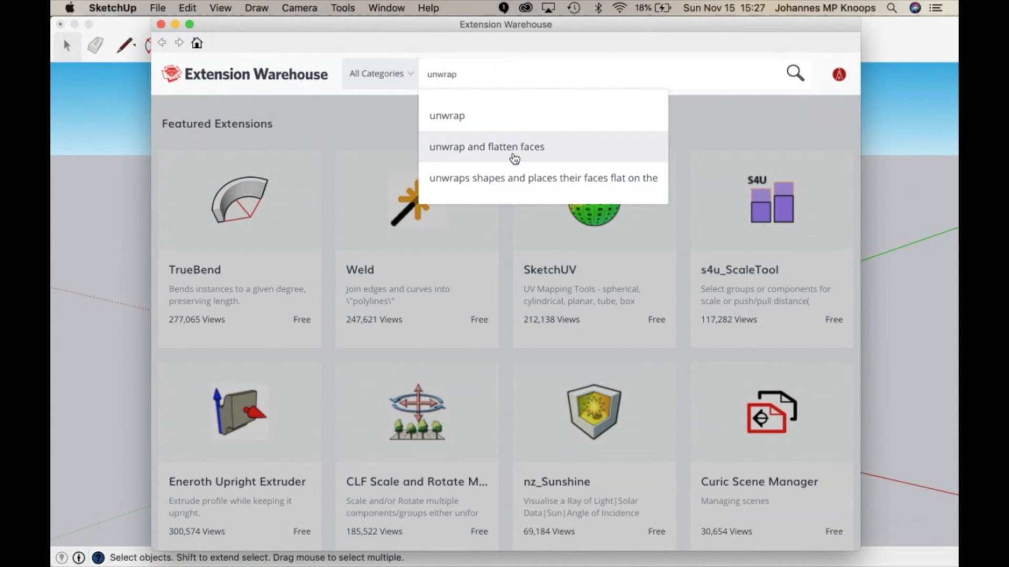
left_click(486, 147)
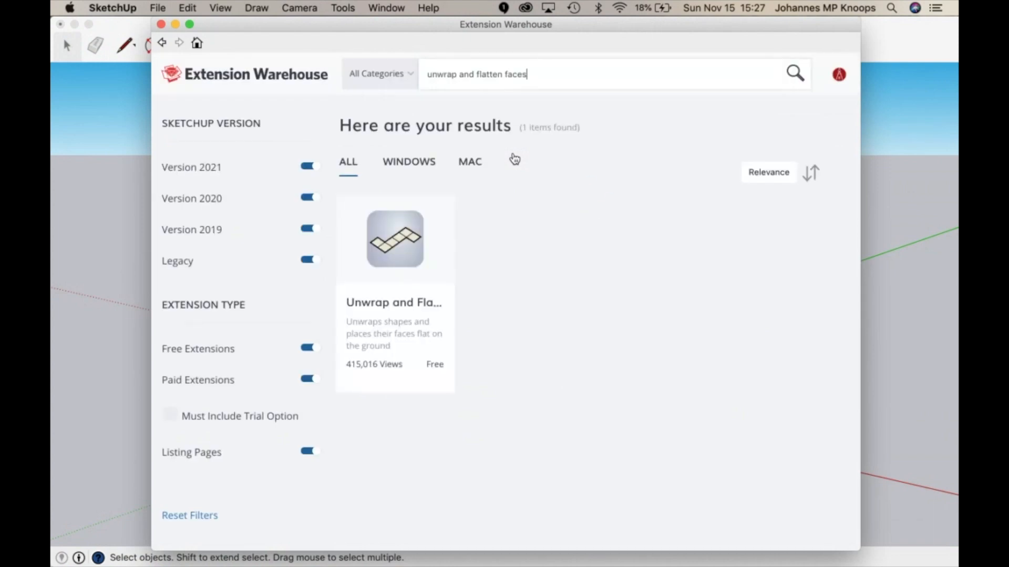
mouse_move(403, 277)
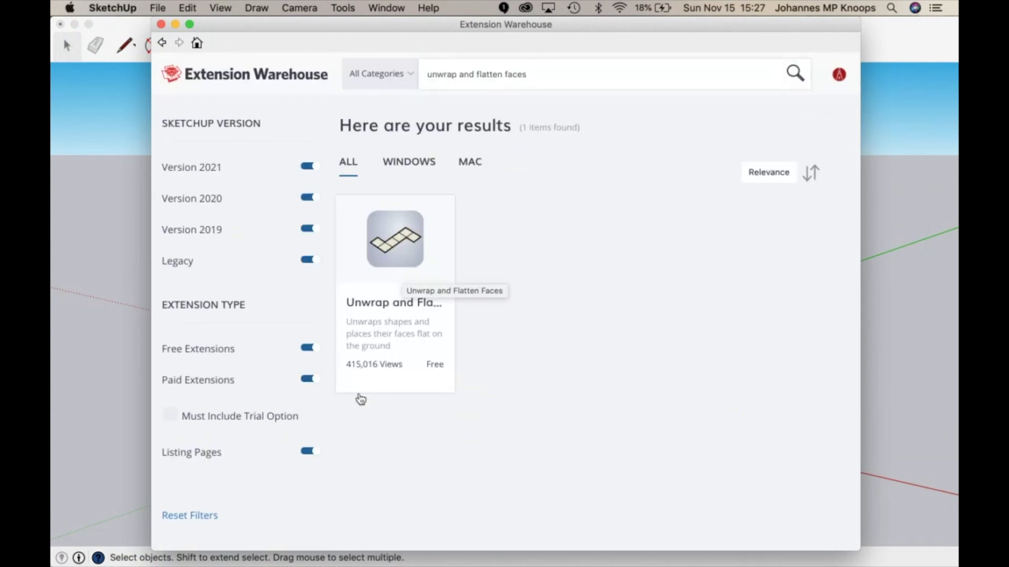
mouse_move(403, 257)
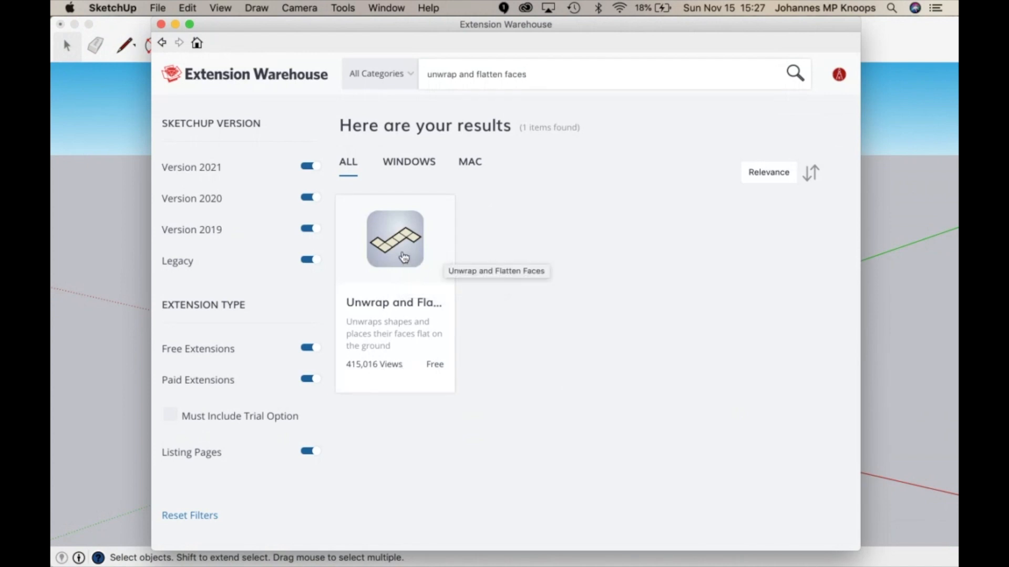
Install Unwrap and Flatten Faces from its page and return to the empty model
left_click(395, 239)
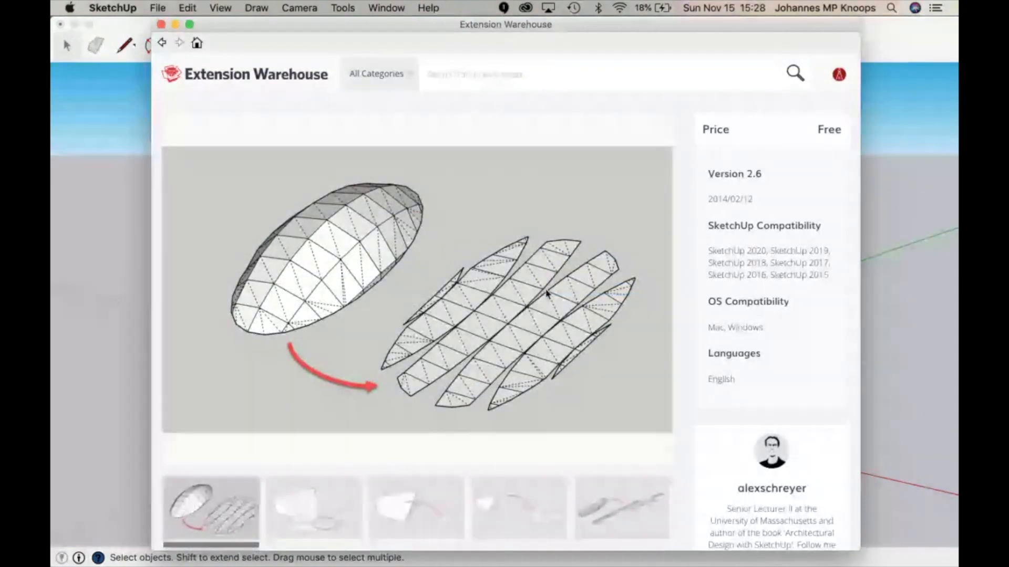
scroll("down", 3)
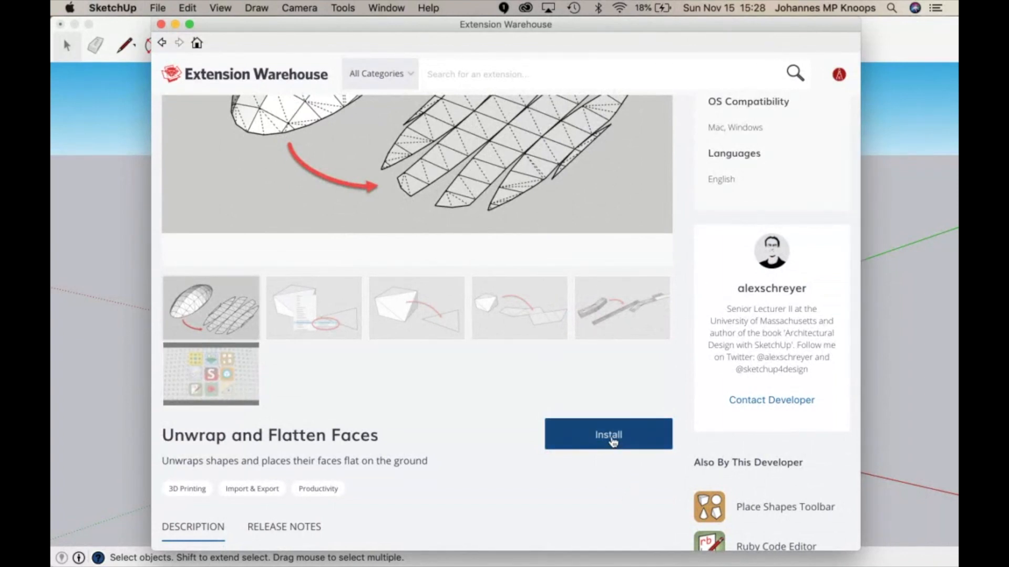
mouse_move(607, 434)
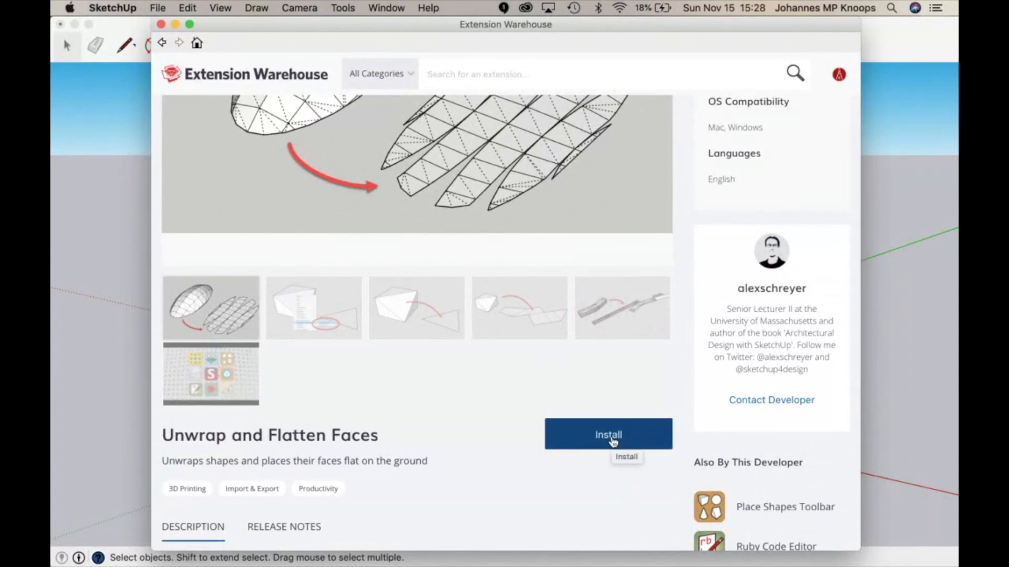
mouse_move(274, 159)
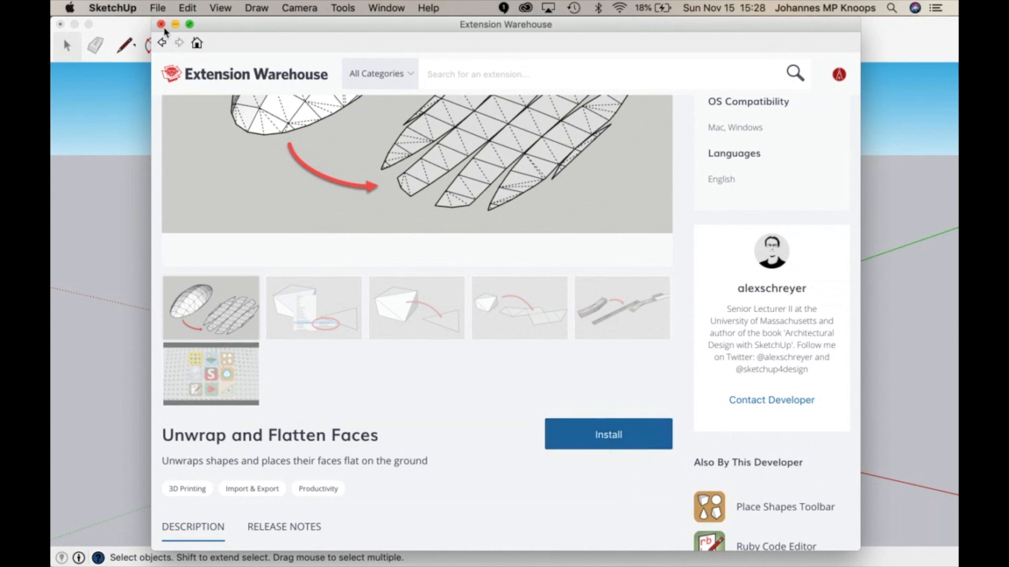
mouse_move(459, 375)
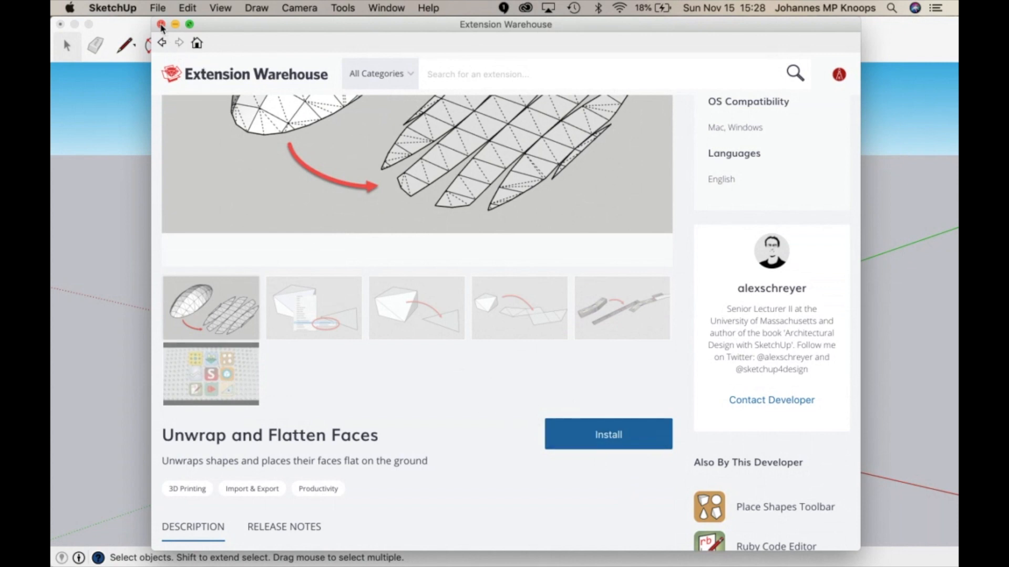
left_click(161, 24)
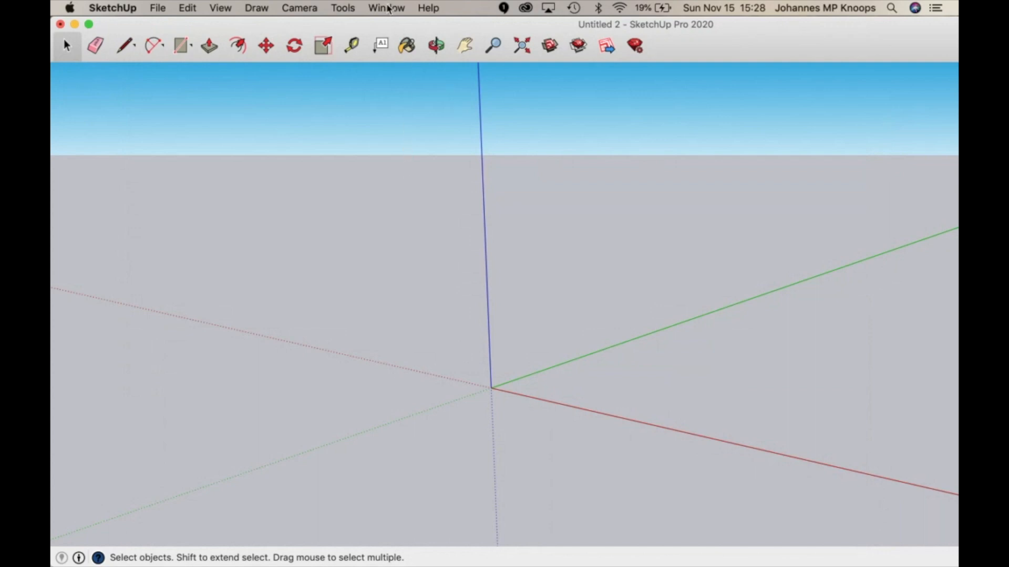
left_click(343, 8)
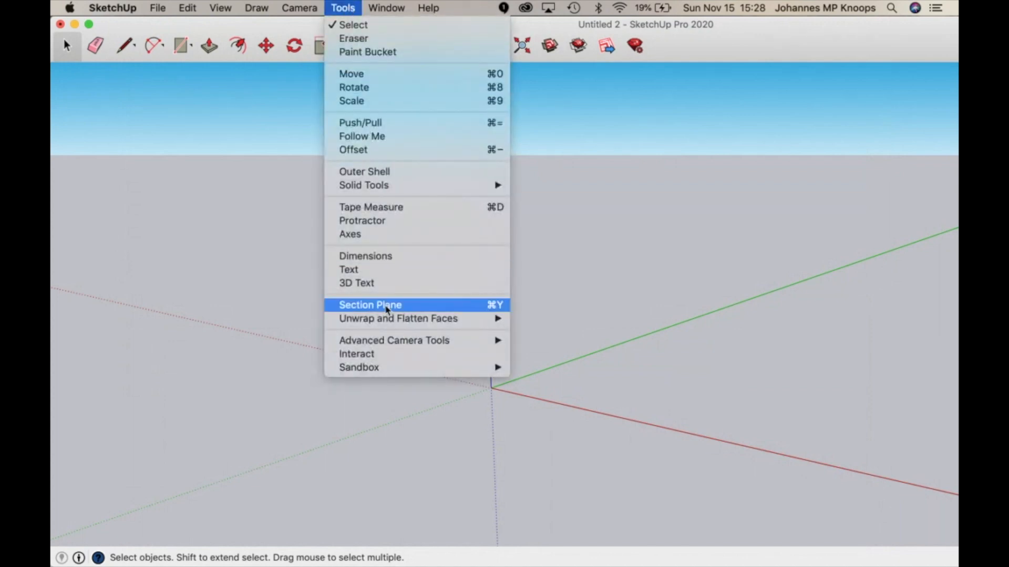
mouse_move(398, 319)
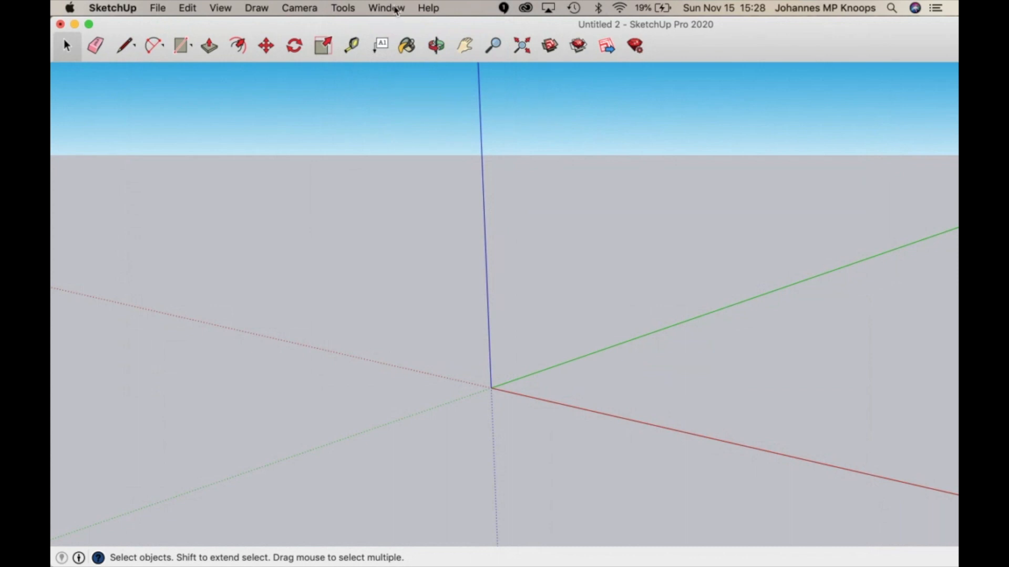
Download the white Mr. Dodecahedron model from 3D Warehouse into the model
left_click(385, 8)
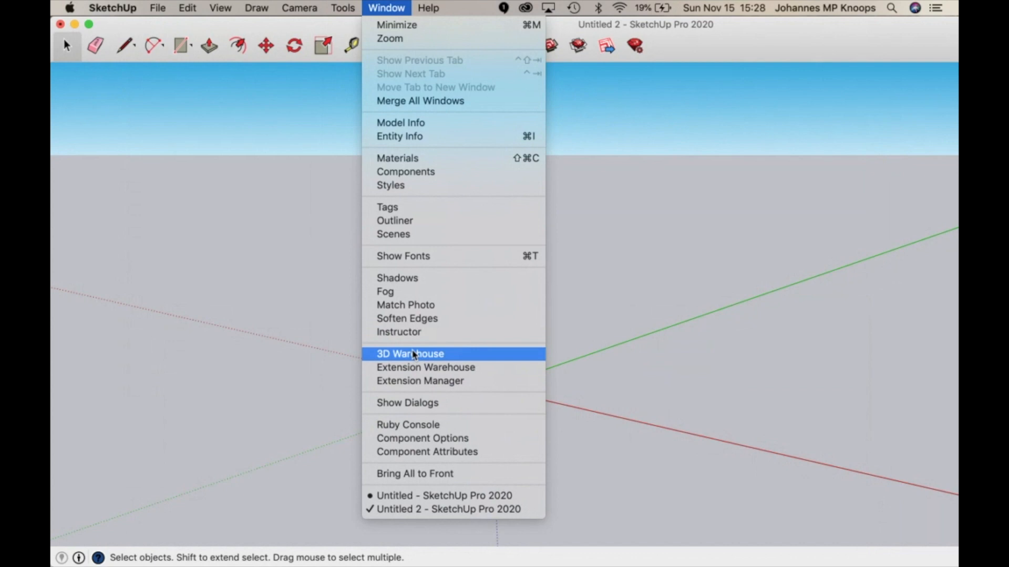
left_click(410, 355)
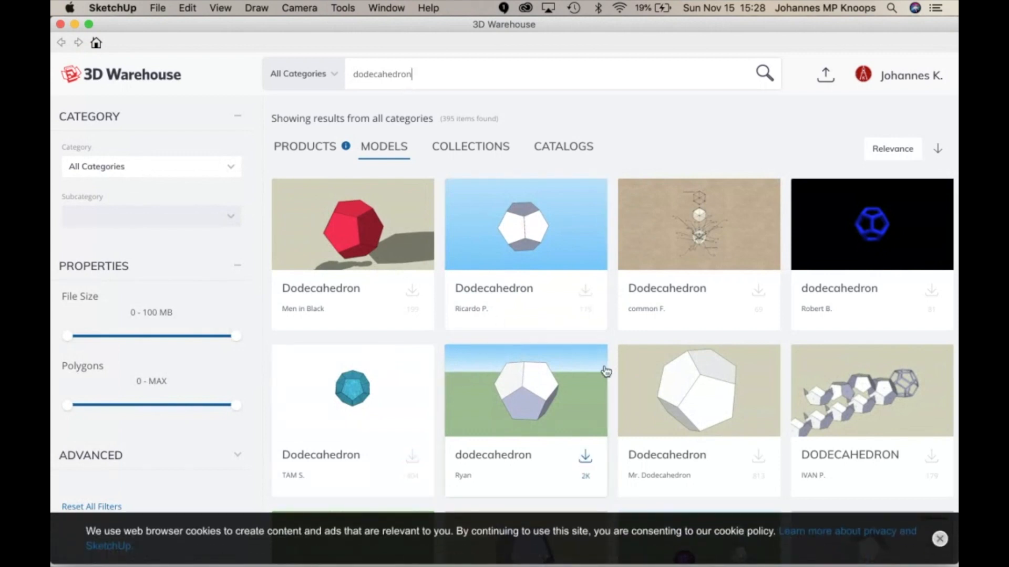
mouse_move(685, 479)
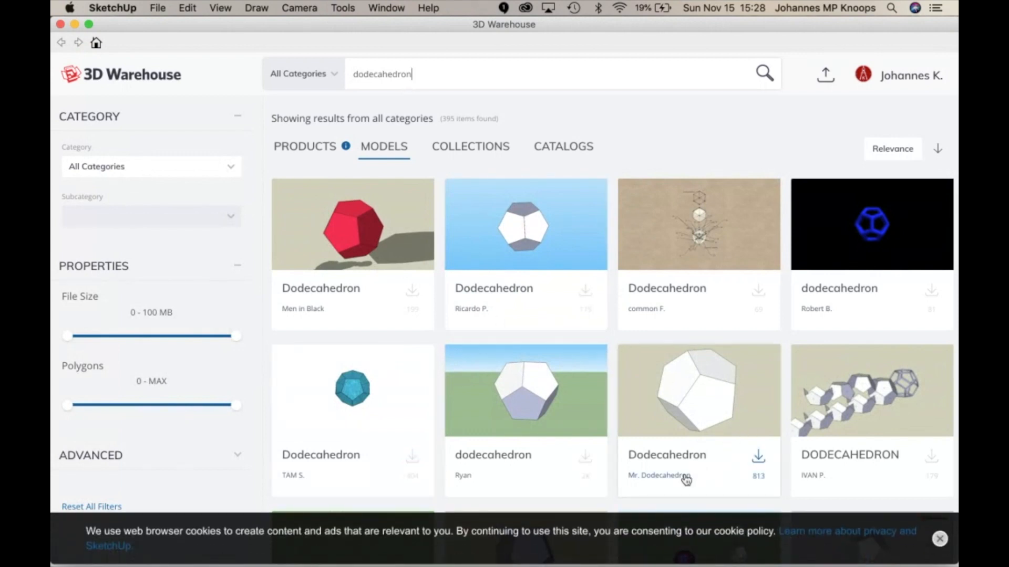
mouse_move(646, 495)
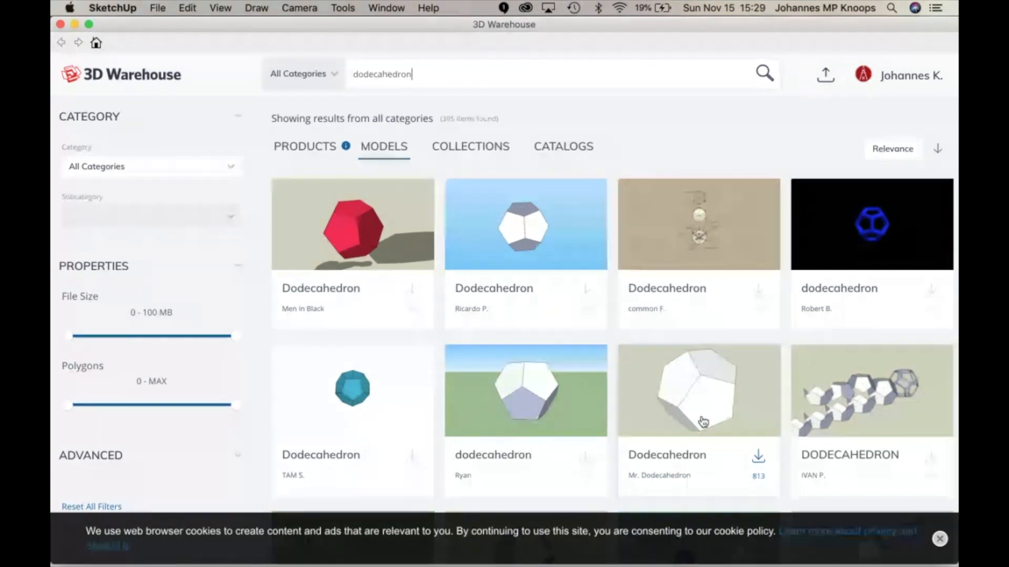
left_click(698, 390)
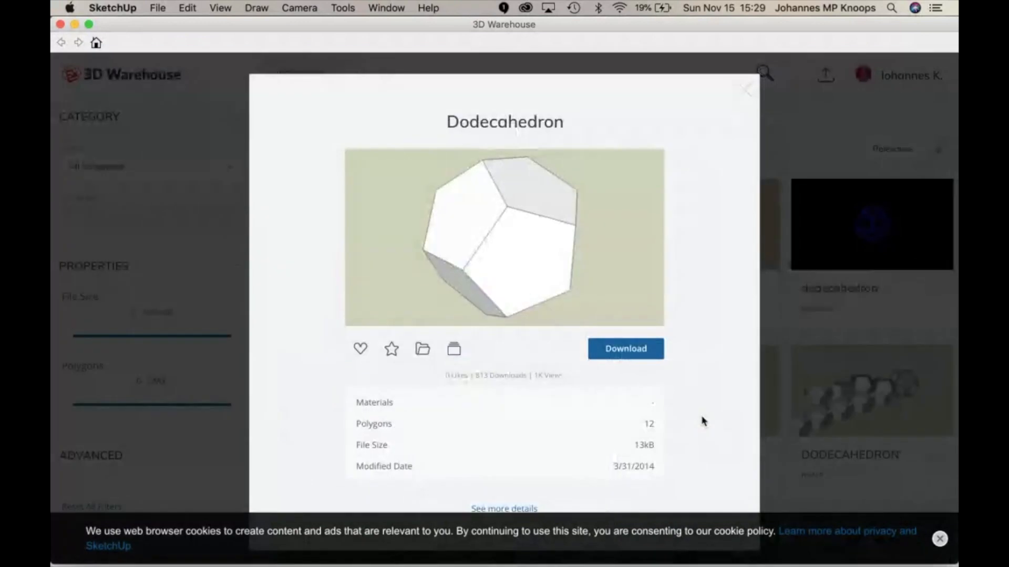
left_click(624, 349)
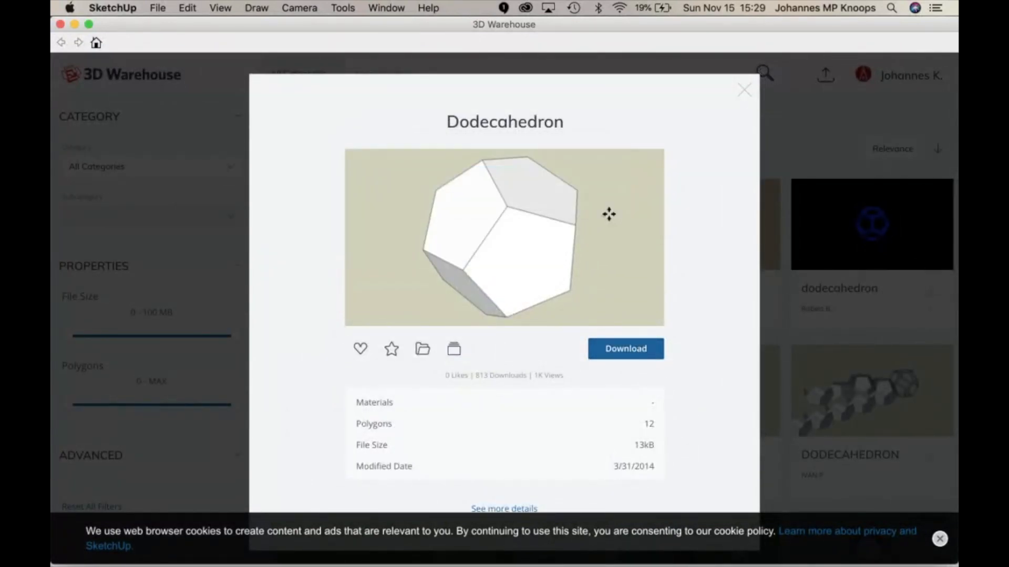
left_click(624, 347)
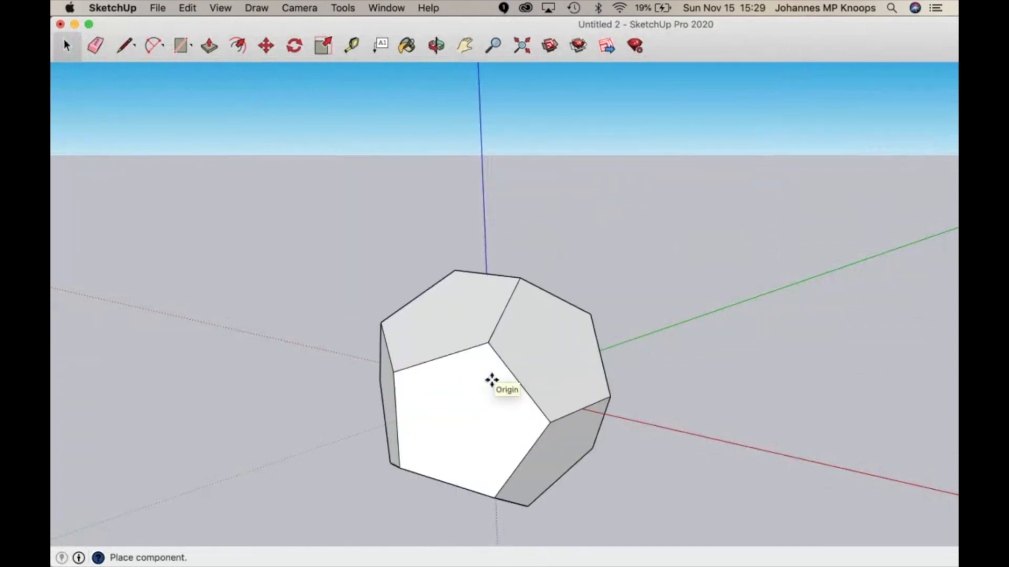
Place the dodecahedron at the origin and ready it for resizing
left_click(265, 45)
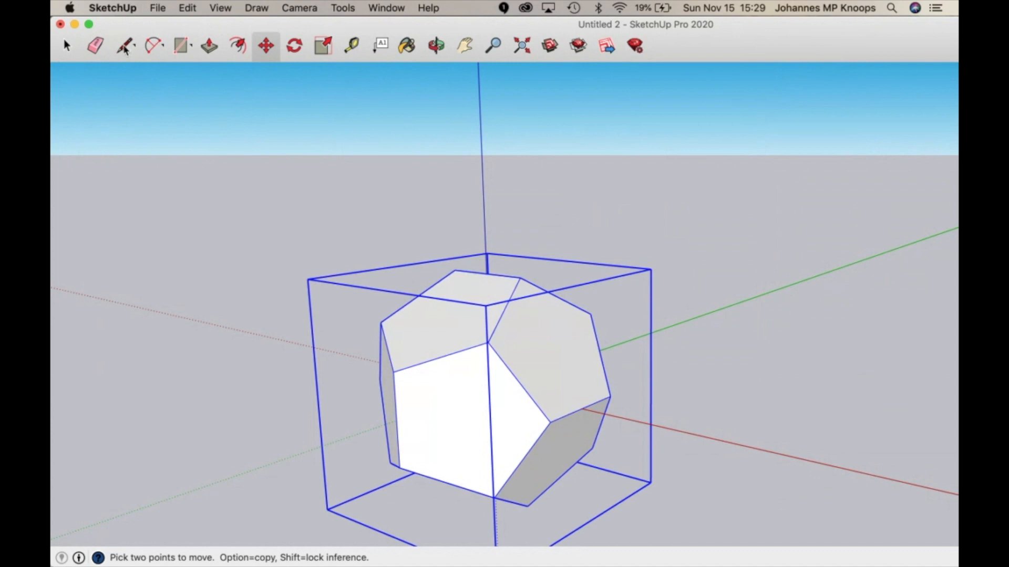
left_click(124, 45)
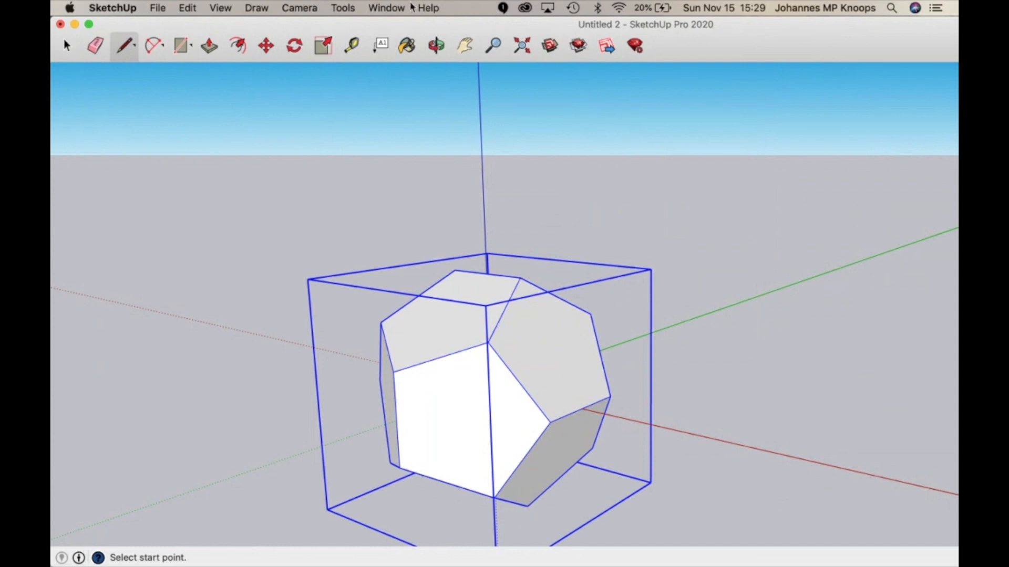
left_click(385, 7)
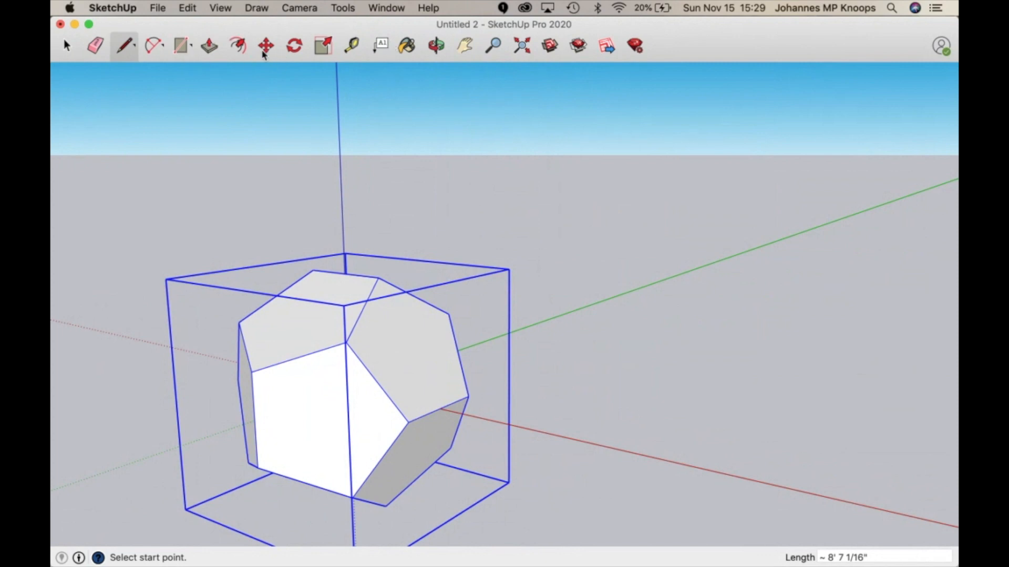
left_click(321, 45)
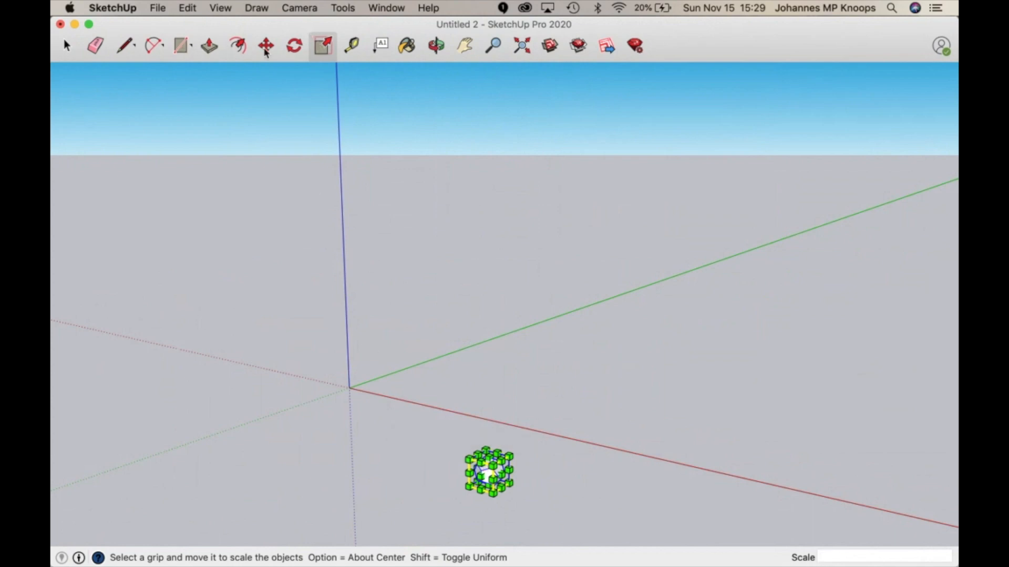
Move the dodecahedron so its bounding-box corner rests on the origin and centre the view
left_click(265, 46)
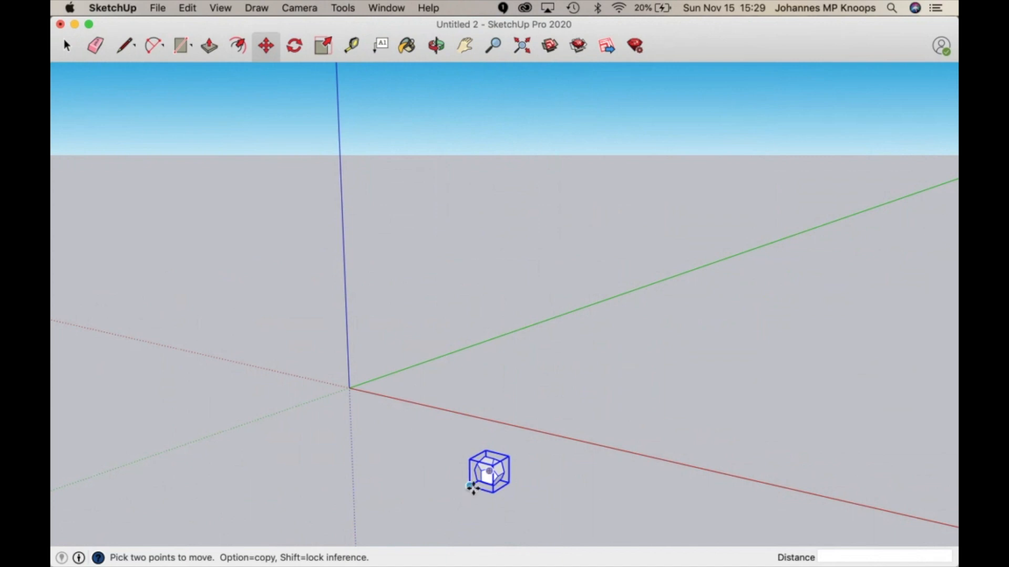
left_click_drag(472, 486, 351, 382)
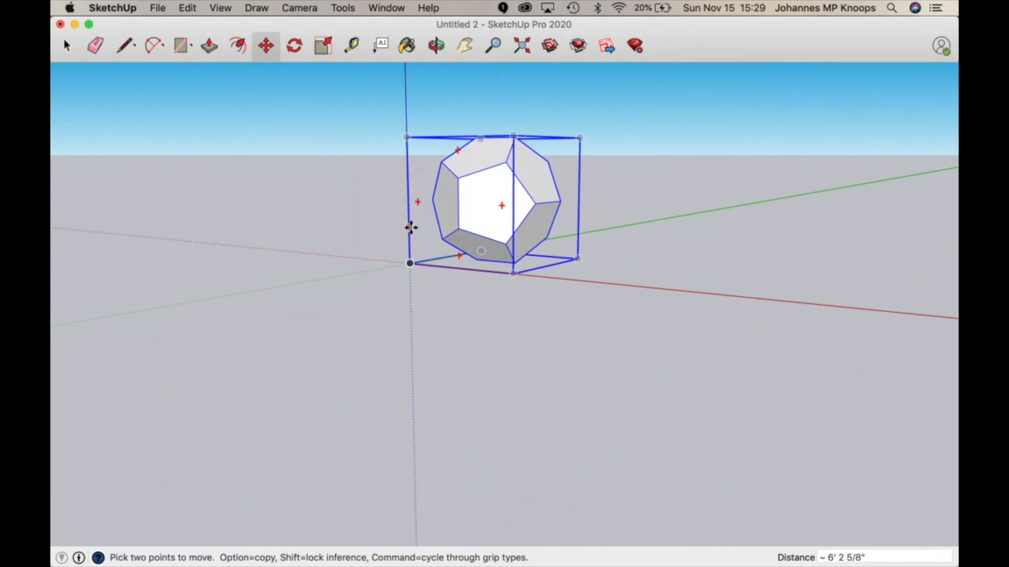
left_click(463, 45)
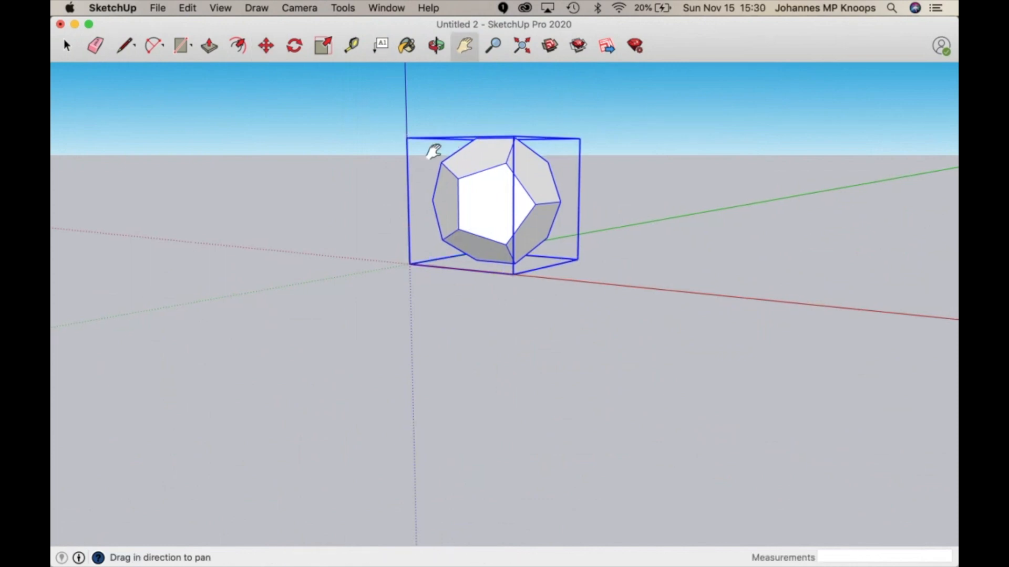
left_click_drag(434, 152, 427, 306)
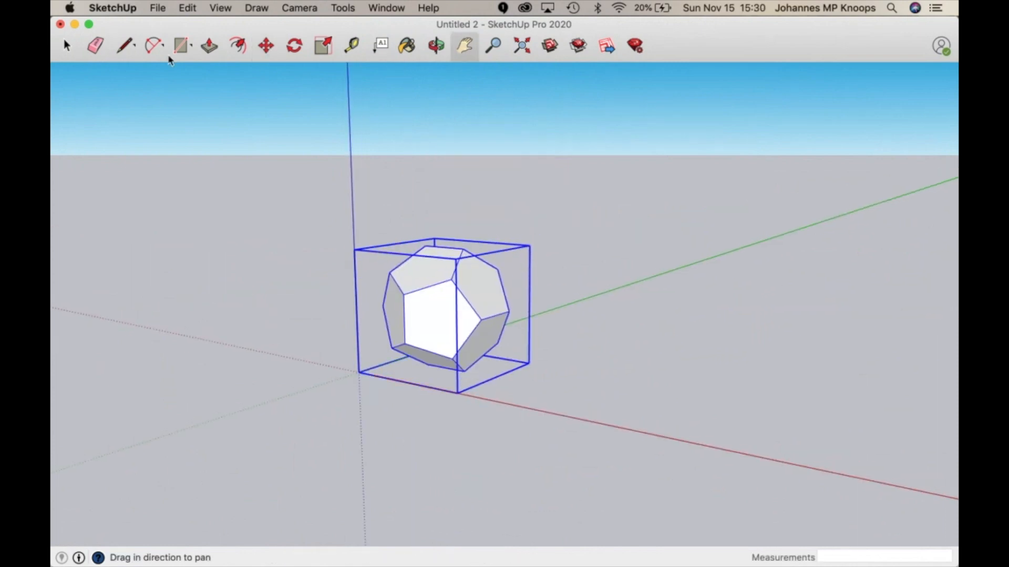
left_click(124, 45)
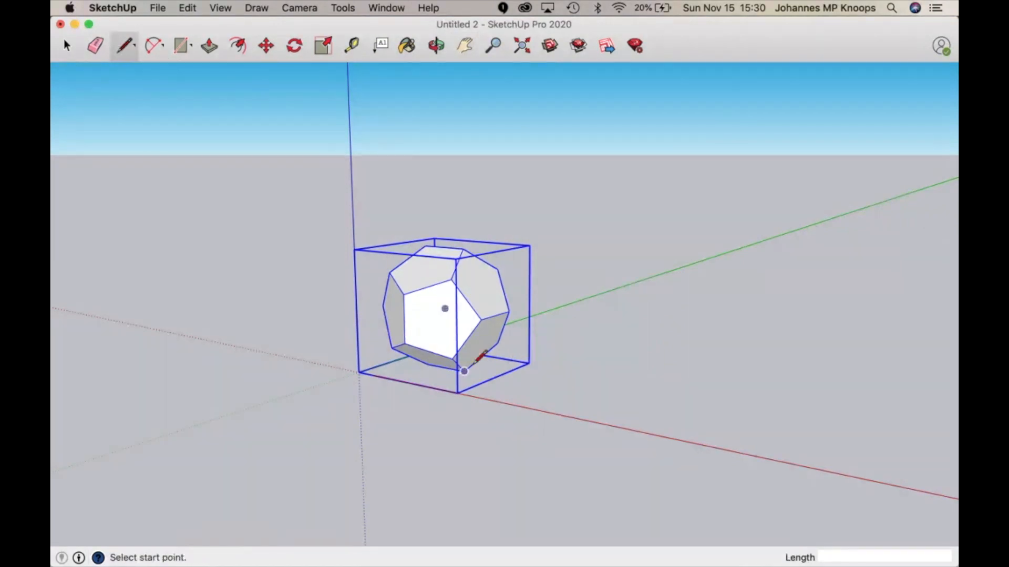
mouse_move(463, 250)
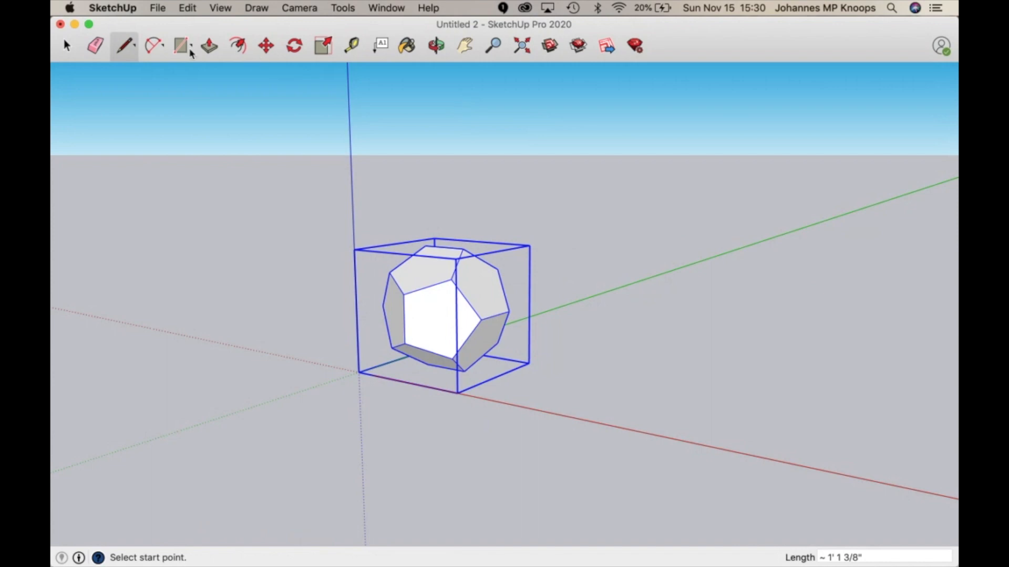
mouse_move(324, 54)
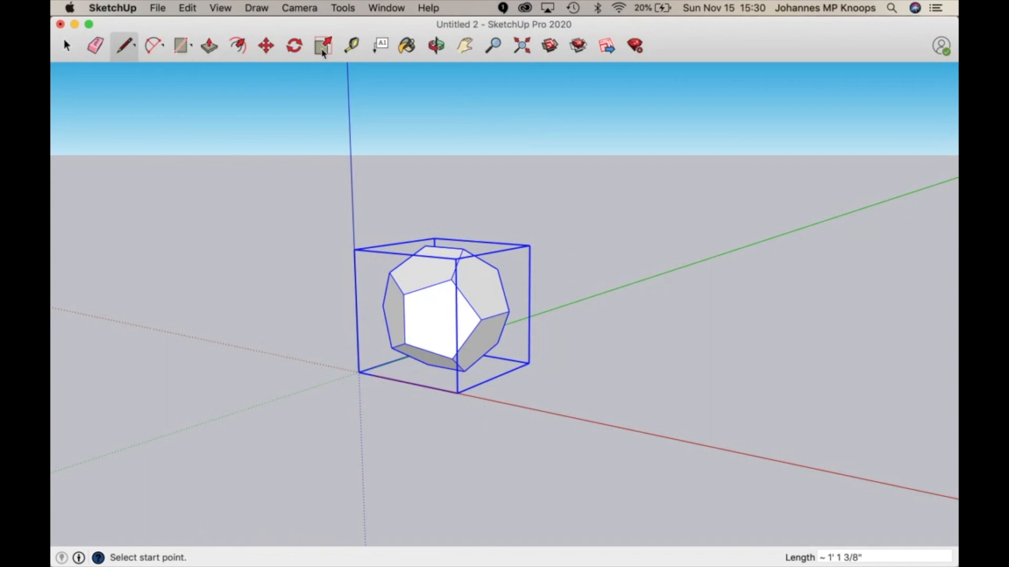
Scale the dodecahedron uniformly to 0.85 from its origin corner, then deselect it
left_click(322, 46)
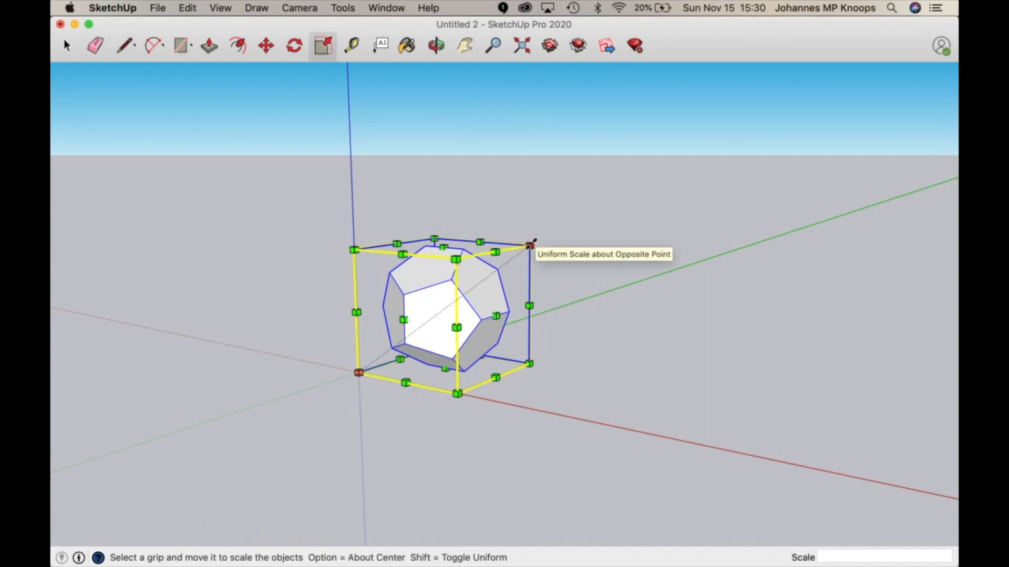
left_click_drag(528, 245, 503, 266)
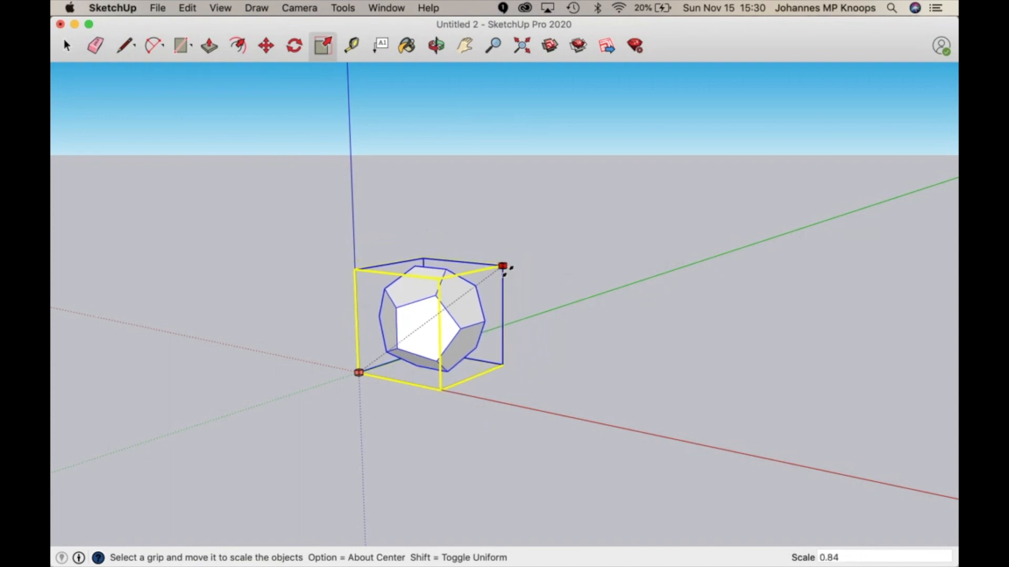
left_click_drag(501, 265, 505, 263)
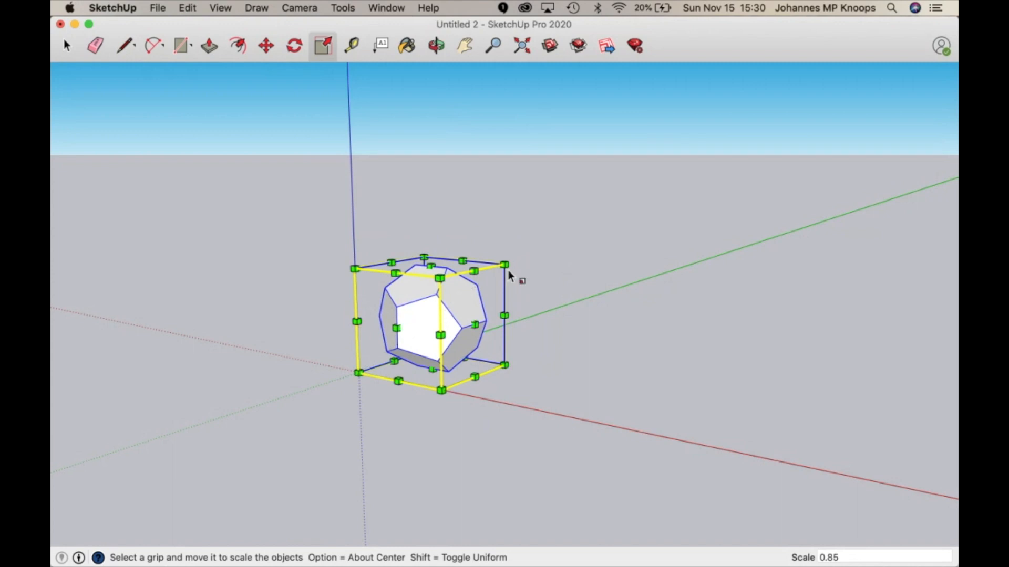
mouse_move(543, 167)
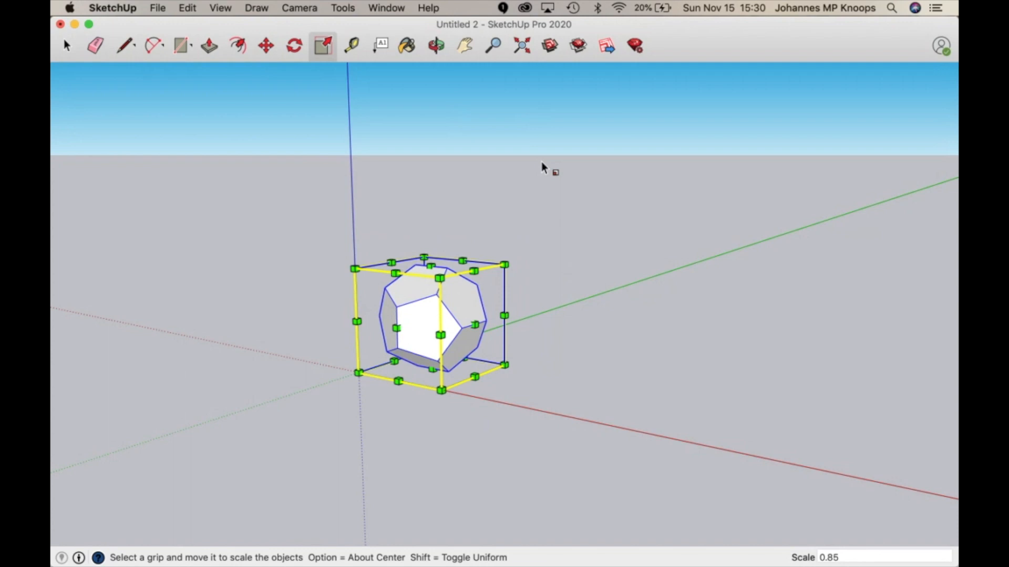
mouse_move(396, 149)
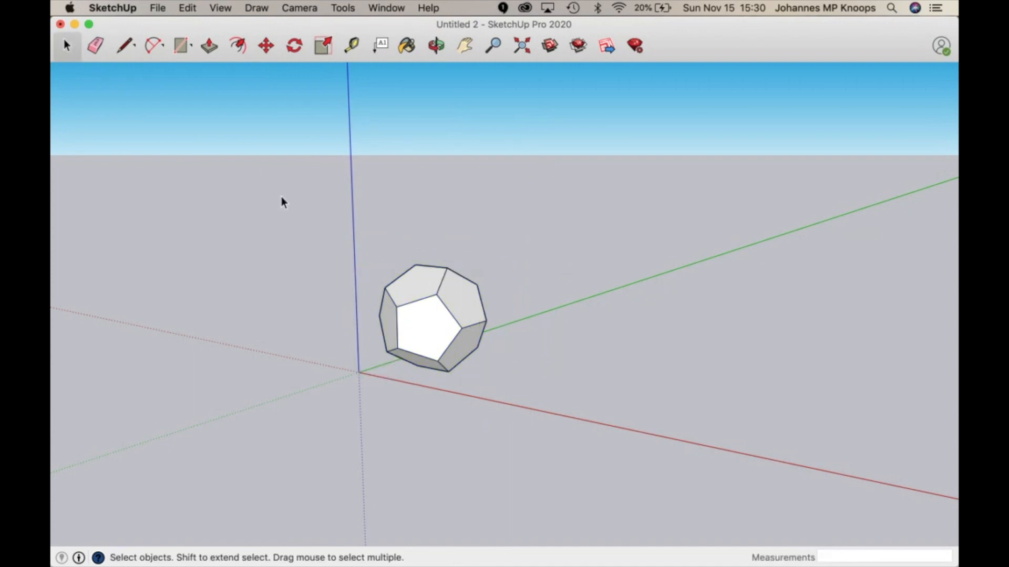
left_click(125, 45)
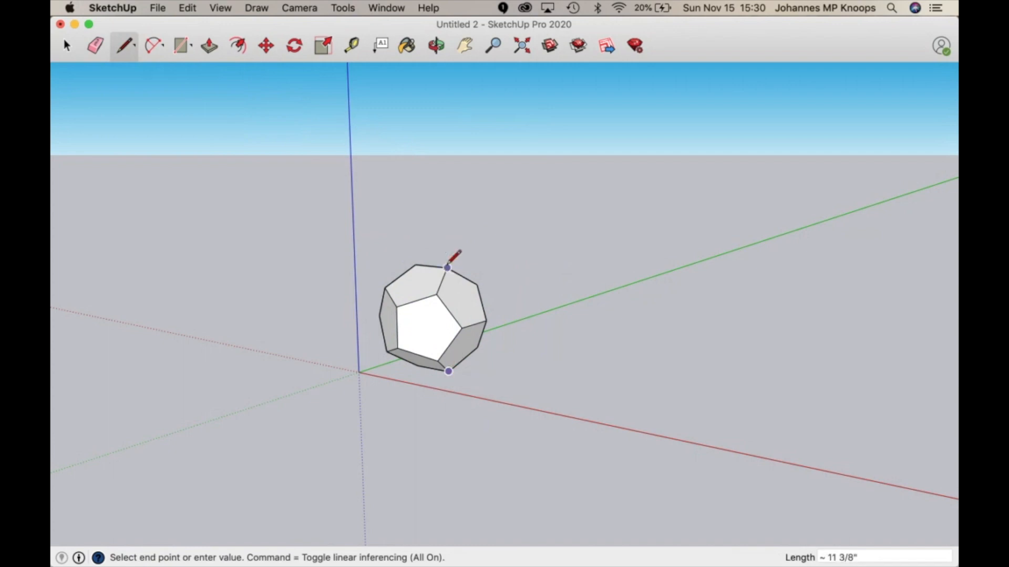
mouse_move(448, 268)
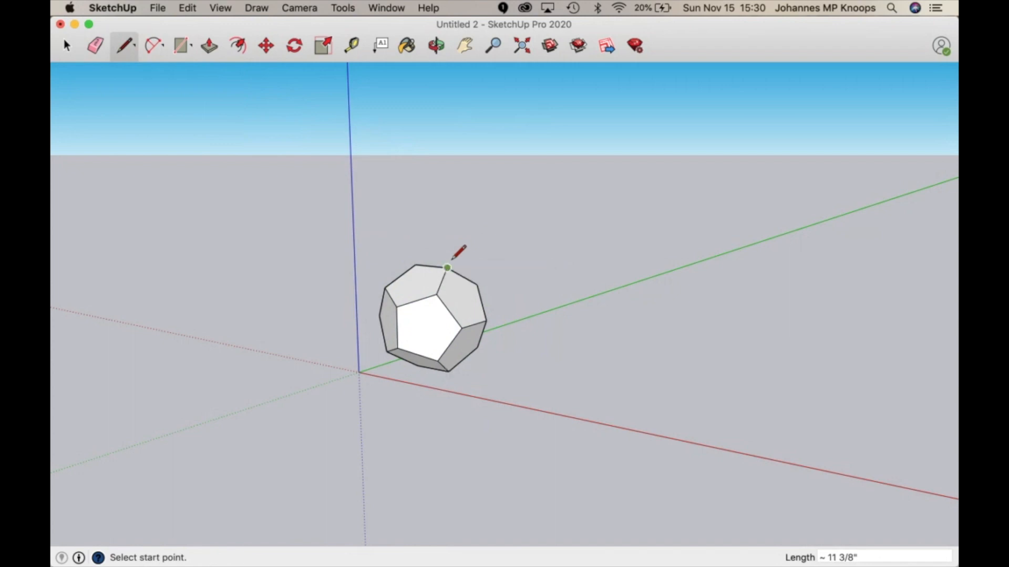
mouse_move(515, 195)
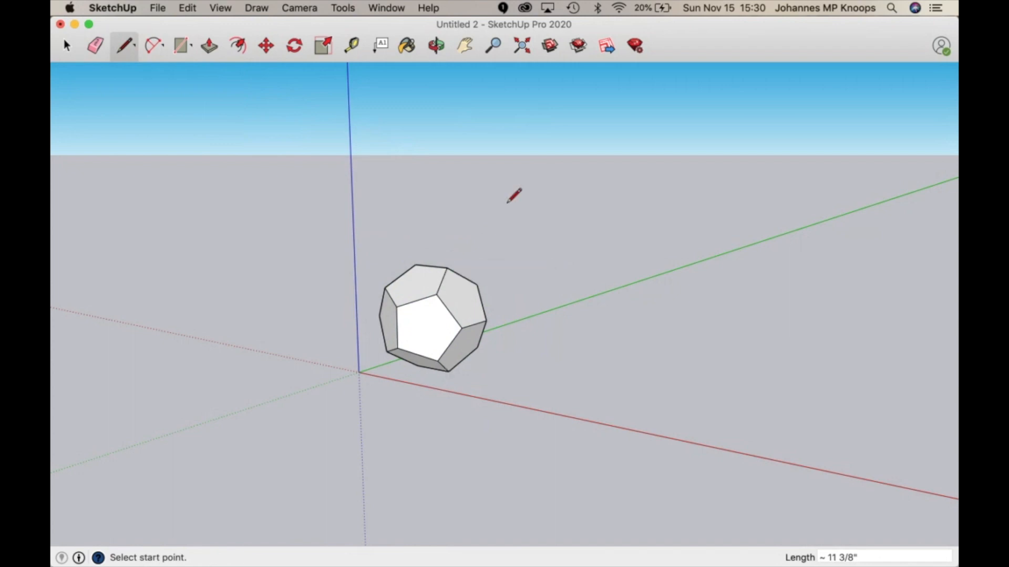
mouse_move(99, 64)
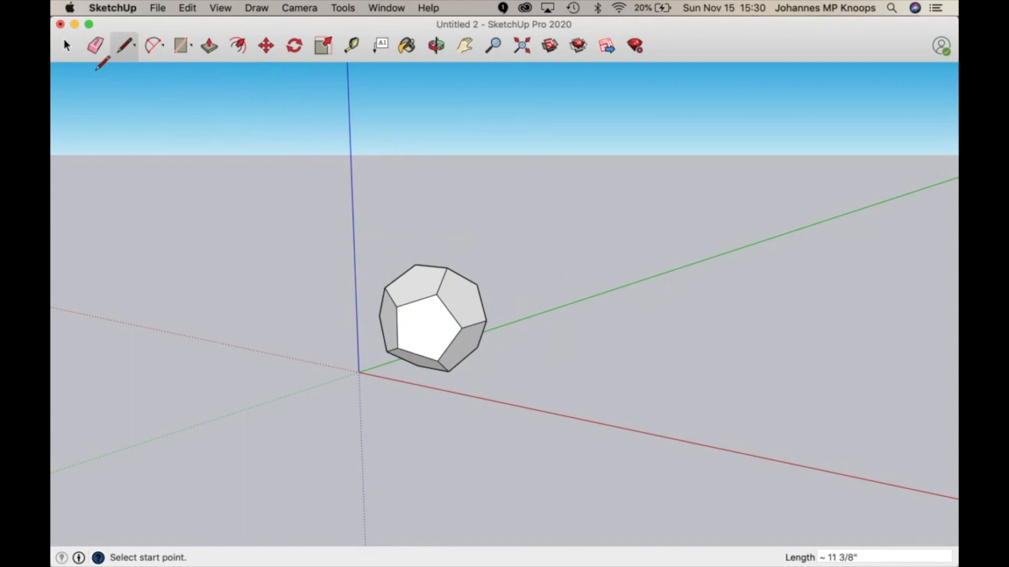
left_click(66, 45)
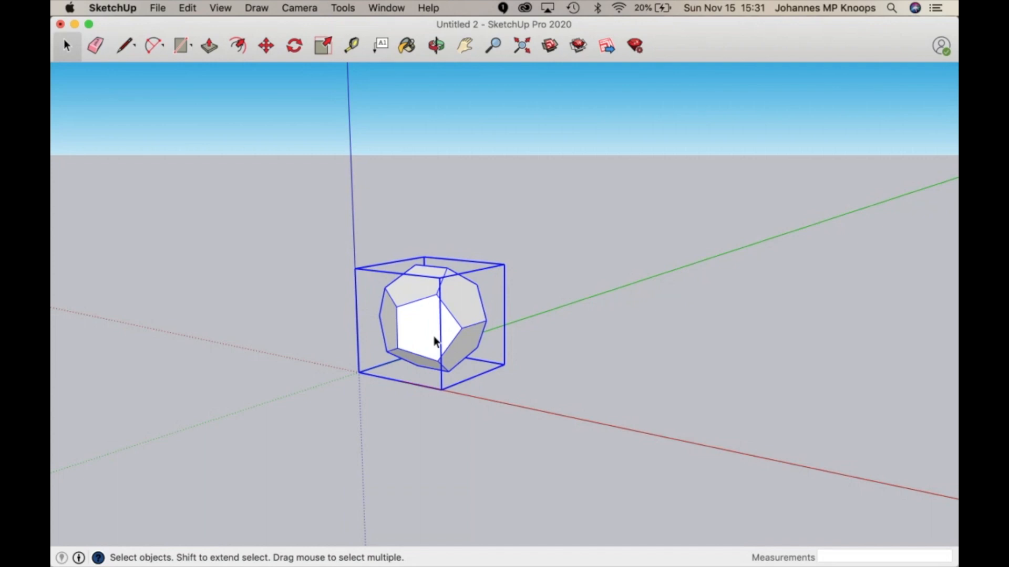
mouse_move(432, 334)
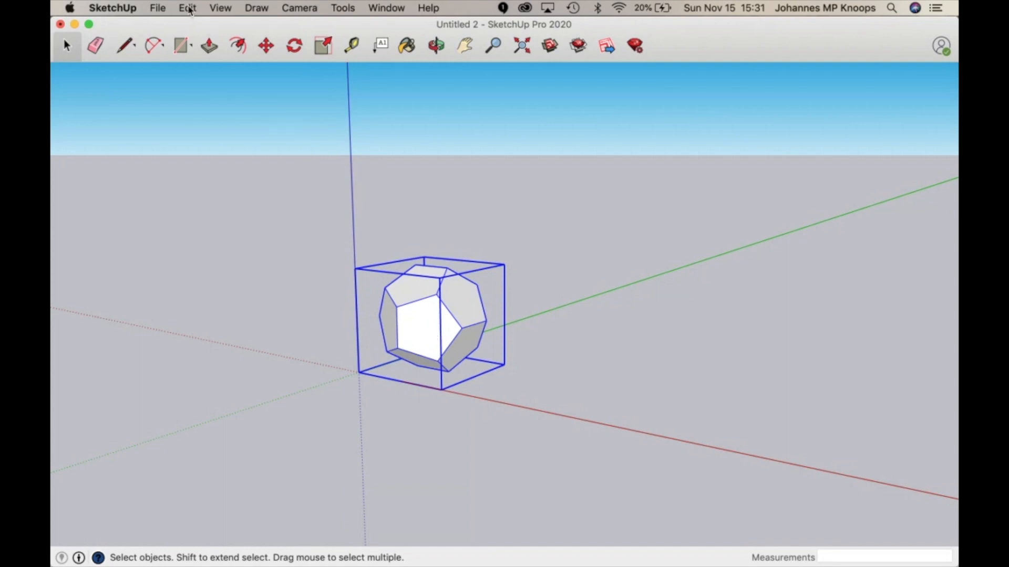
Explode the dodecahedron component into loose faces and edges via Edit
left_click(187, 7)
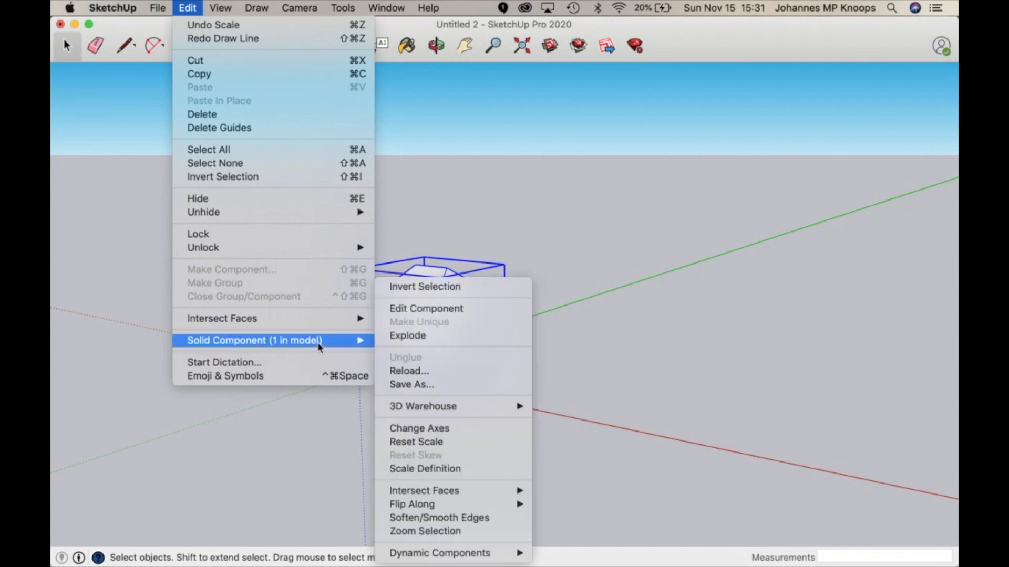
left_click(426, 308)
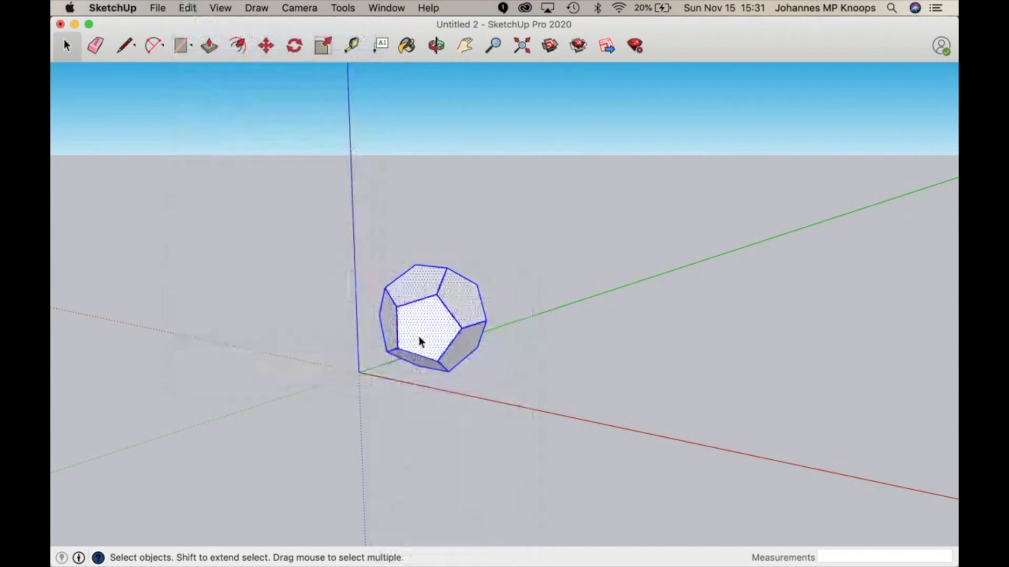
left_click(437, 233)
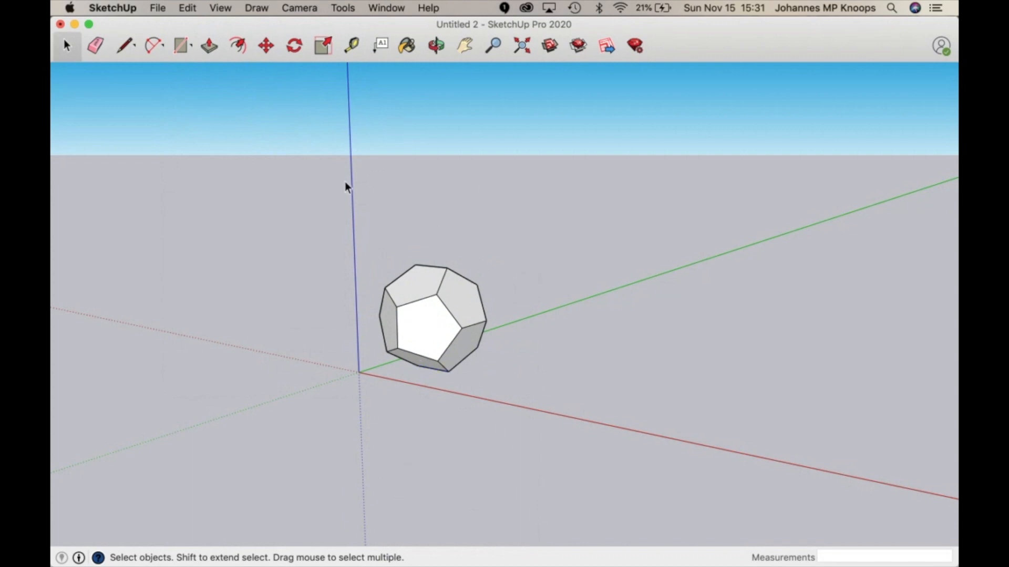
Unwrap all 12 selected dodecahedron faces into a flat pentagon net on the ground
left_click(430, 318)
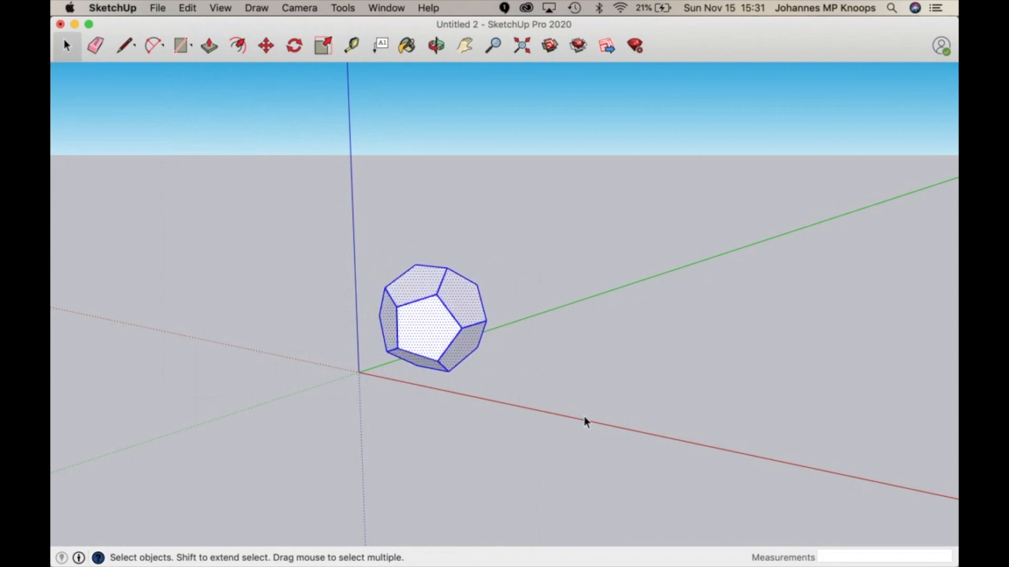
mouse_move(566, 392)
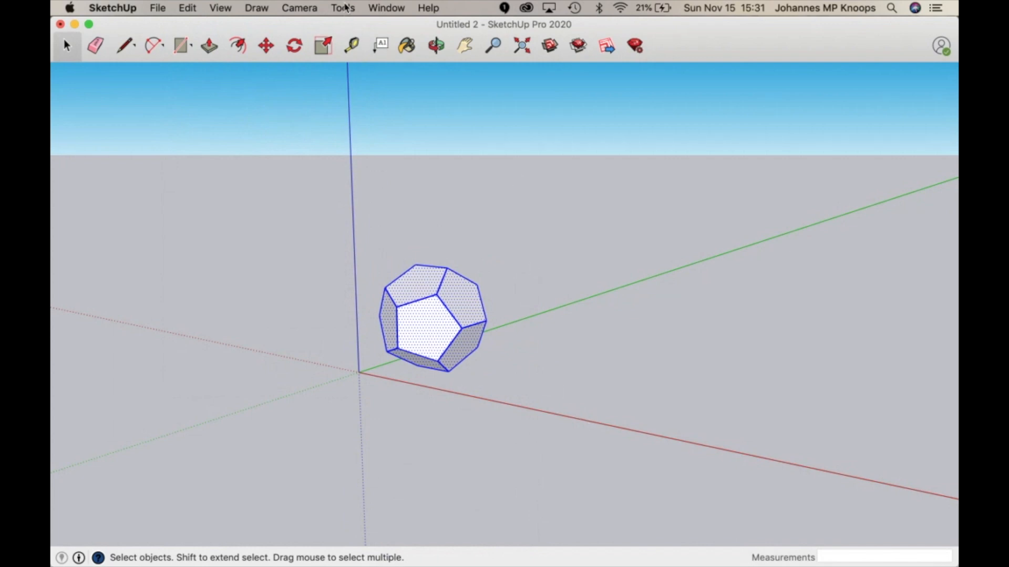
left_click(342, 8)
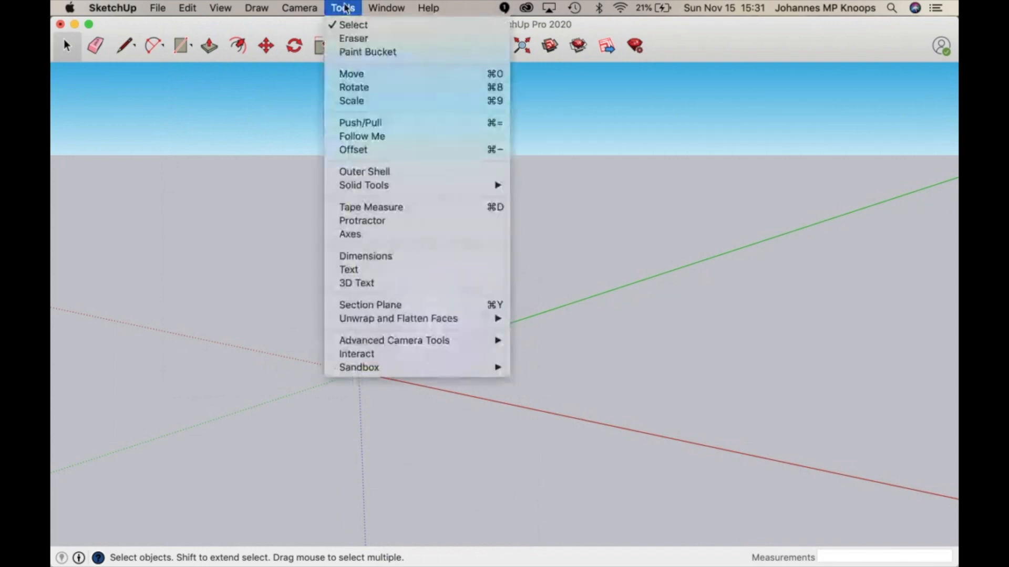
mouse_move(359, 122)
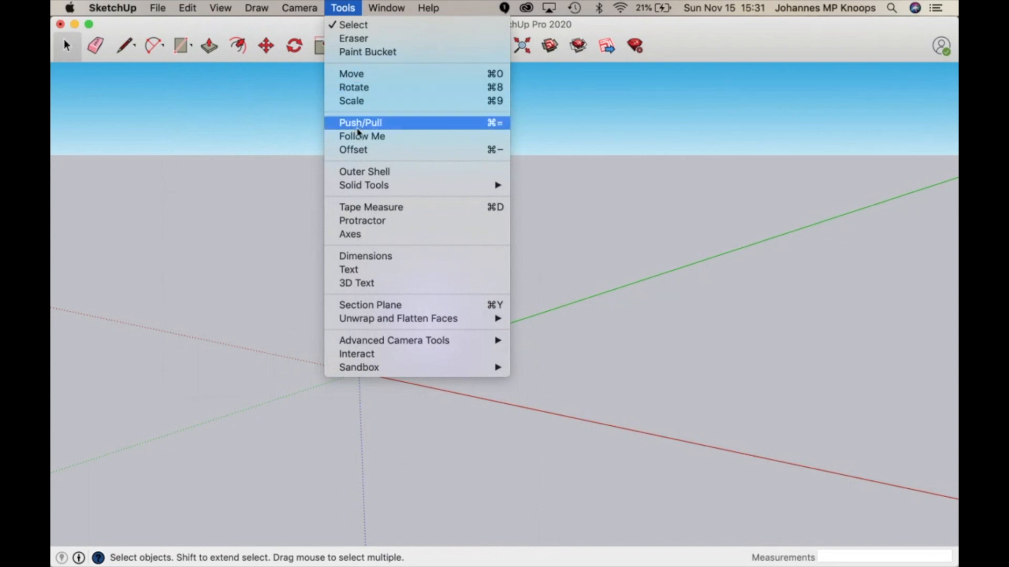
mouse_move(397, 318)
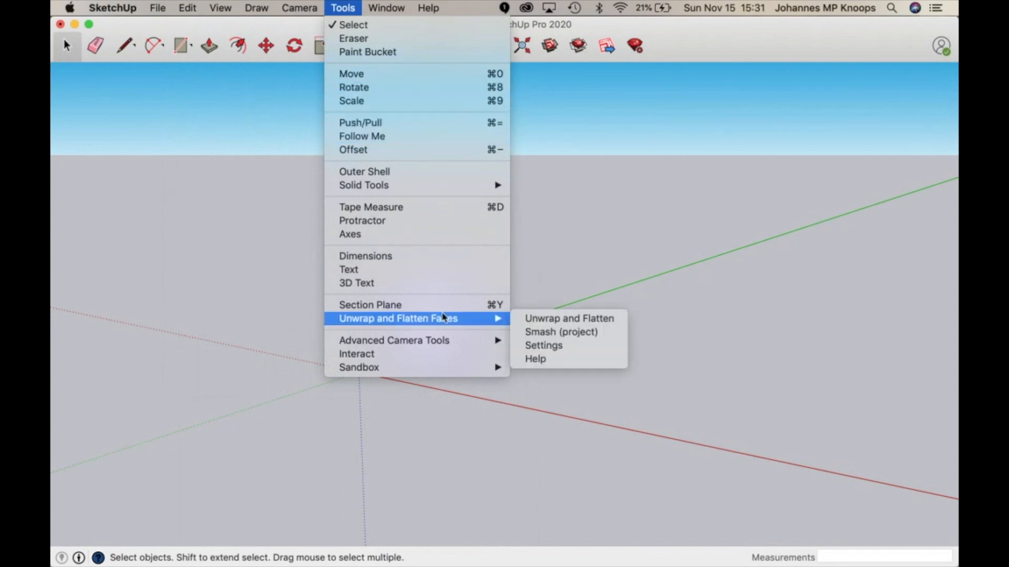
mouse_move(568, 318)
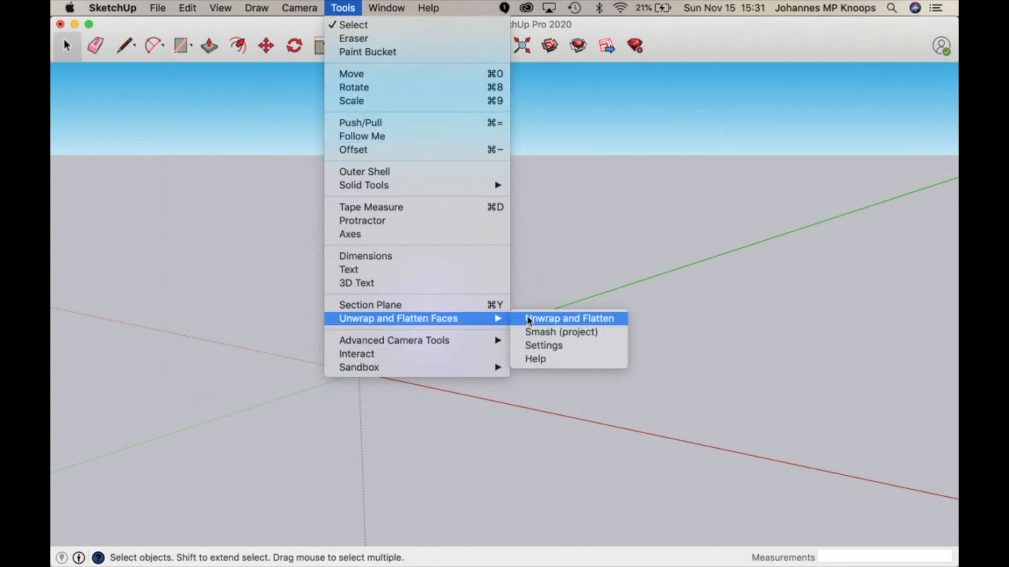
left_click(568, 318)
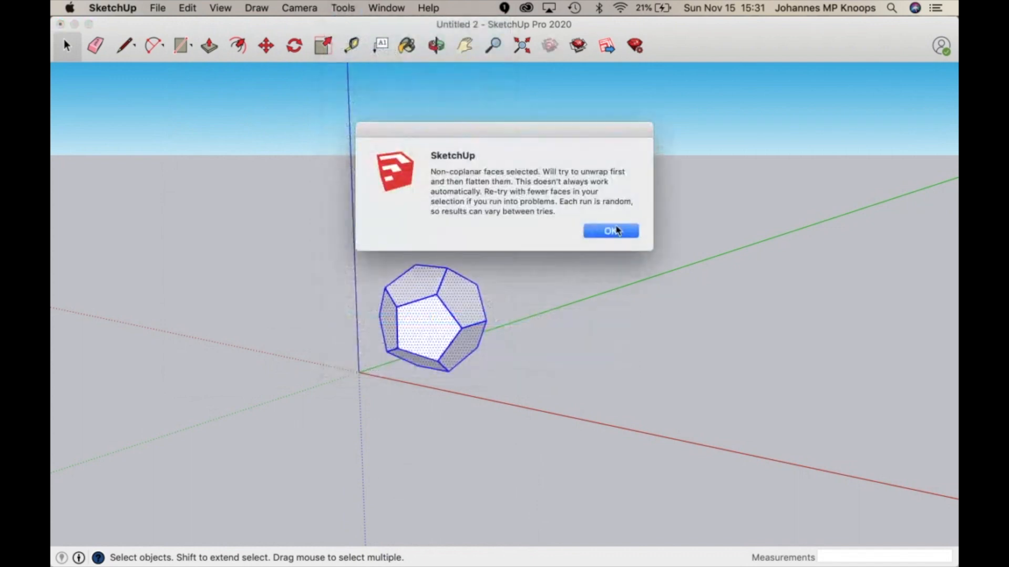
mouse_move(610, 237)
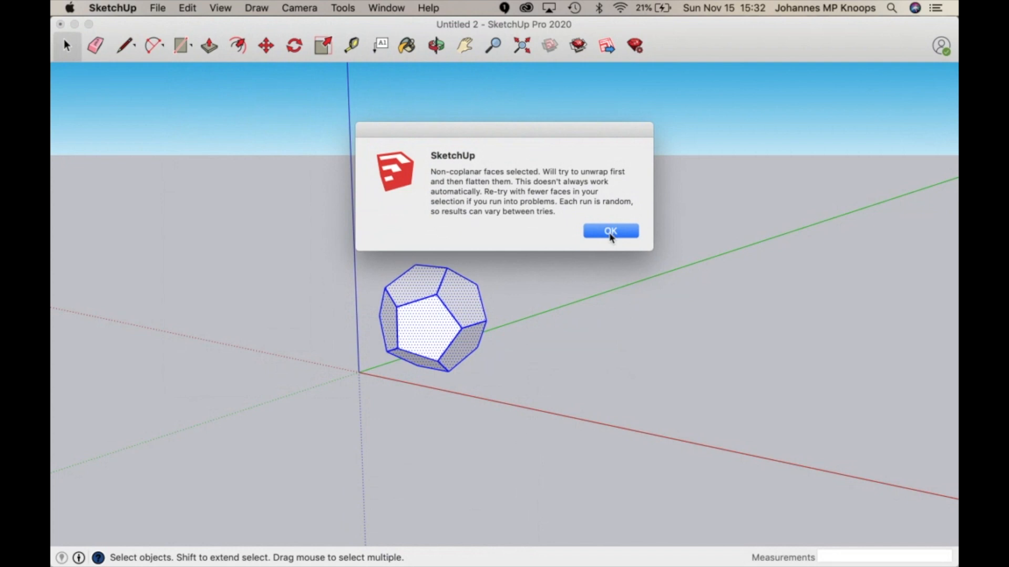
left_click(609, 231)
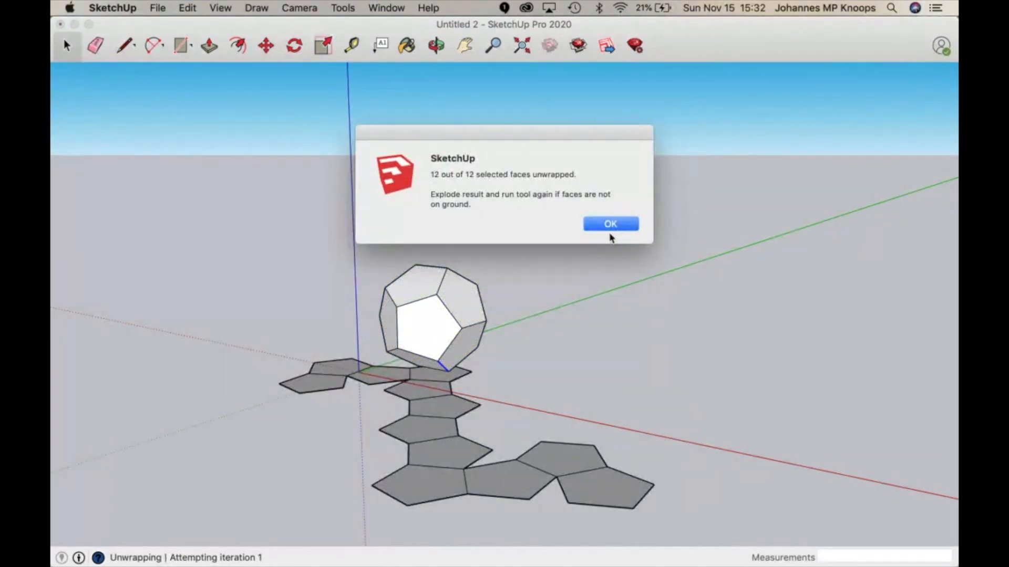
mouse_move(470, 207)
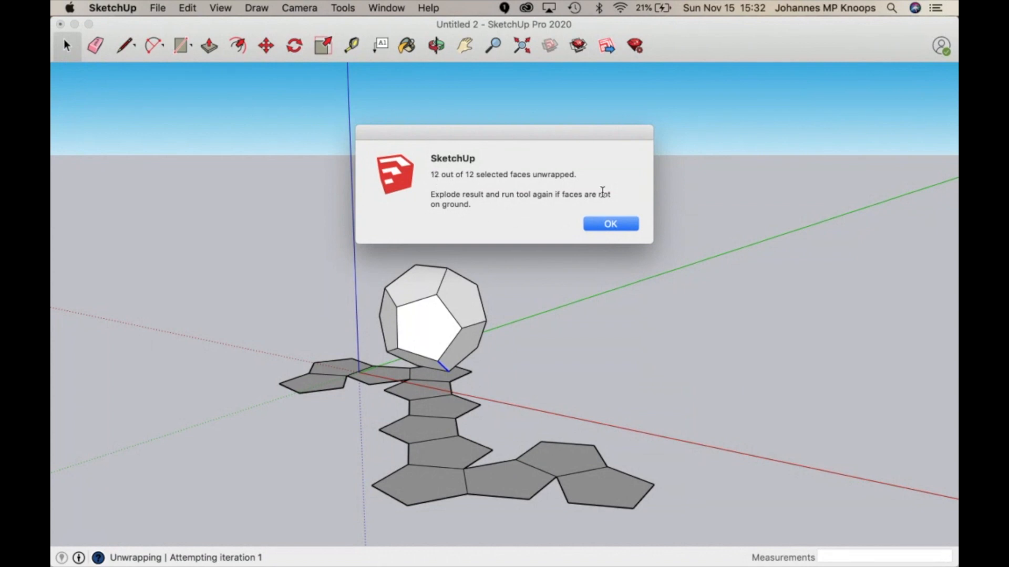
left_click(610, 222)
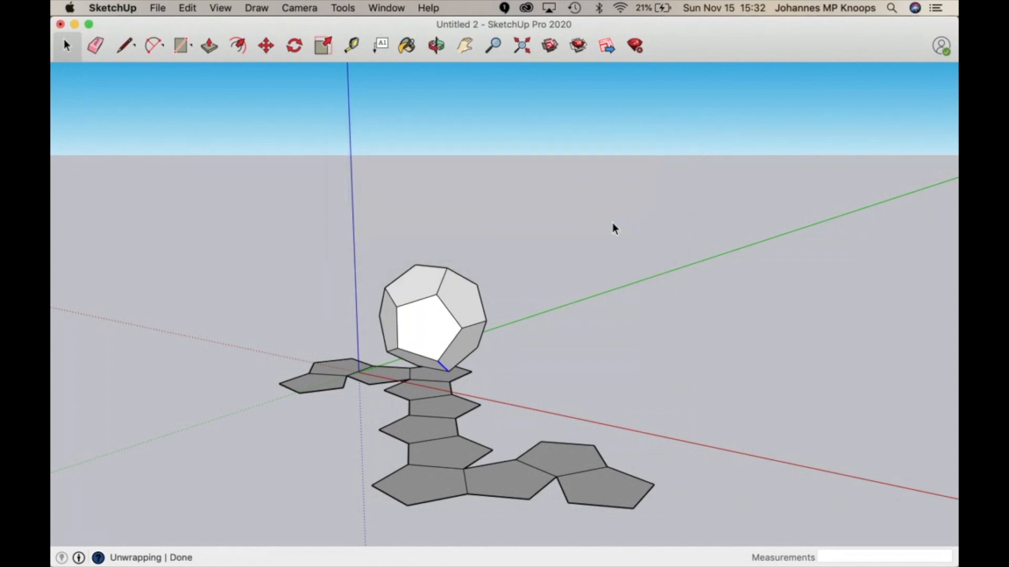
mouse_move(570, 196)
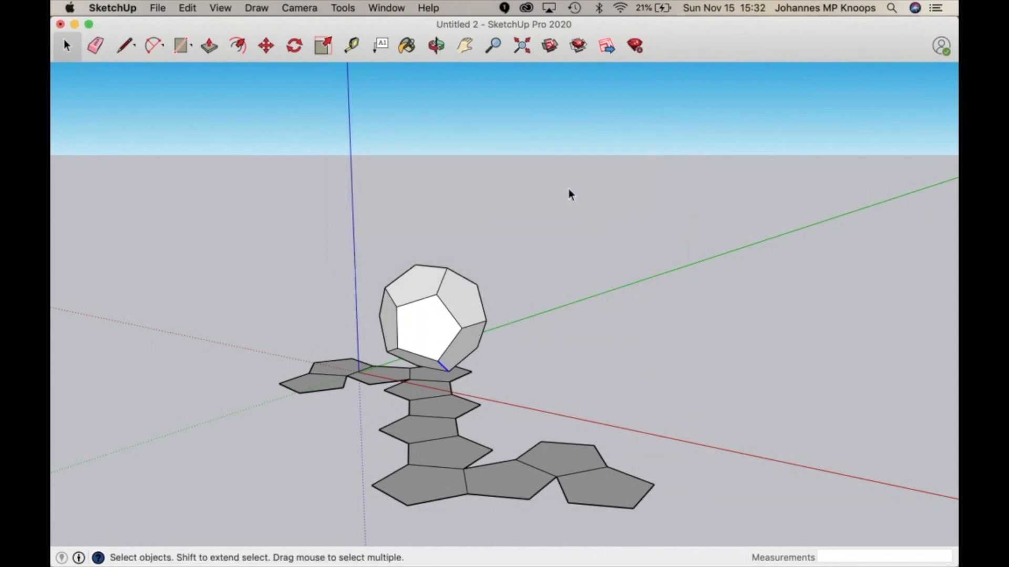
Carry the flat pentagon net away from the solid and drop it near the origin
left_click(266, 45)
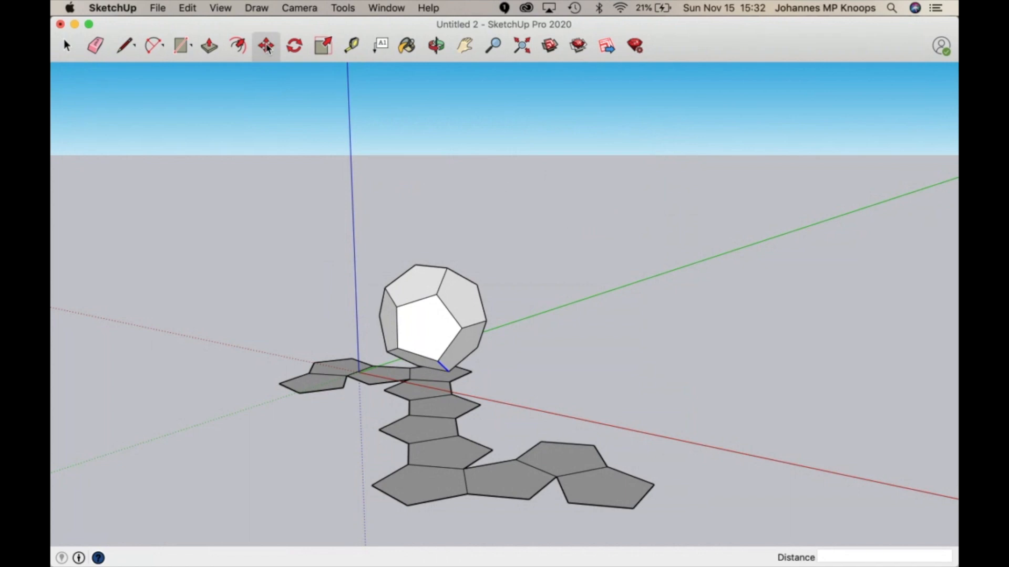
left_click(266, 45)
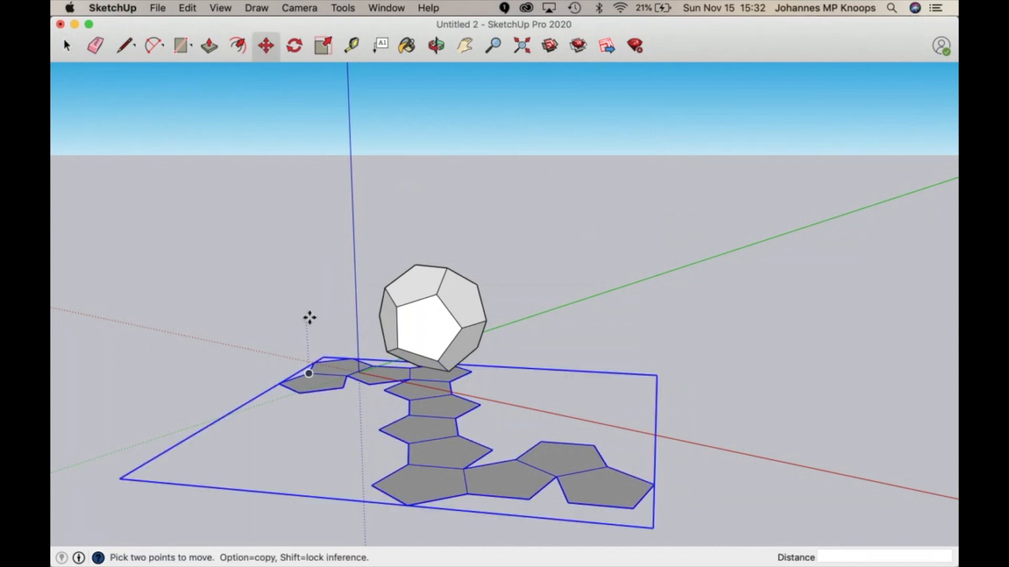
left_click_drag(309, 373, 518, 282)
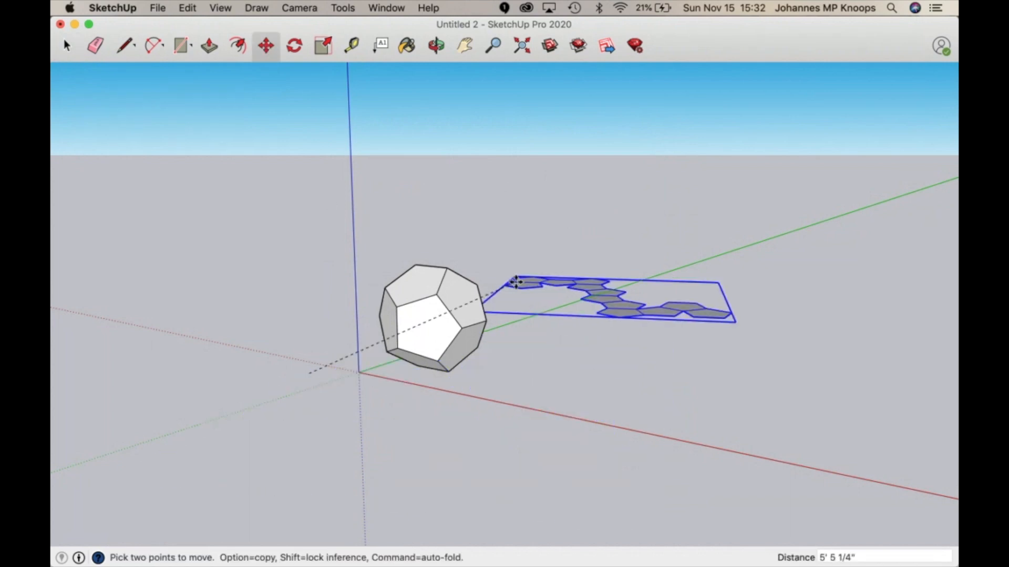
left_click_drag(515, 281, 486, 399)
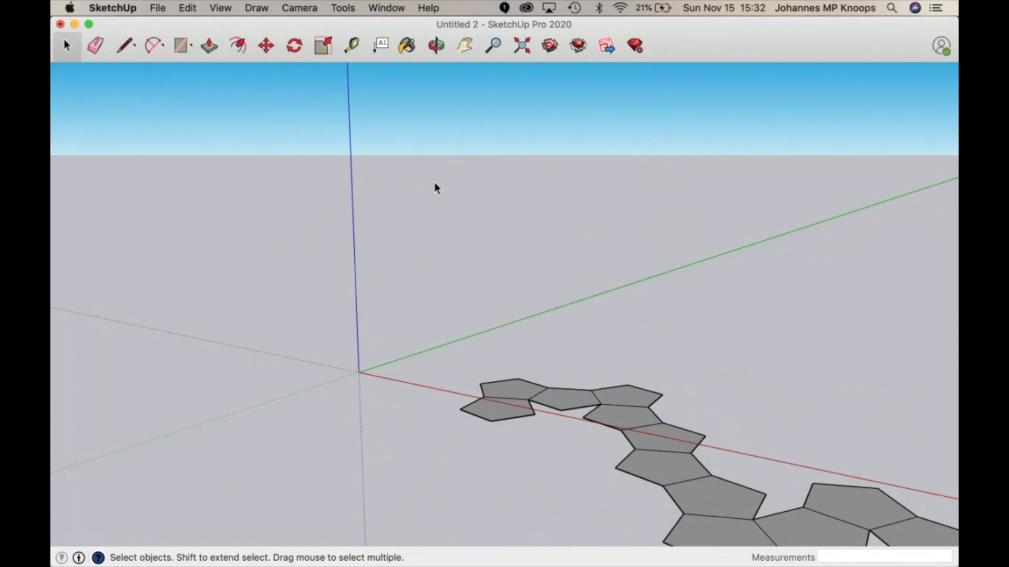
mouse_move(342, 7)
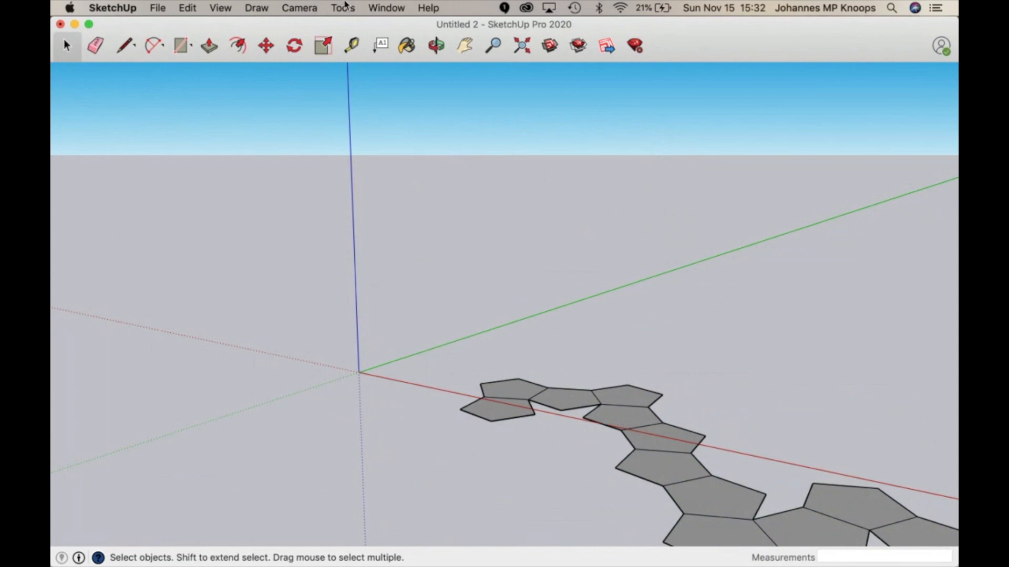
Switch the camera to the standard Top view over the pentagon net
left_click(298, 7)
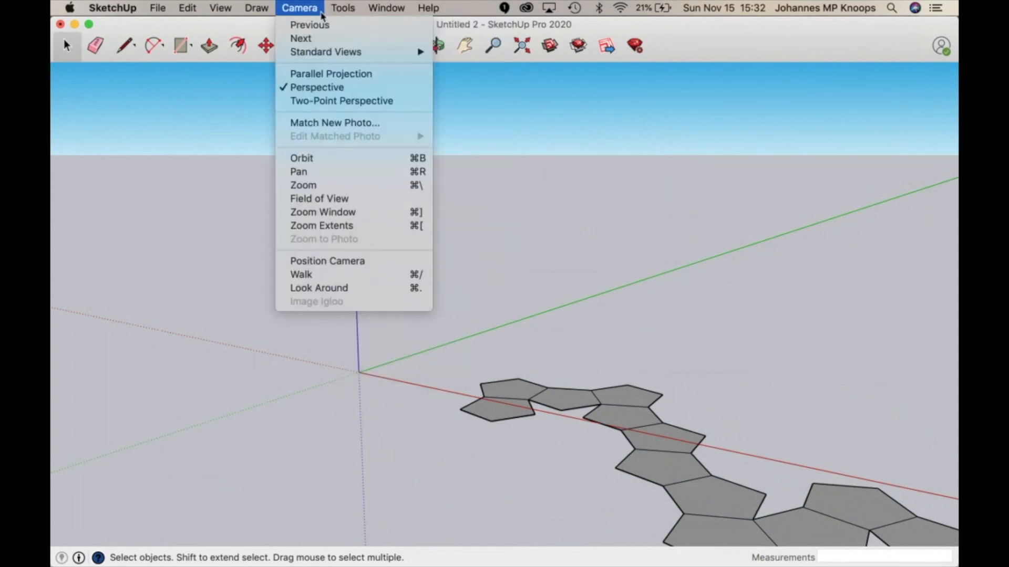
mouse_move(324, 53)
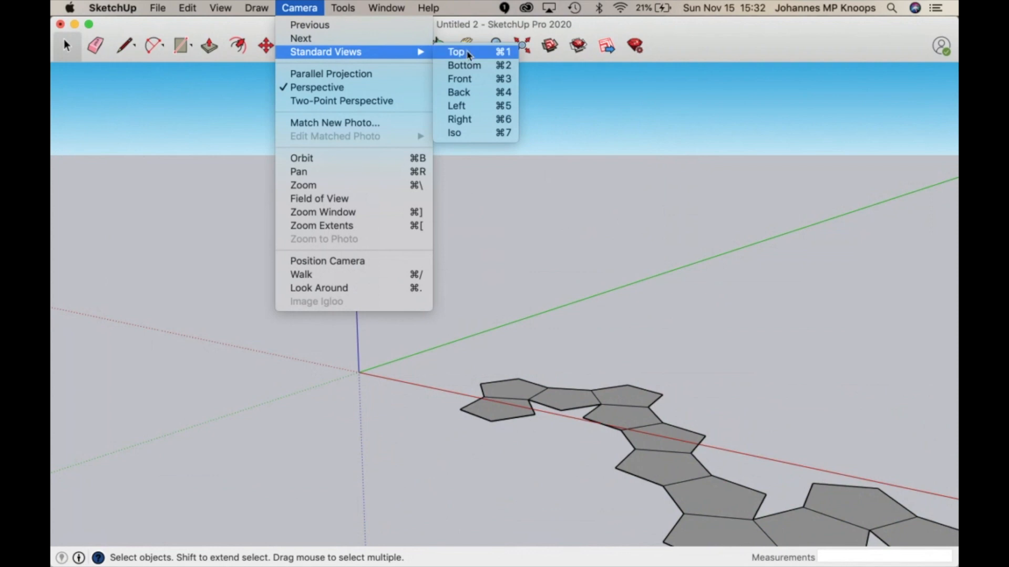
left_click(457, 52)
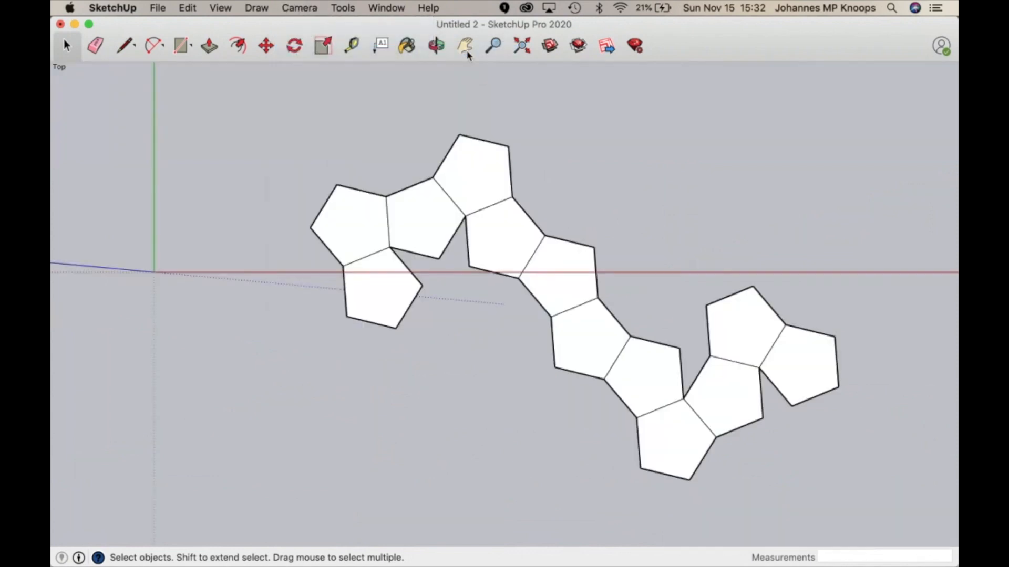
mouse_move(417, 62)
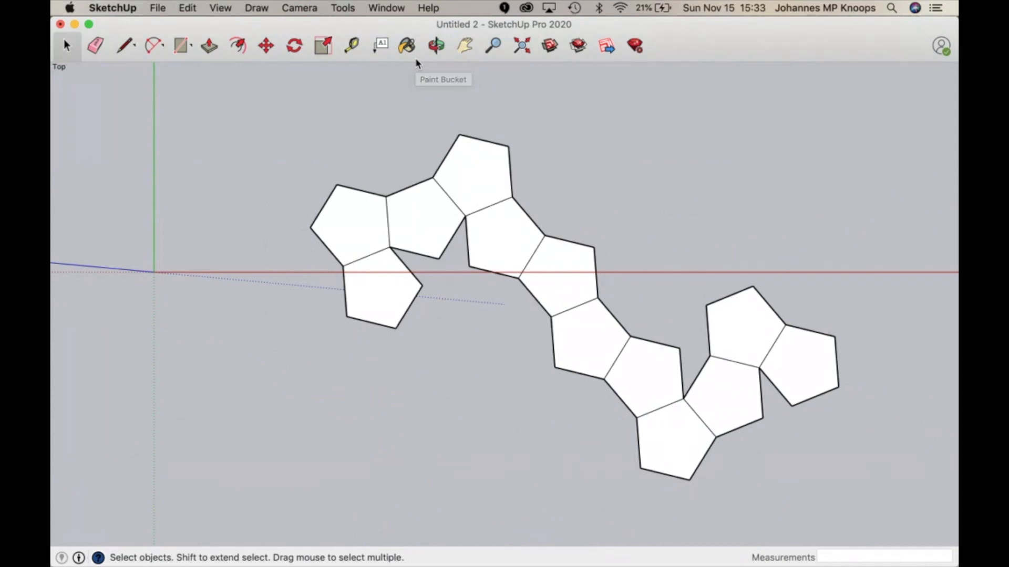
mouse_move(416, 64)
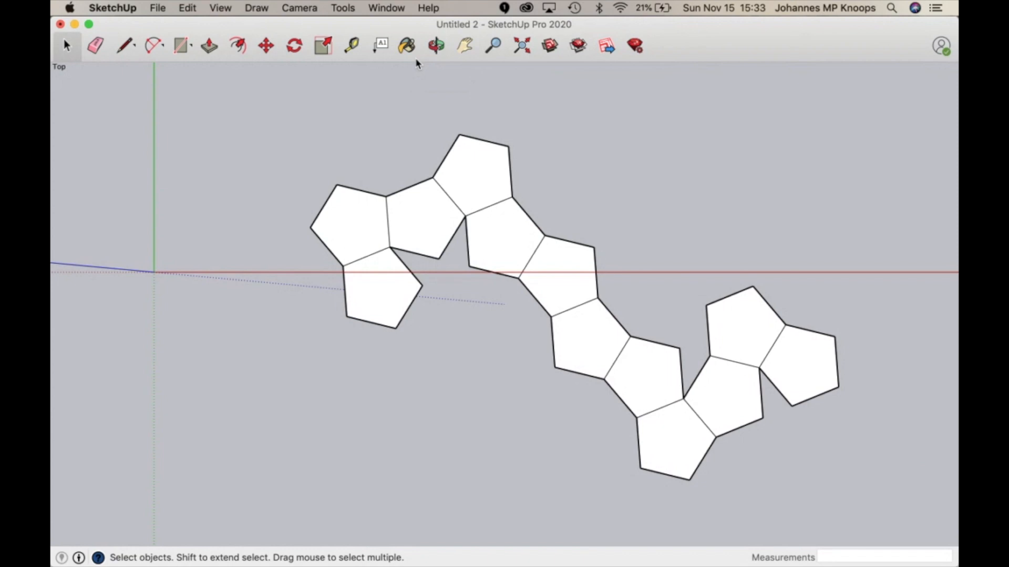
mouse_move(372, 57)
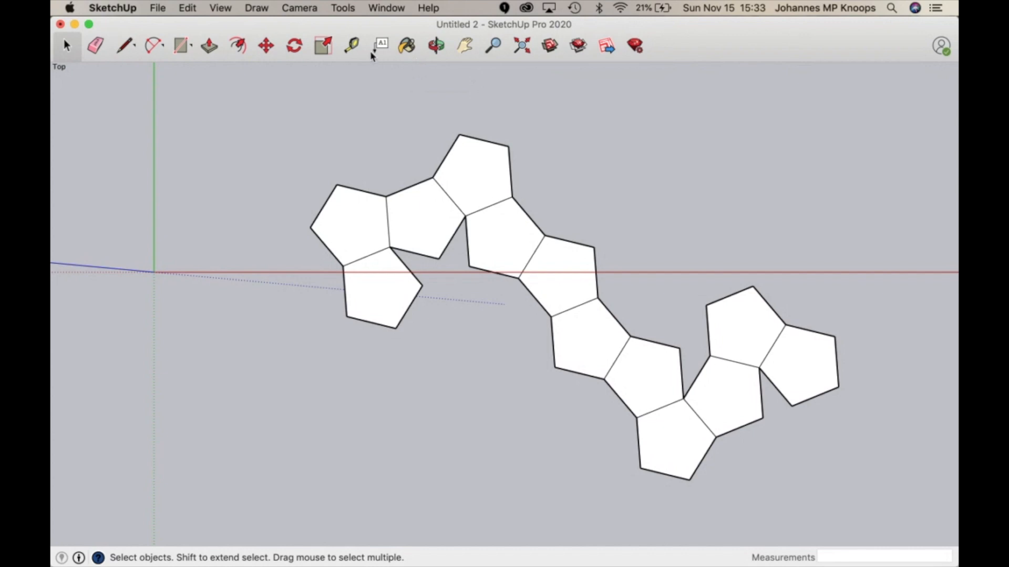
mouse_move(358, 244)
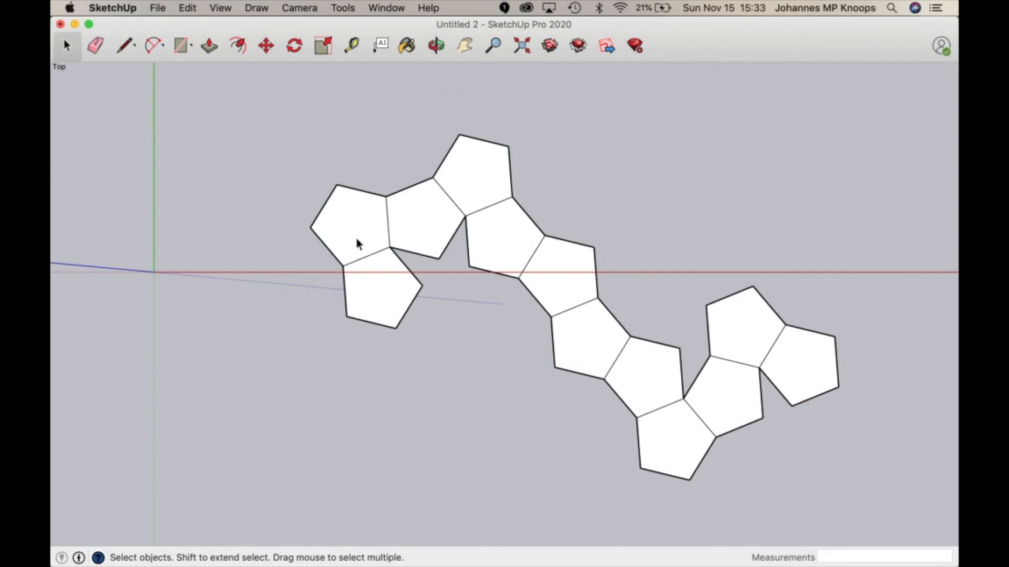
mouse_move(374, 261)
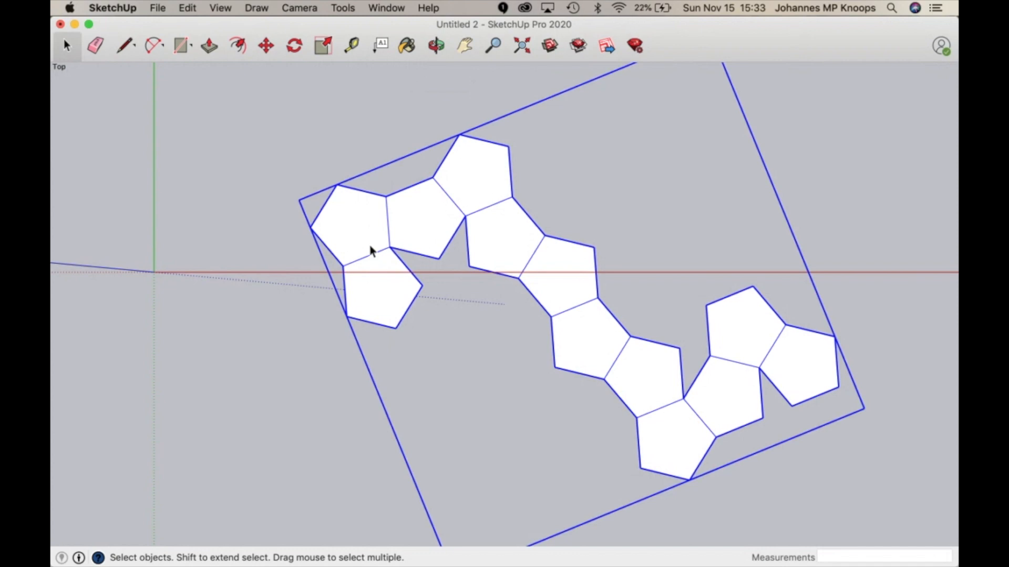
mouse_move(265, 94)
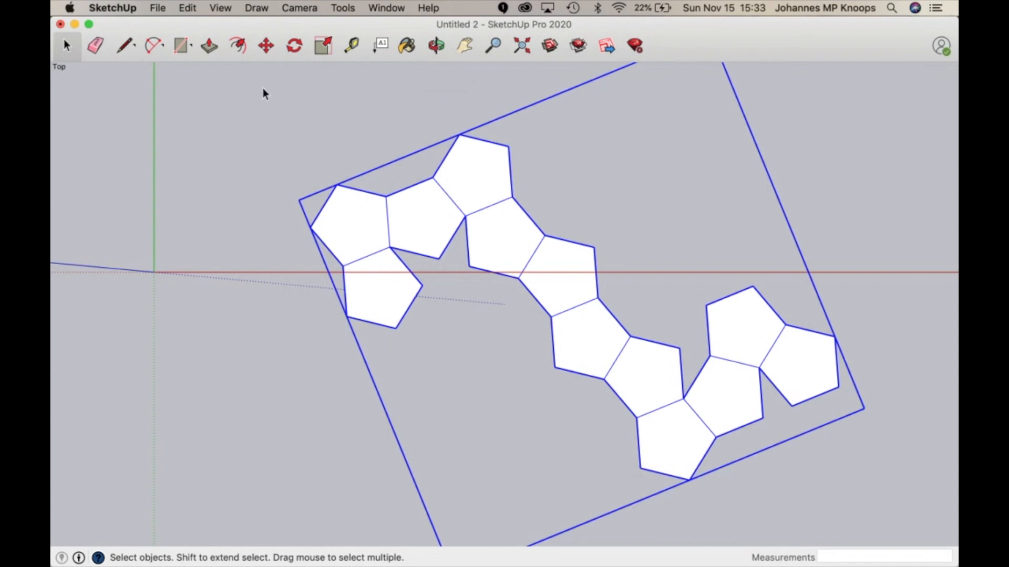
Explode the net group into loose pentagon faces via the Edit menu
left_click(187, 7)
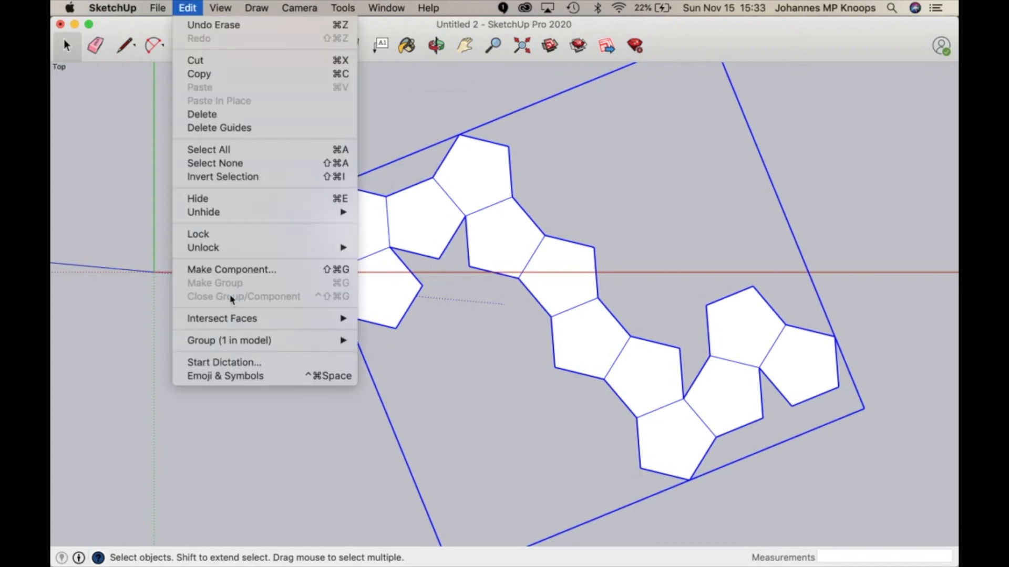
mouse_move(229, 341)
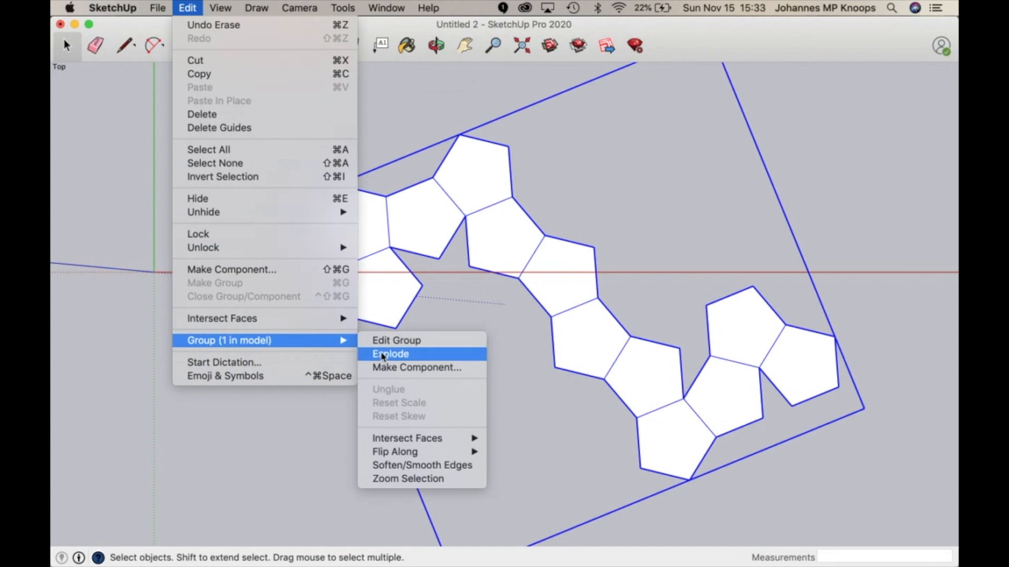
left_click(389, 355)
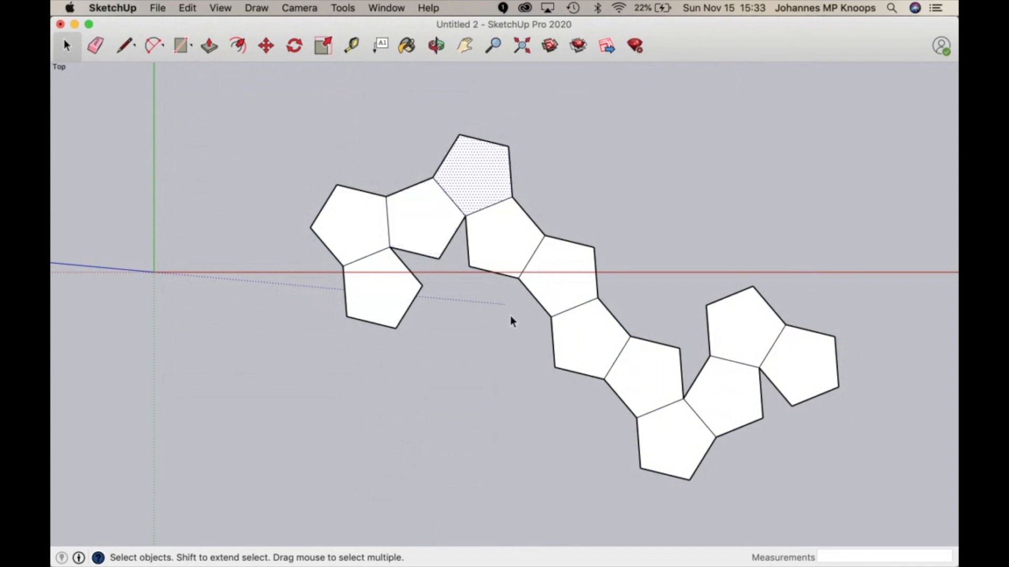
mouse_move(451, 206)
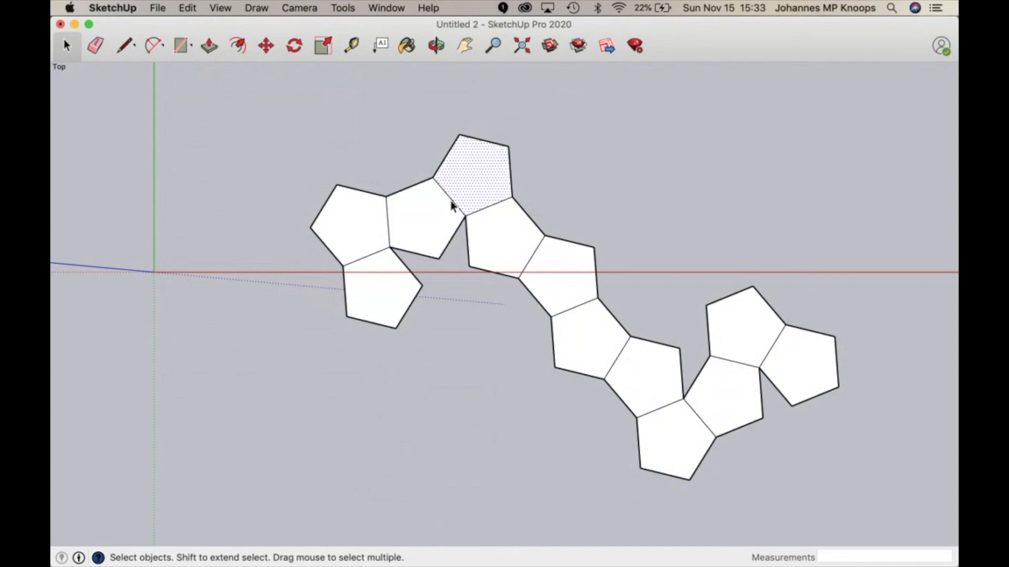
left_click(451, 200)
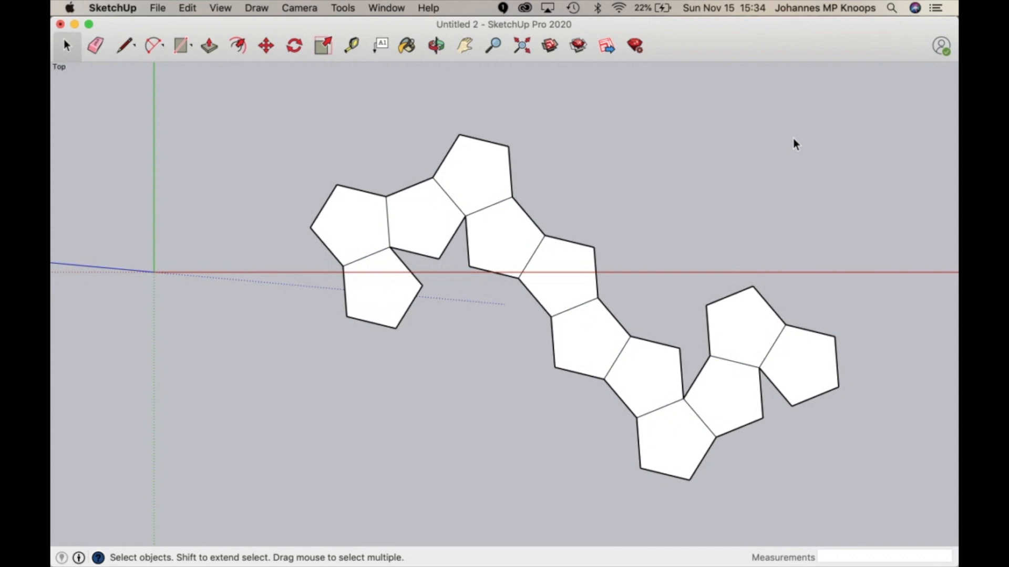
mouse_move(363, 239)
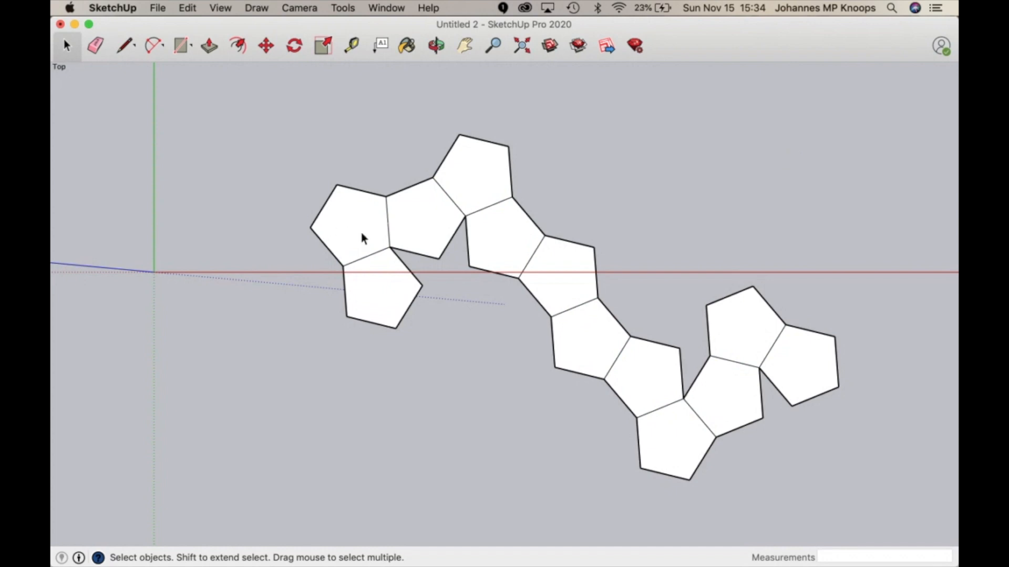
mouse_move(346, 235)
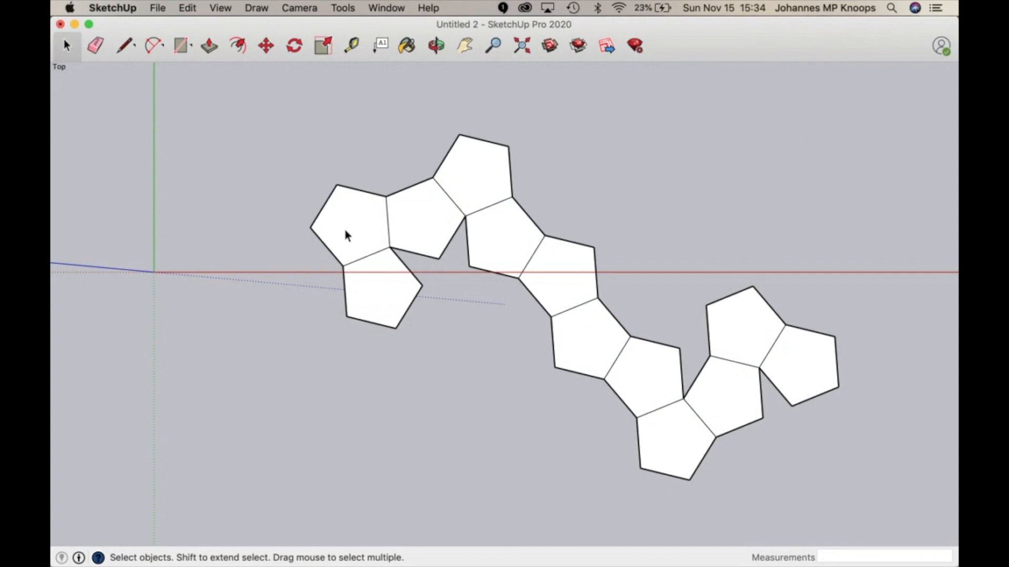
mouse_move(361, 233)
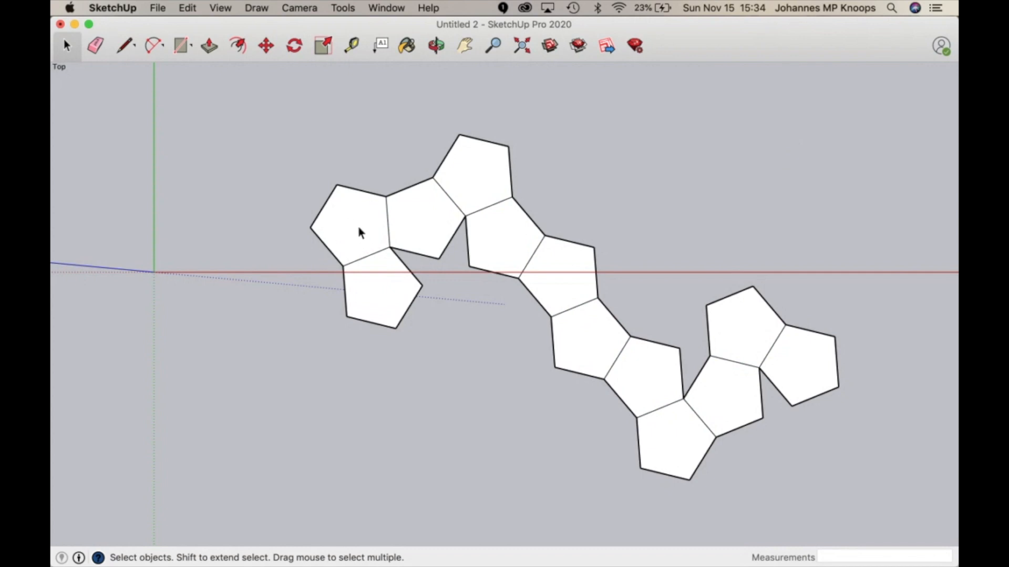
mouse_move(431, 234)
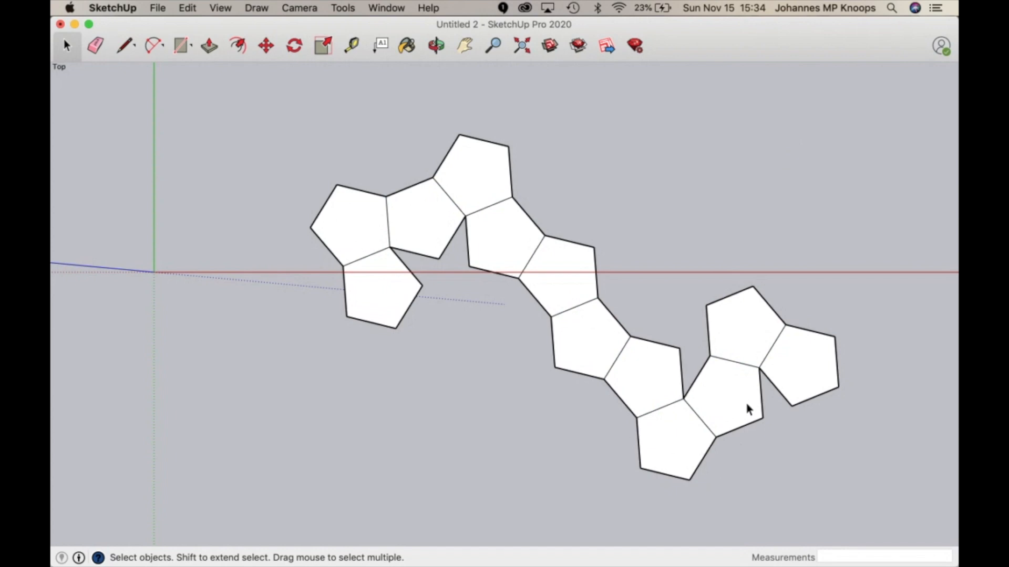
mouse_move(687, 202)
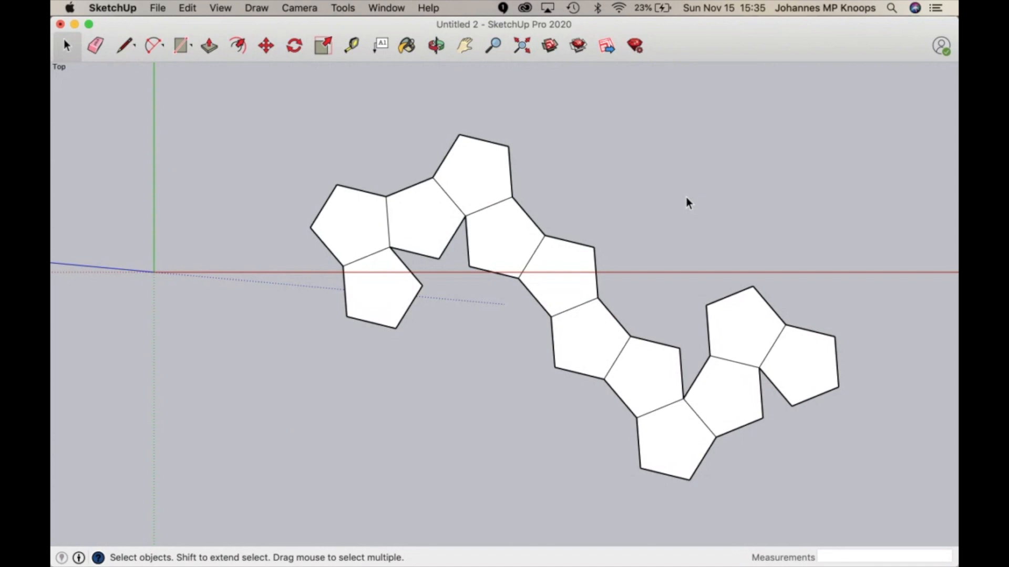
mouse_move(630, 179)
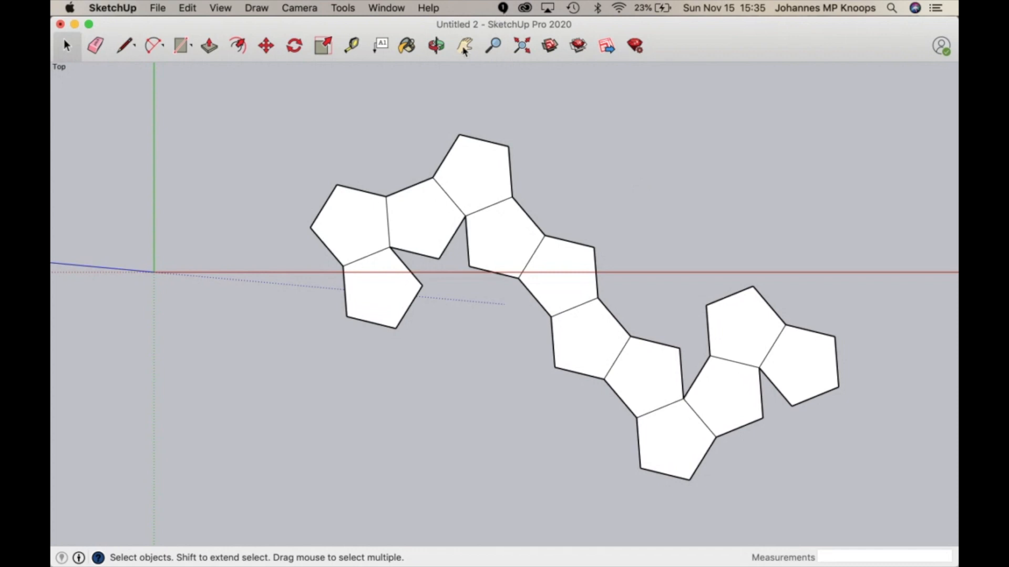
left_click(435, 45)
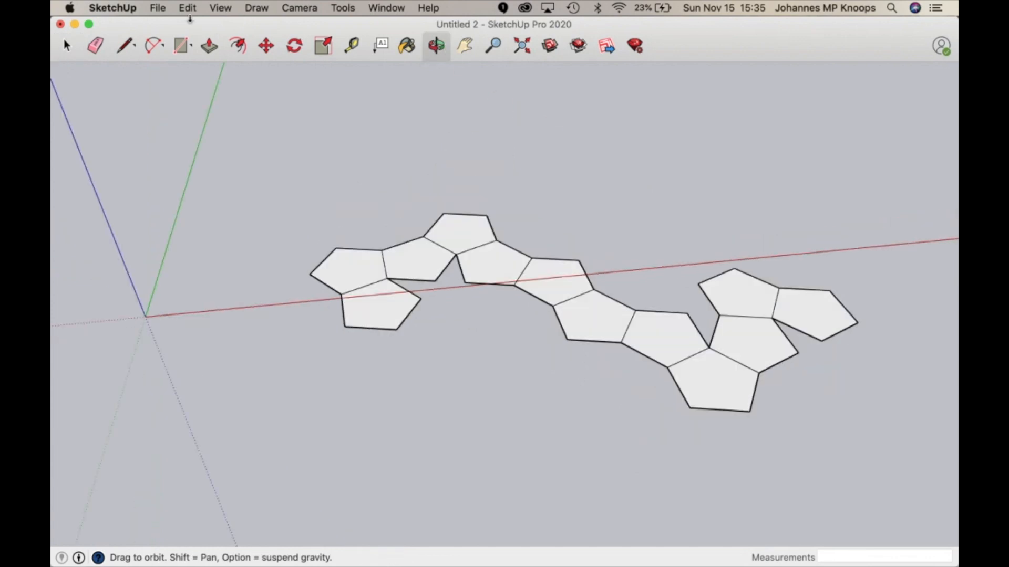
Push/Pull a middle pentagon face to give the net a thin 1/8-inch thickness
left_click(208, 45)
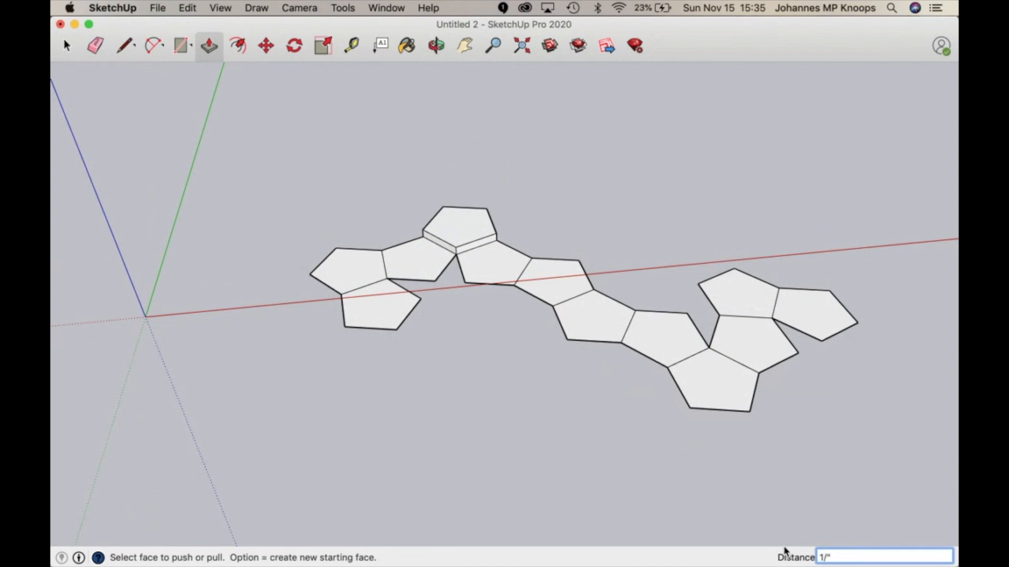
left_click(419, 290)
type("8\"")
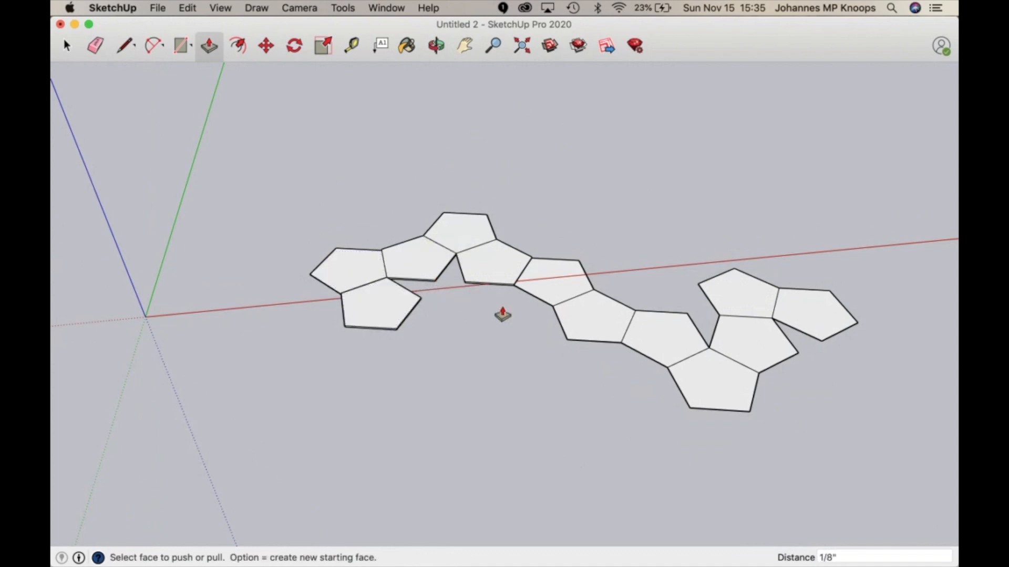
mouse_move(556, 276)
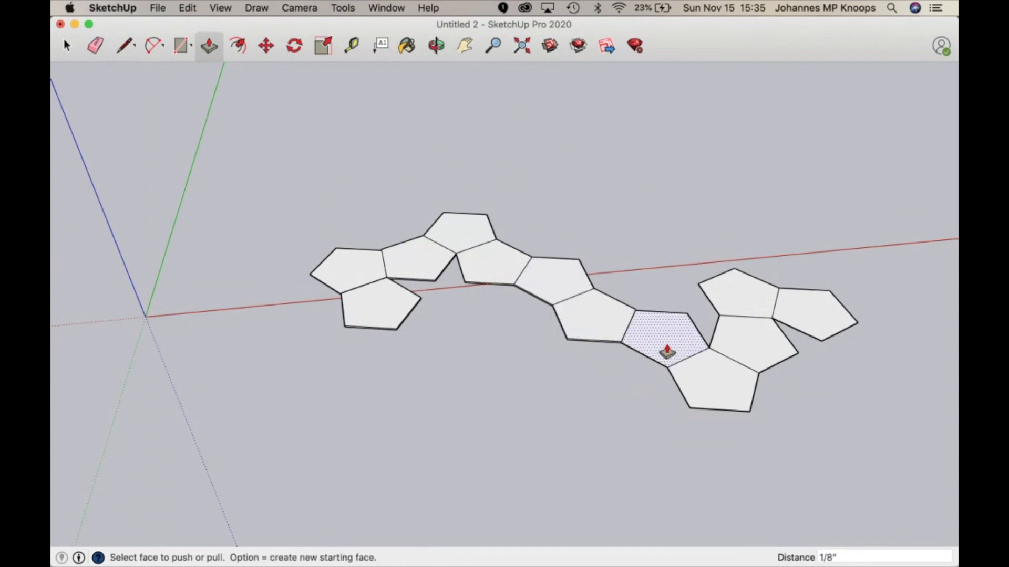
left_click(666, 337)
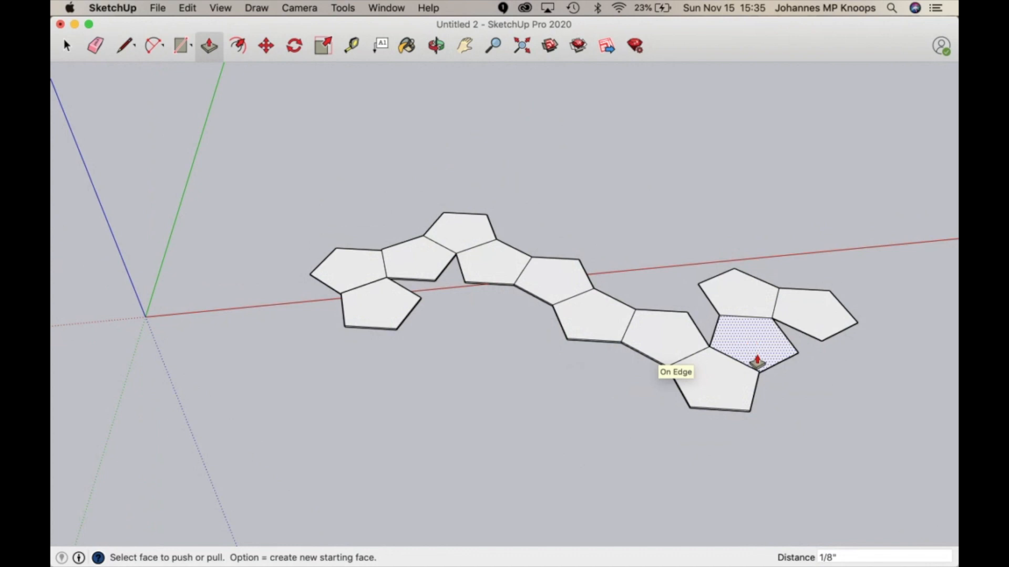
left_click(435, 45)
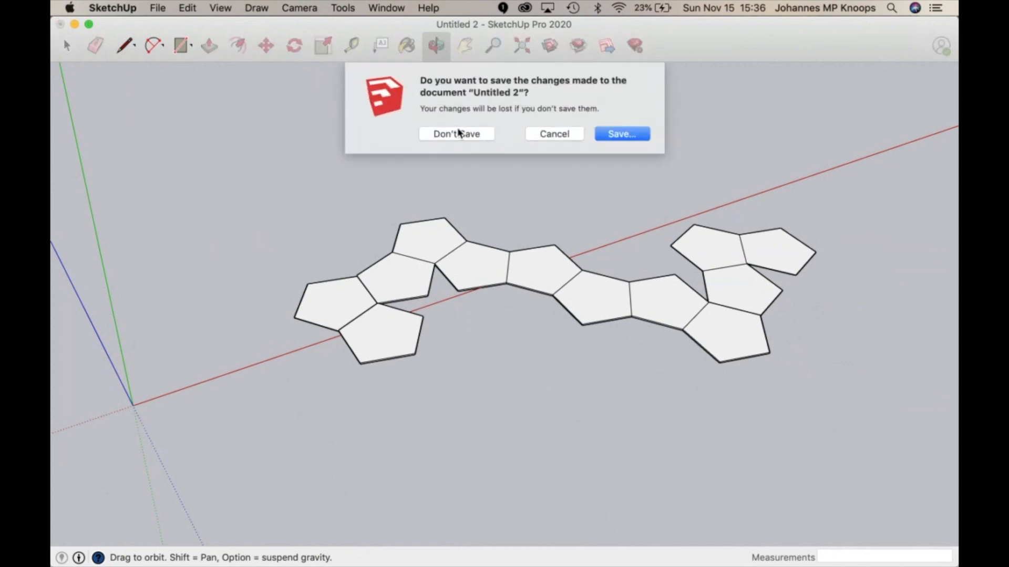
Discard the unsaved pentagon net so the tapered shell model is shown
left_click(455, 134)
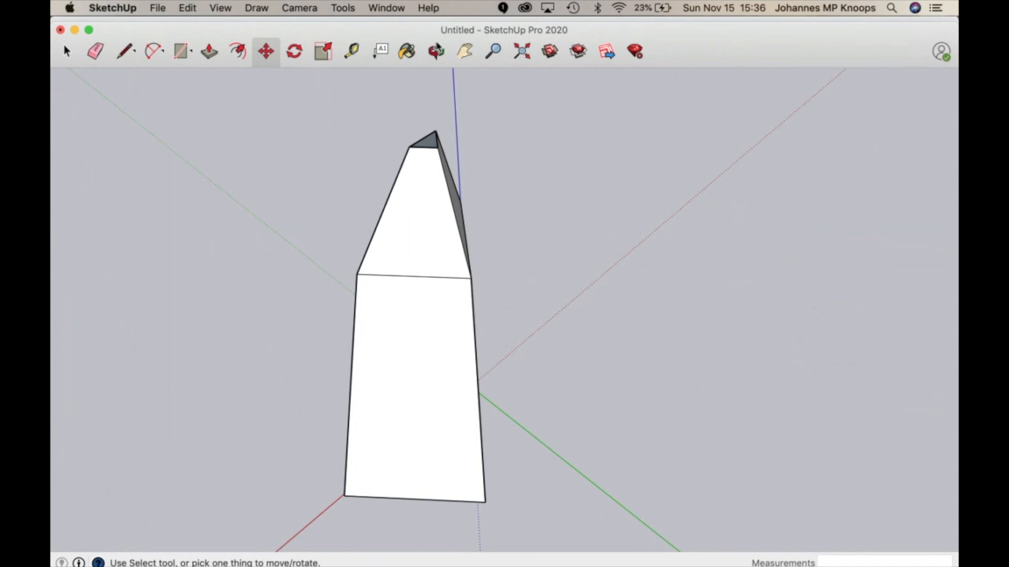
Orbit around the tapered shell to inspect it from below, the sides and the top
left_click(435, 51)
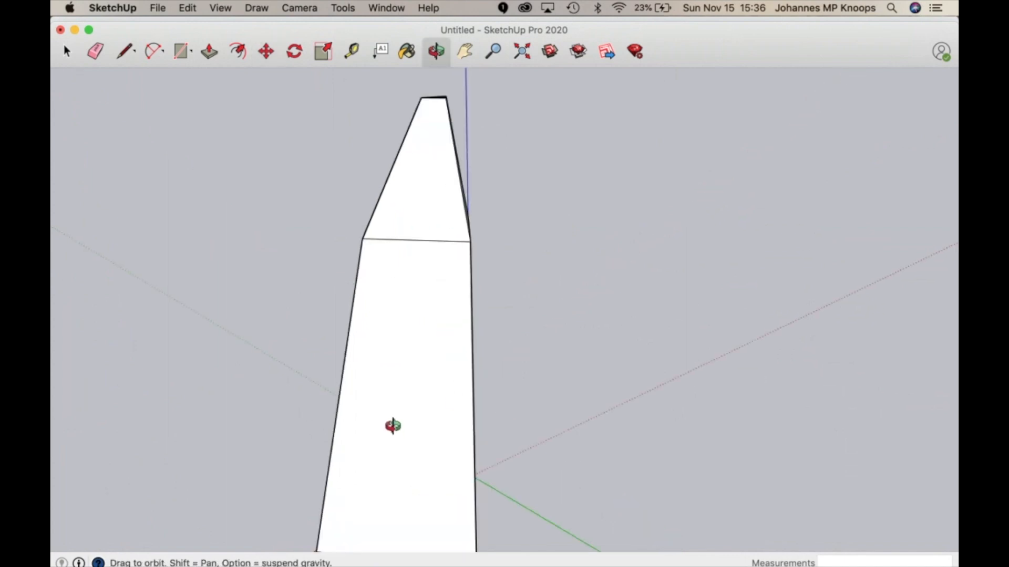
left_click_drag(392, 425, 411, 102)
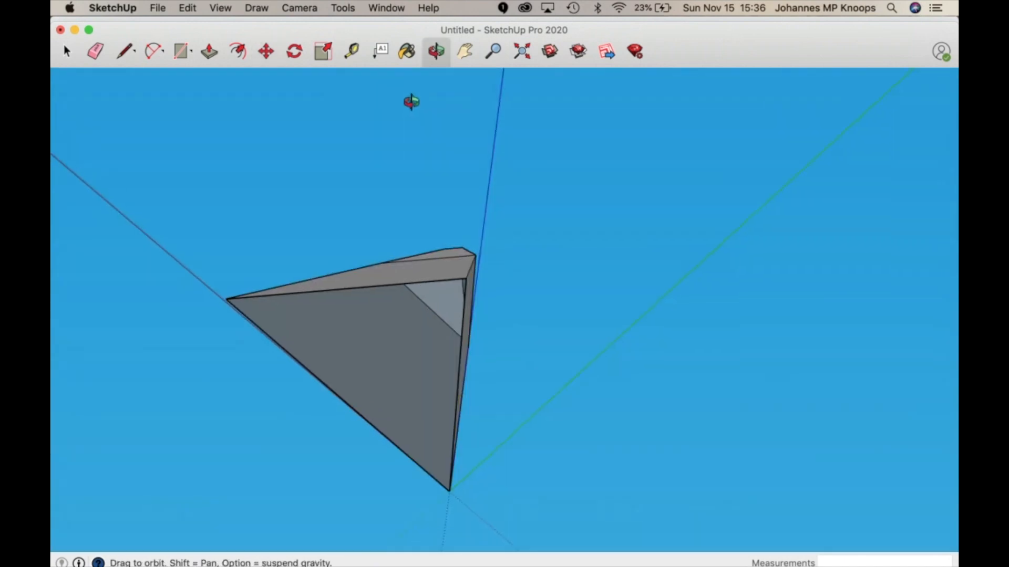
left_click_drag(412, 103, 431, 248)
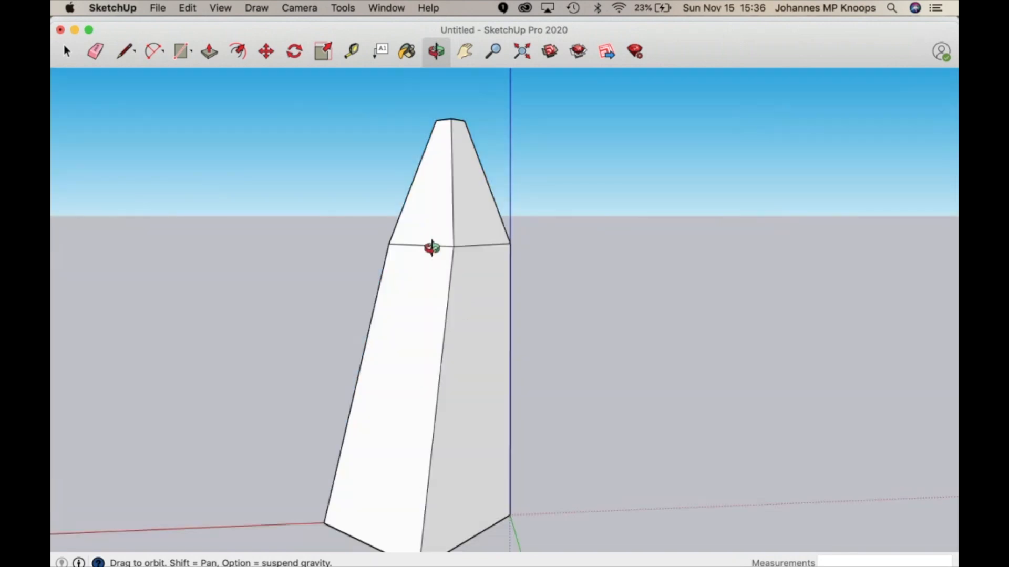
left_click_drag(430, 248, 470, 360)
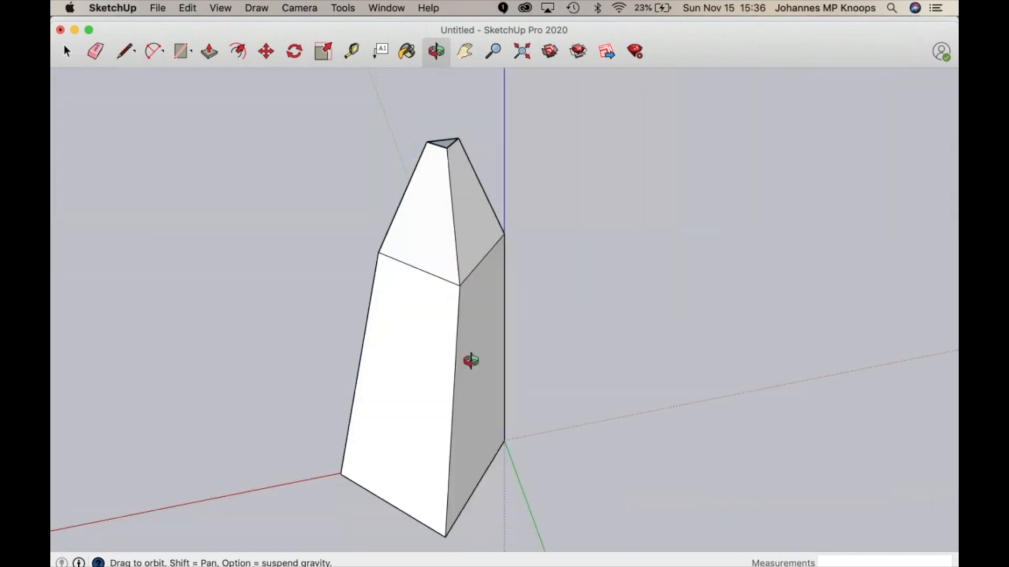
left_click_drag(470, 361, 540, 360)
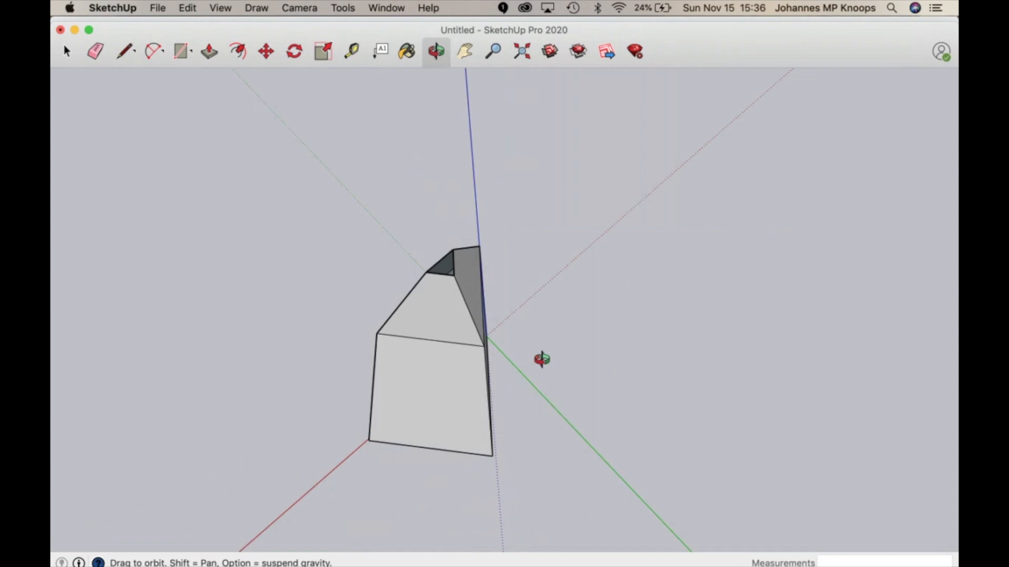
left_click_drag(540, 359, 613, 248)
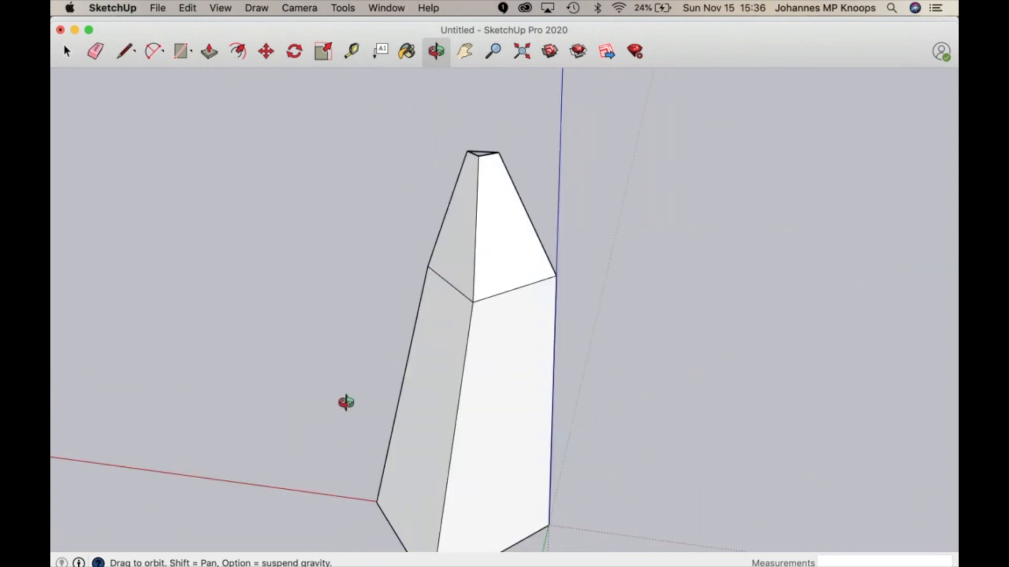
mouse_move(491, 188)
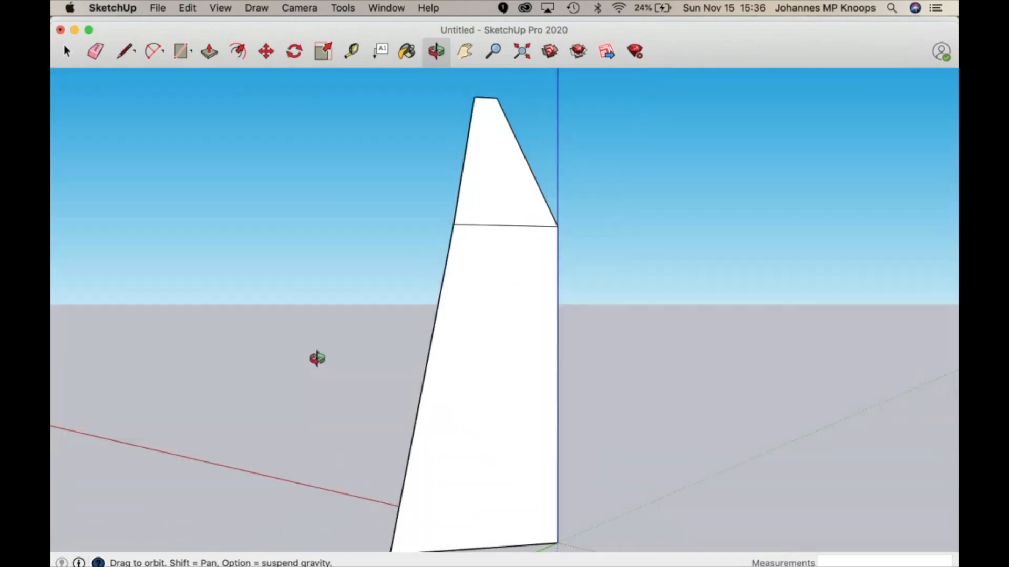
left_click_drag(317, 359, 393, 411)
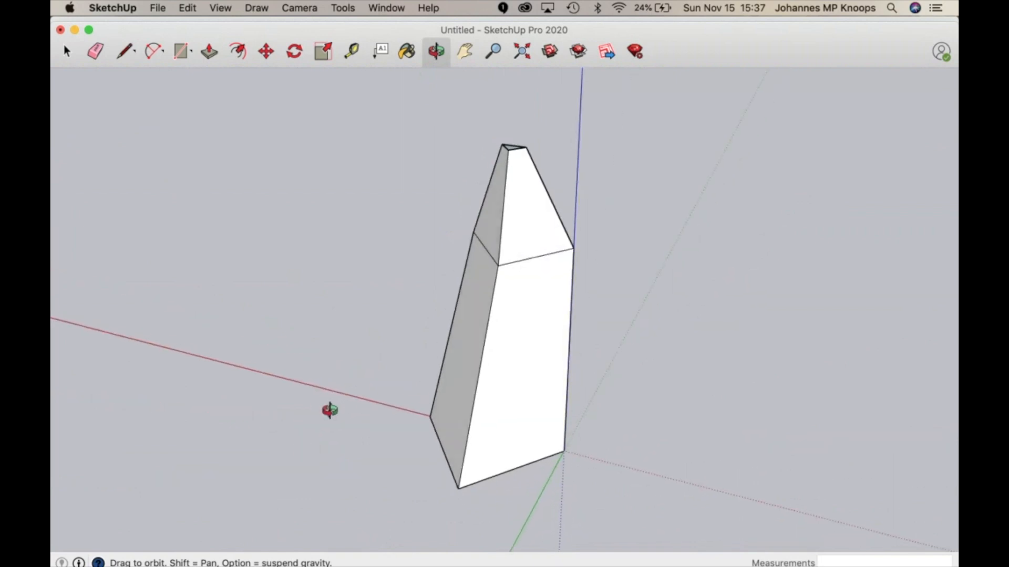
left_click_drag(329, 411, 196, 112)
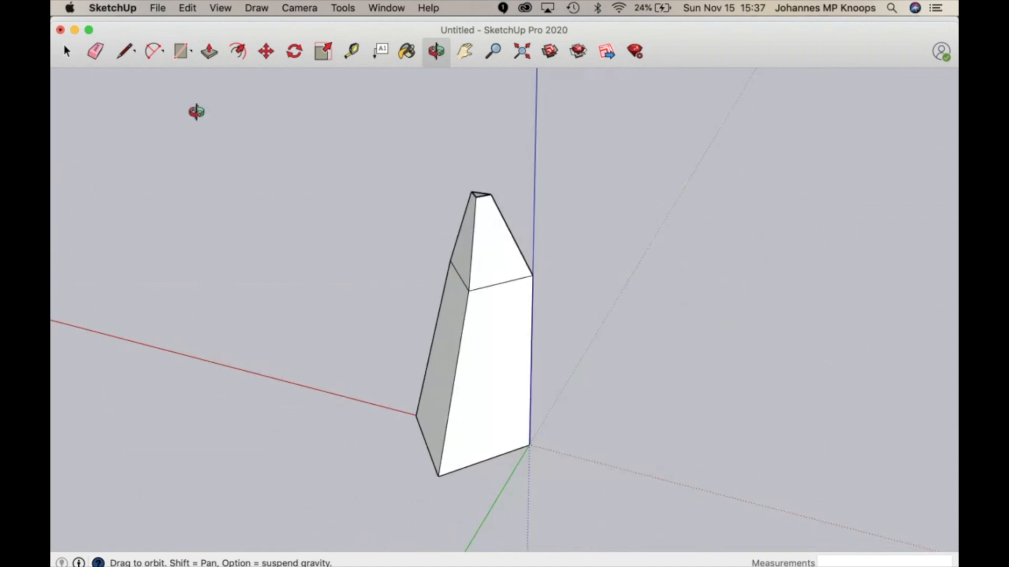
Box-select all faces of the tapered shell with the Select tool
left_click(65, 51)
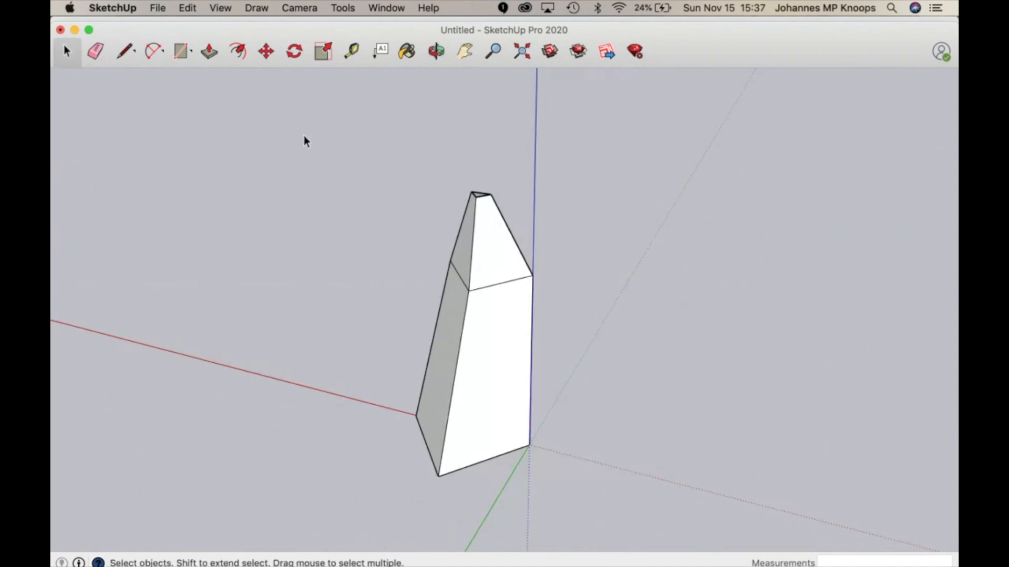
left_click_drag(305, 139, 531, 450)
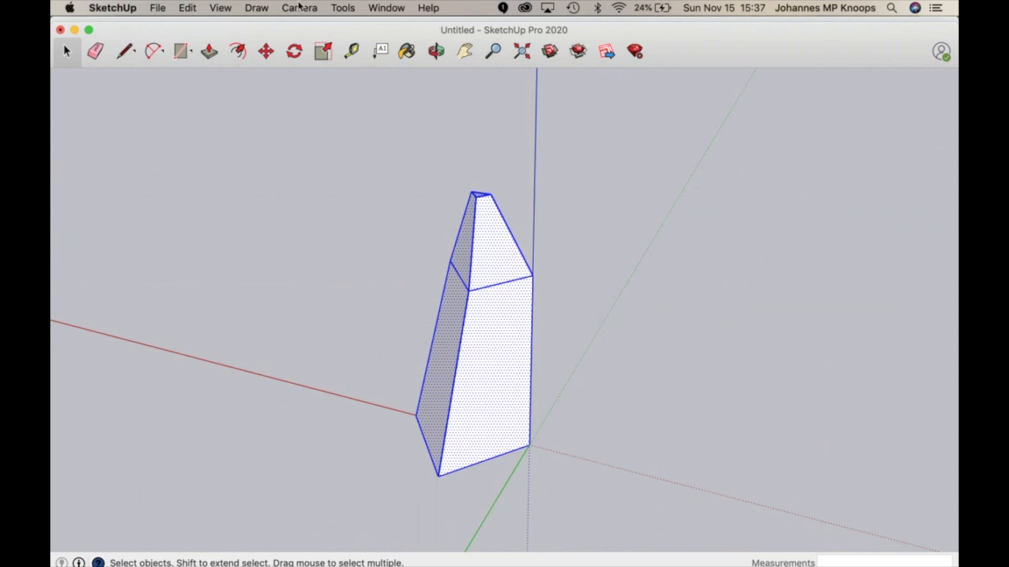
Unwrap and flatten the shell's six faces into a ground net, accepting both message dialogs
left_click(386, 7)
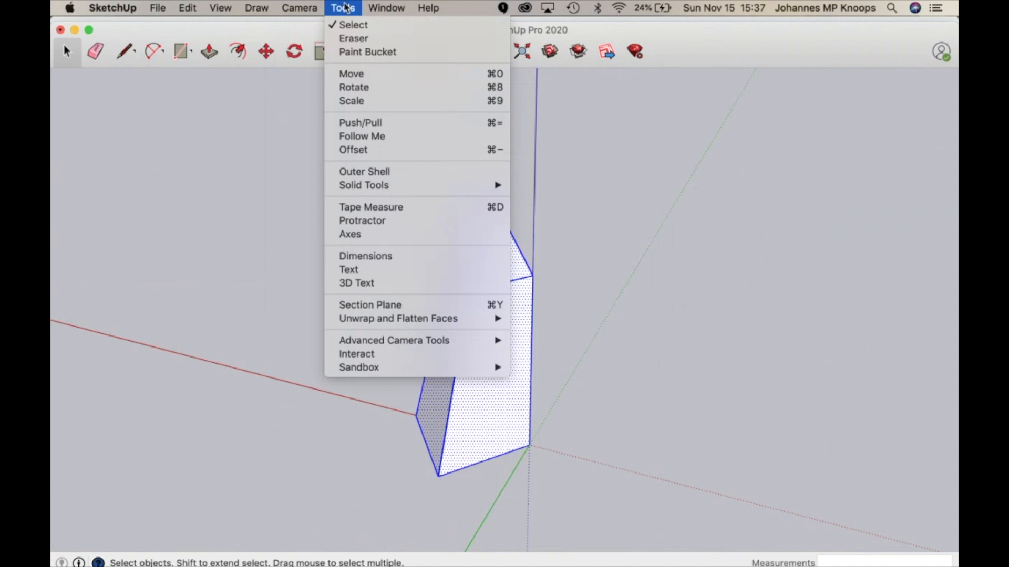
mouse_move(397, 318)
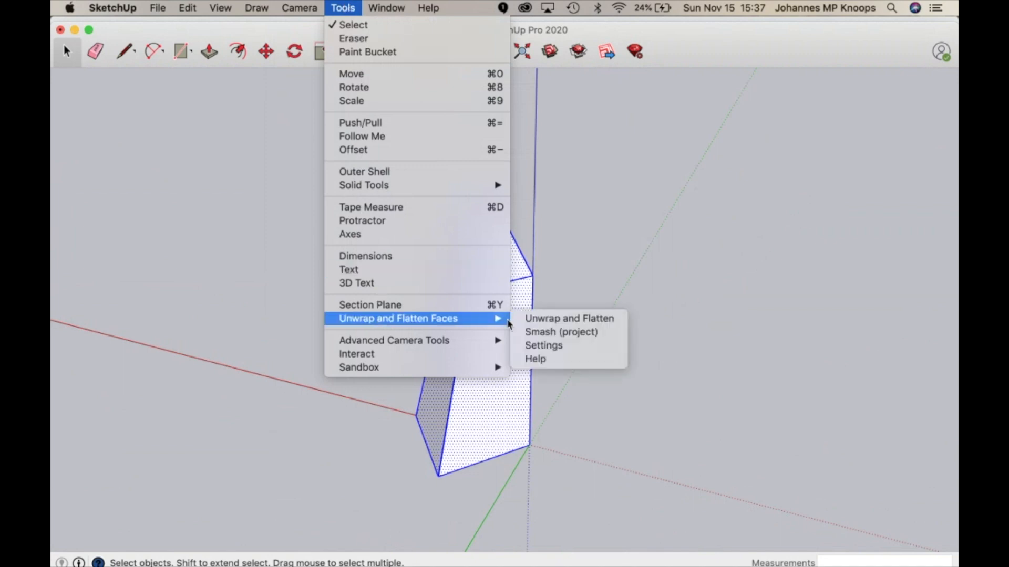
left_click(569, 319)
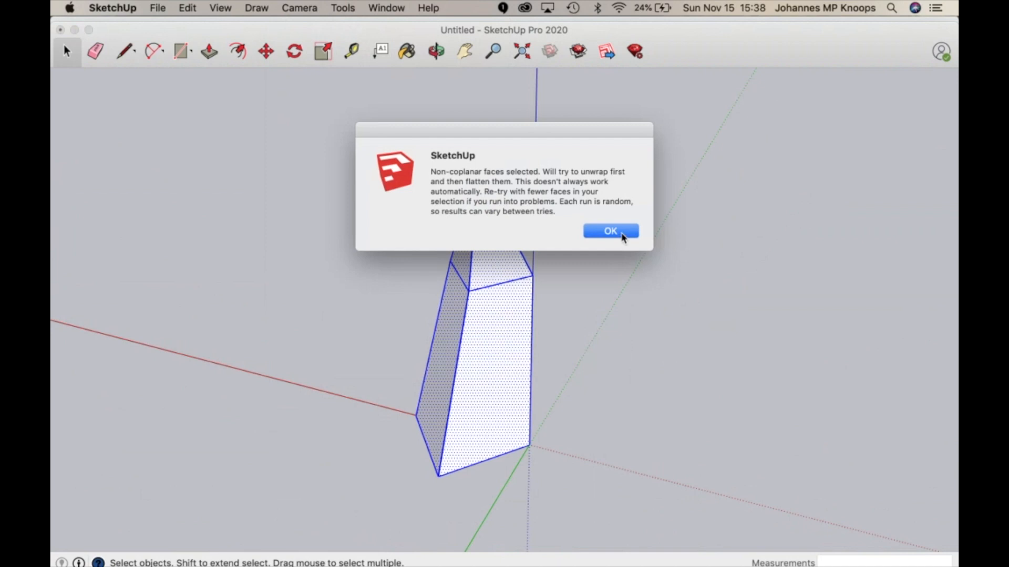
left_click(609, 231)
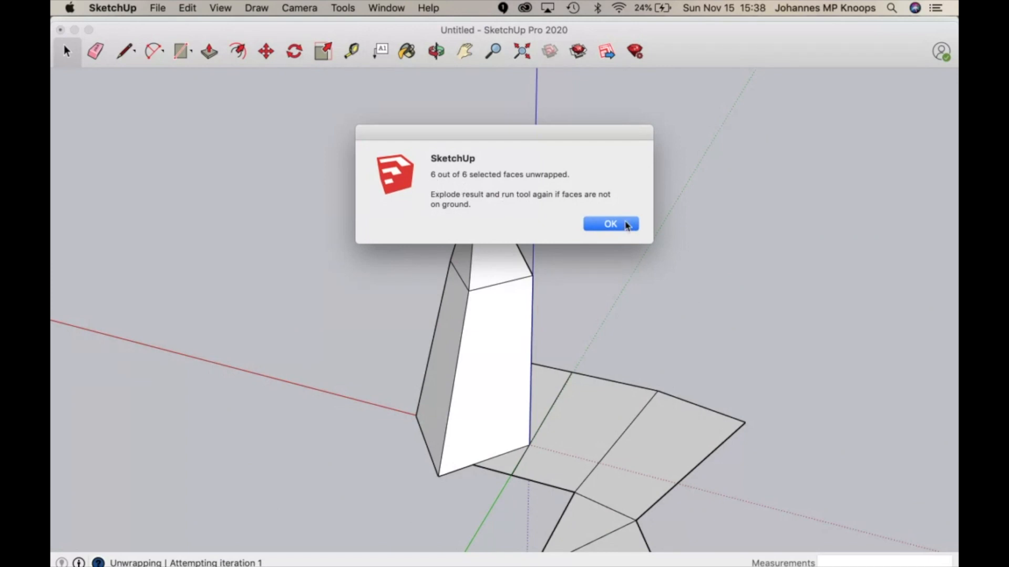
left_click(609, 224)
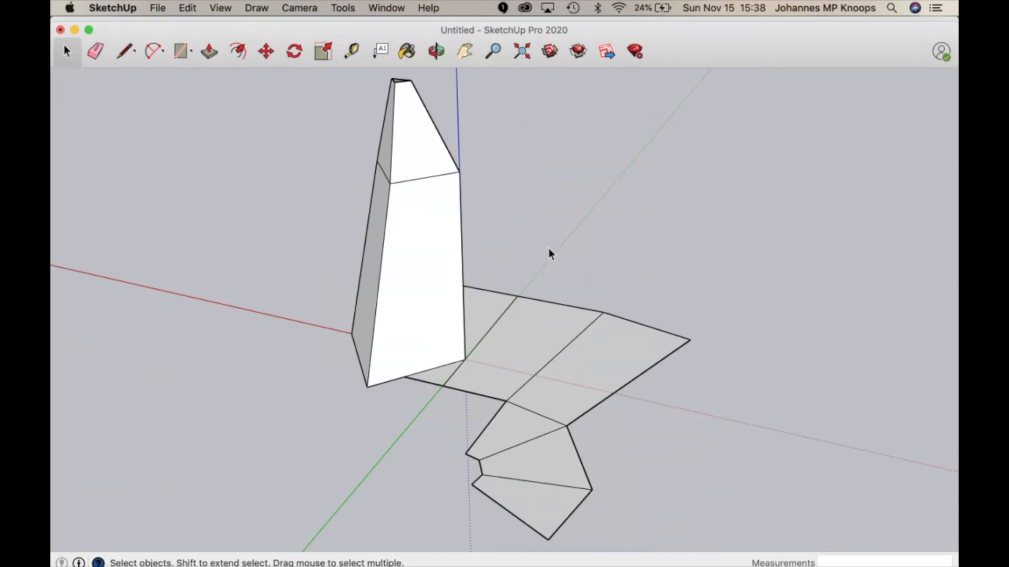
mouse_move(235, 61)
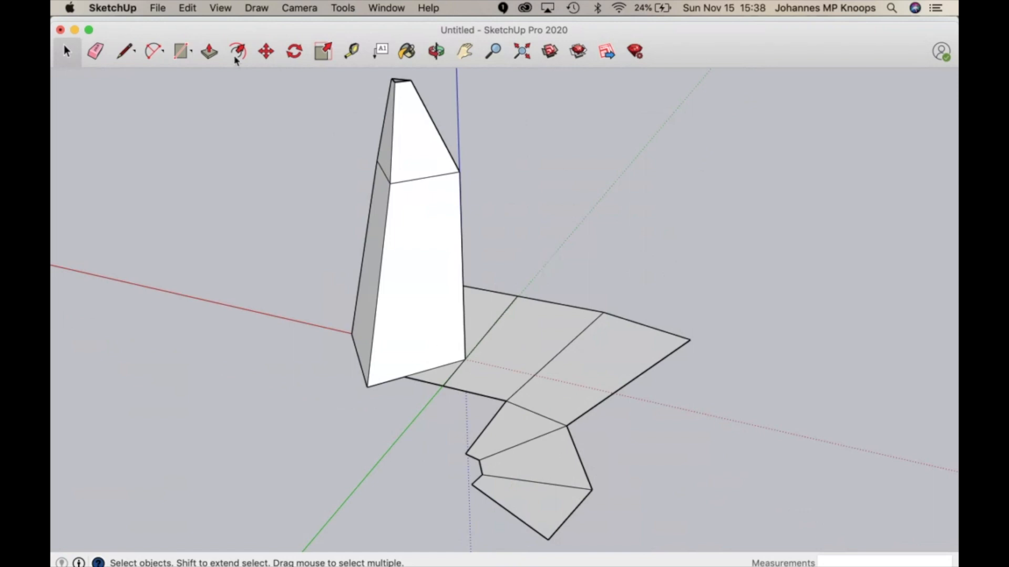
mouse_move(69, 51)
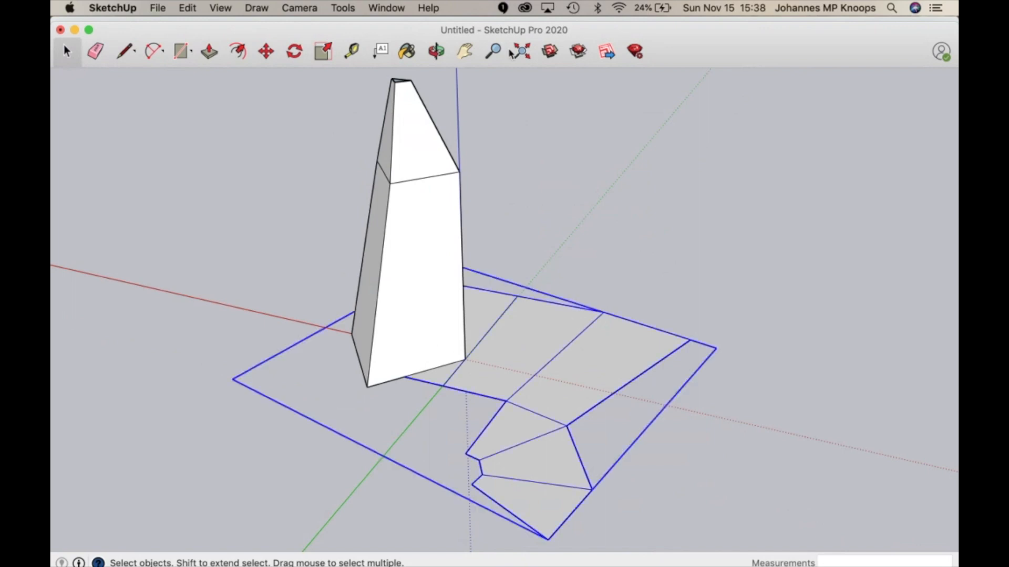
Select the original 3D shell so it can be deleted, leaving only the net
left_click(266, 52)
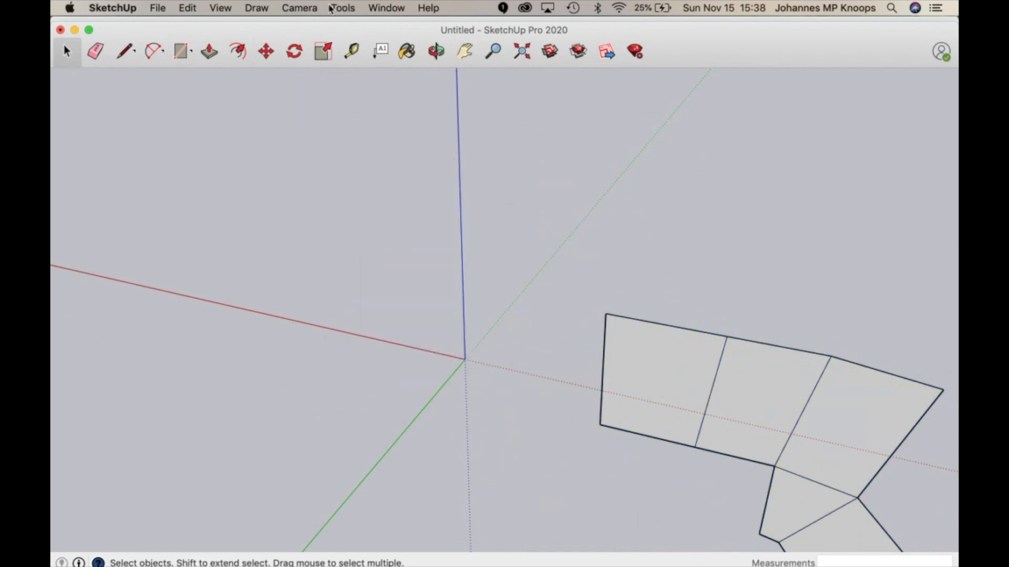
Look straight down at the net from the Top view and reach the Edit commands for its group
left_click(299, 7)
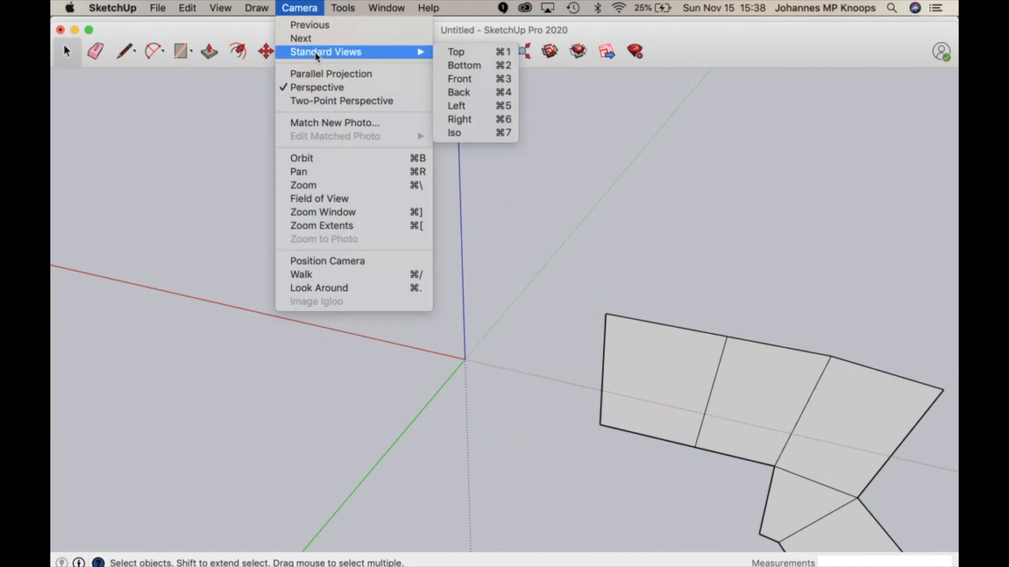
mouse_move(456, 51)
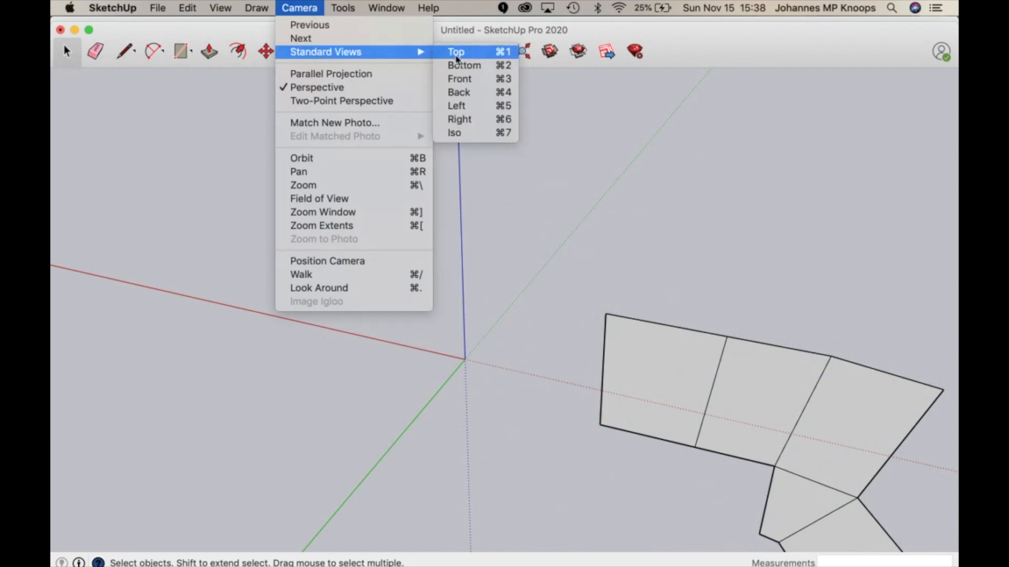
left_click(456, 51)
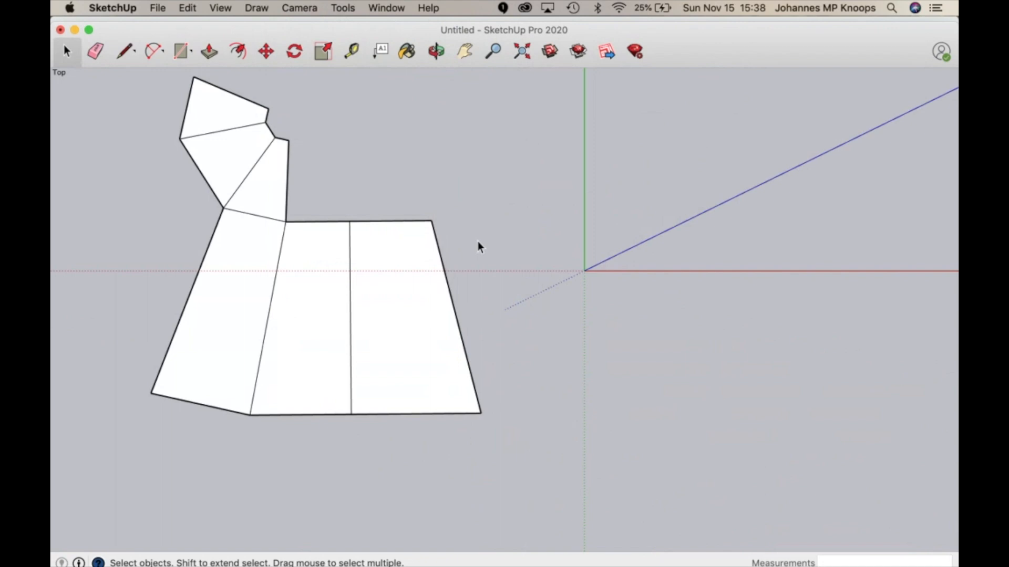
mouse_move(418, 263)
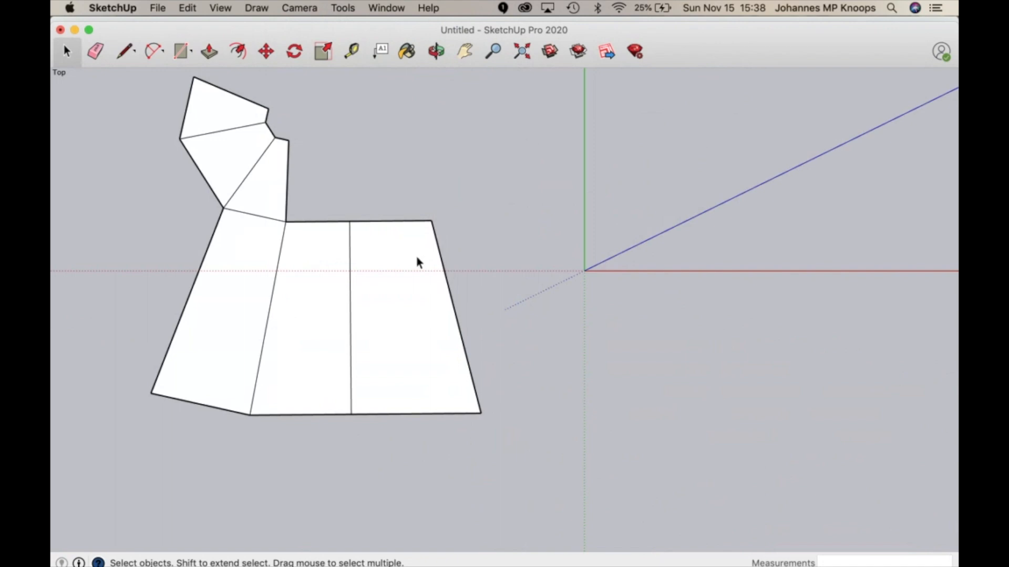
mouse_move(417, 345)
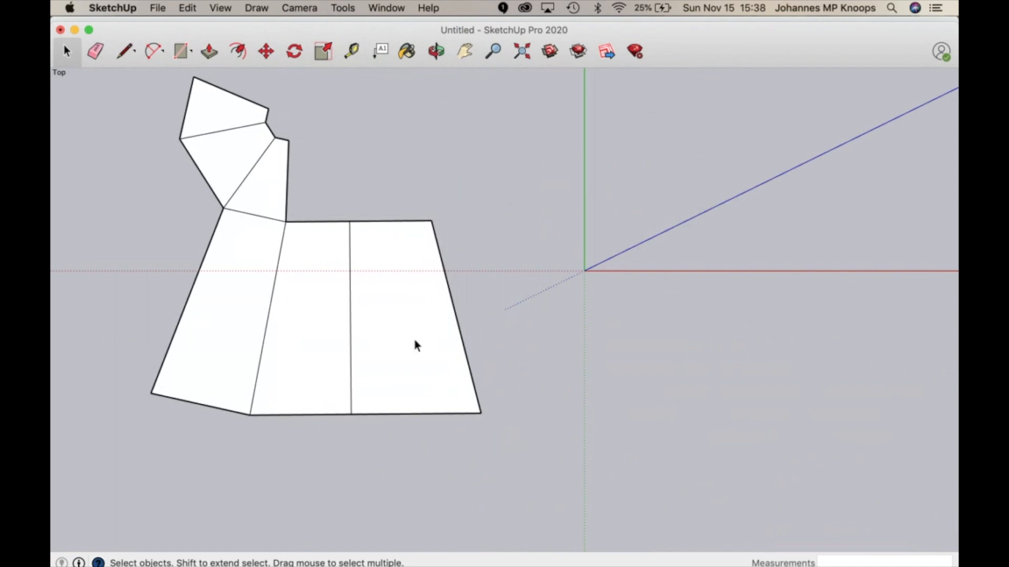
mouse_move(461, 314)
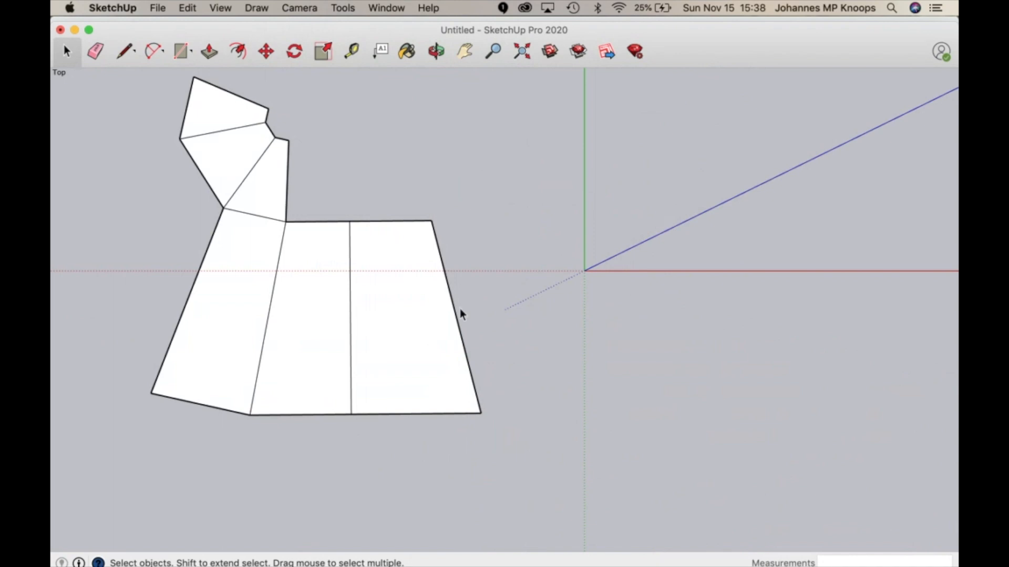
mouse_move(321, 242)
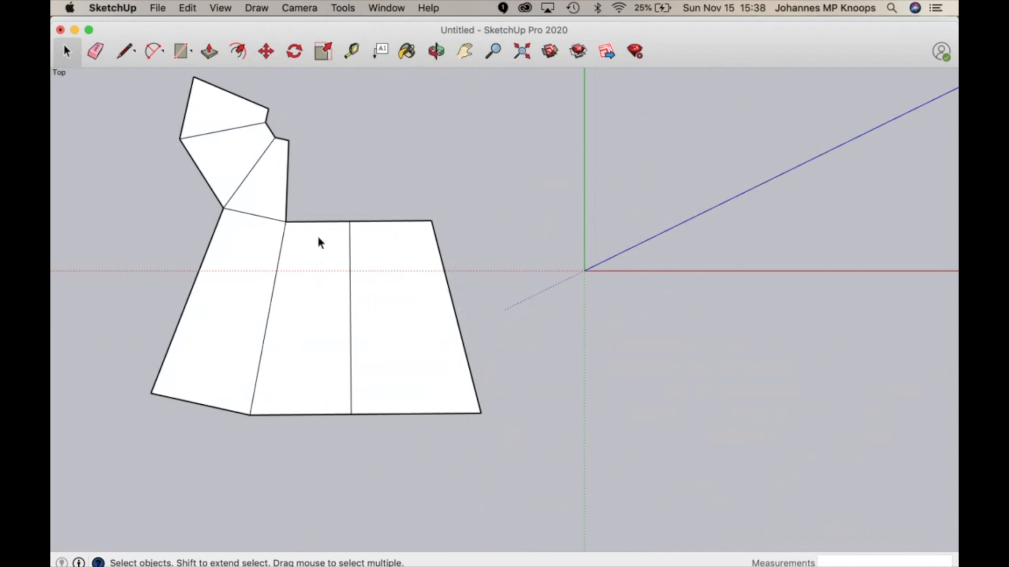
mouse_move(268, 192)
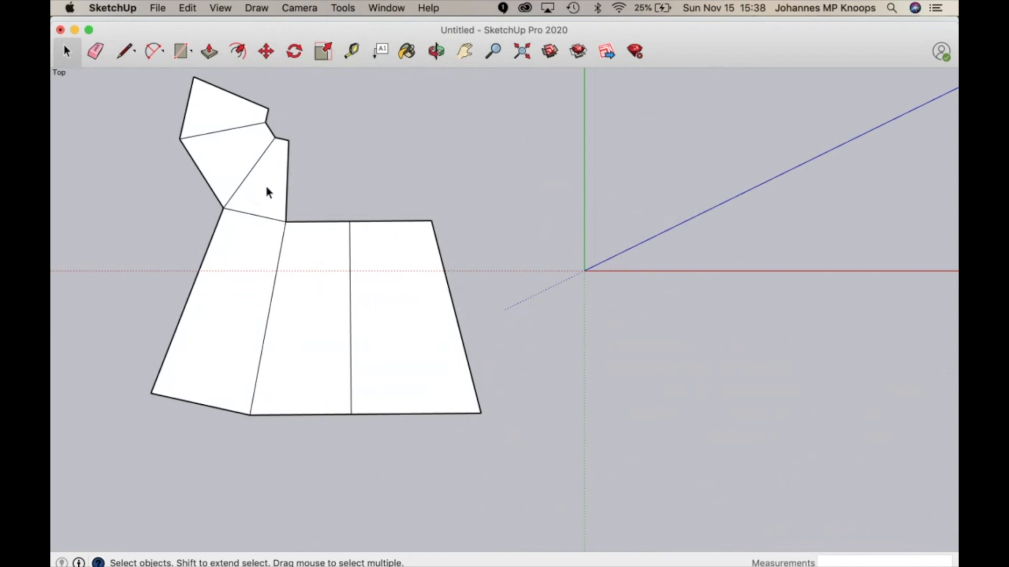
mouse_move(316, 103)
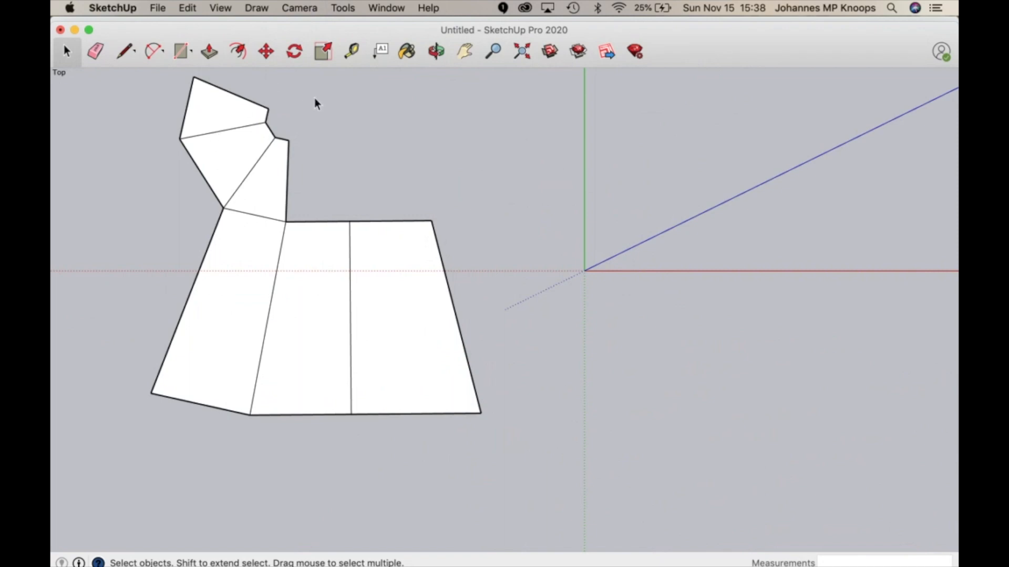
mouse_move(485, 242)
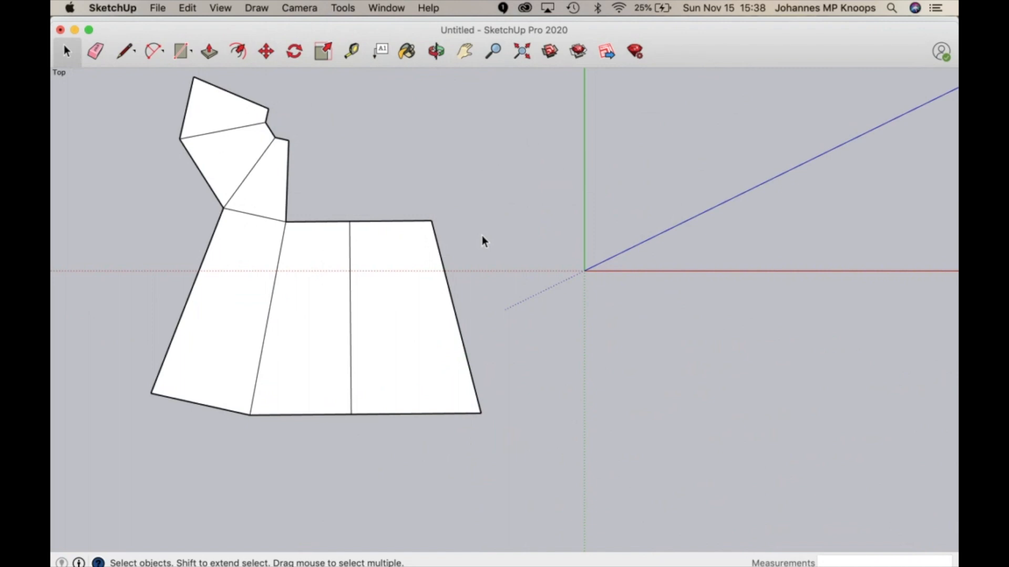
mouse_move(448, 297)
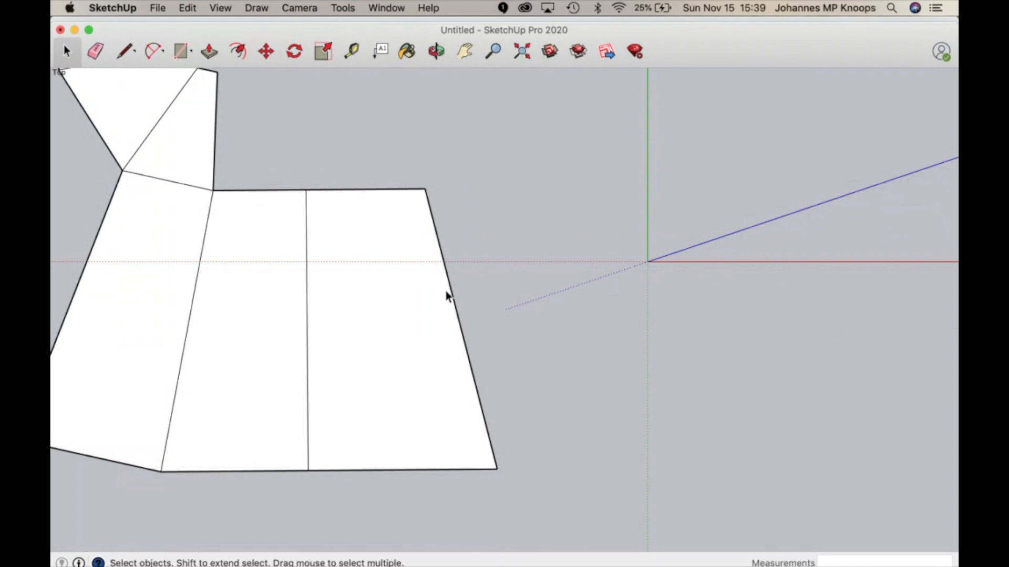
mouse_move(495, 458)
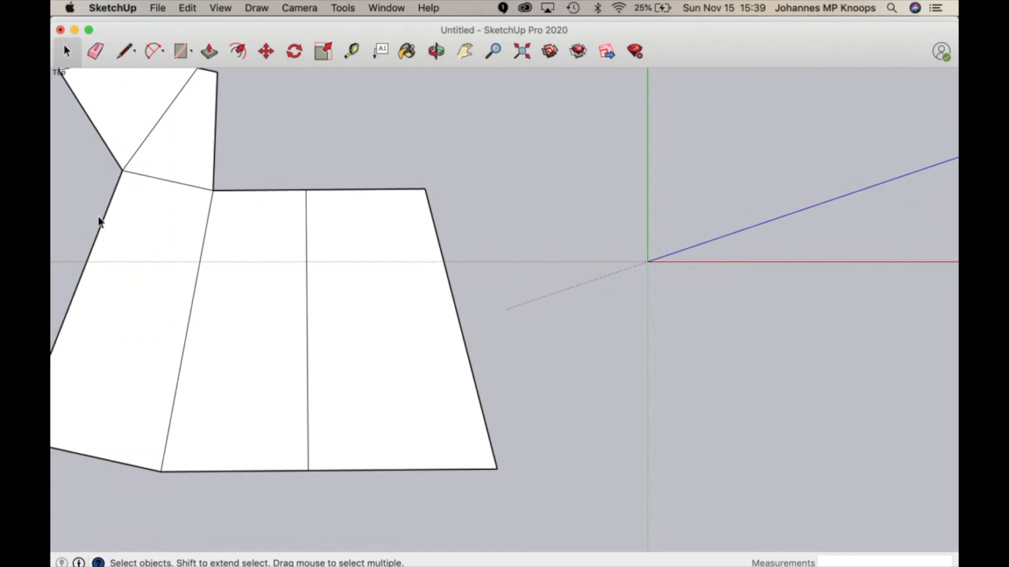
mouse_move(196, 283)
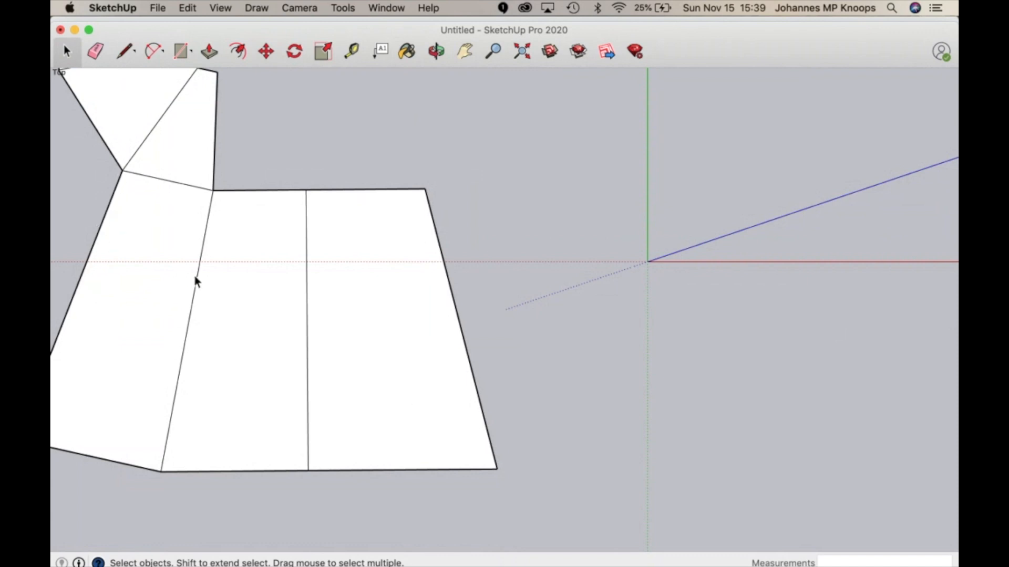
mouse_move(129, 62)
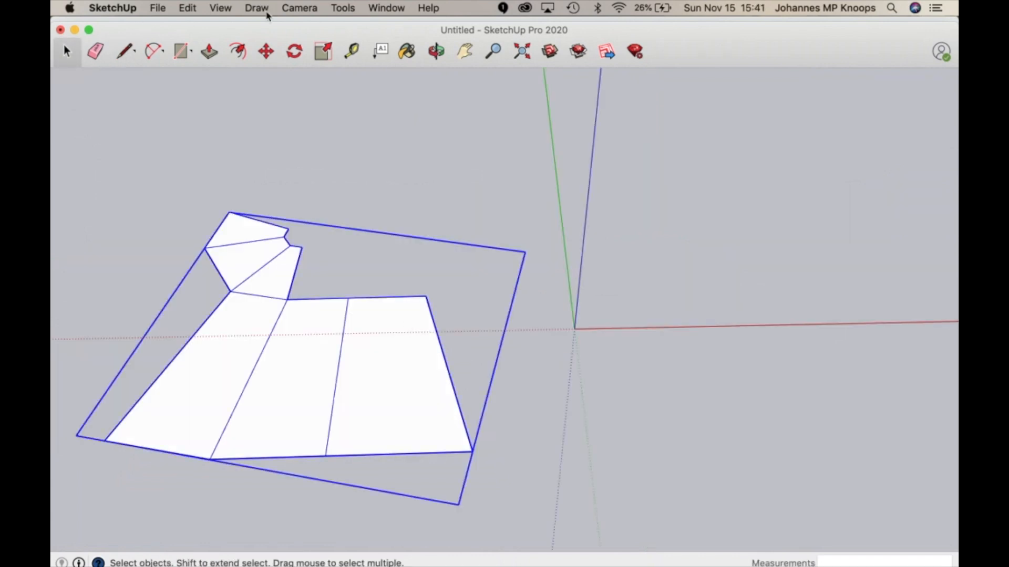
left_click(187, 8)
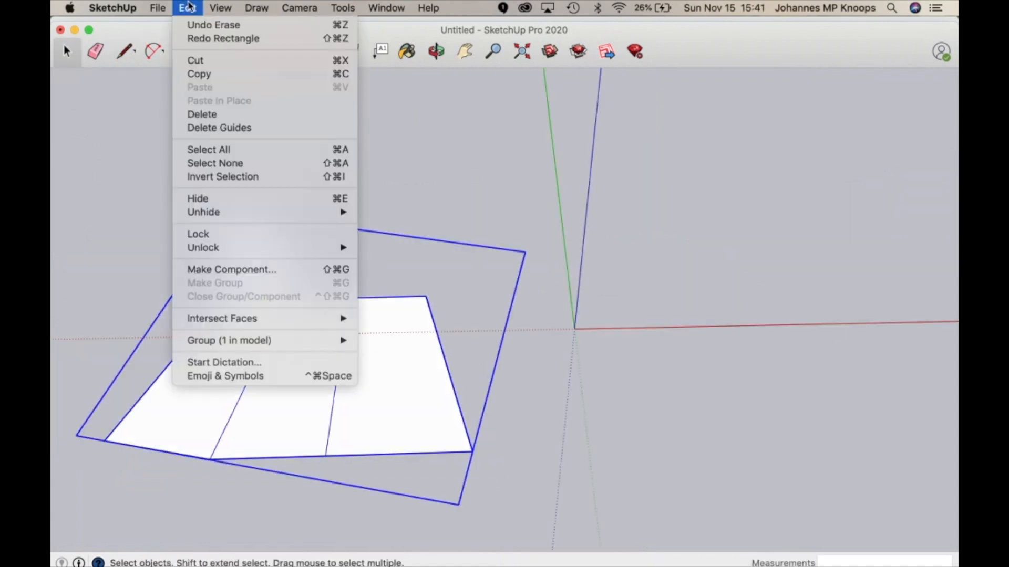
mouse_move(222, 318)
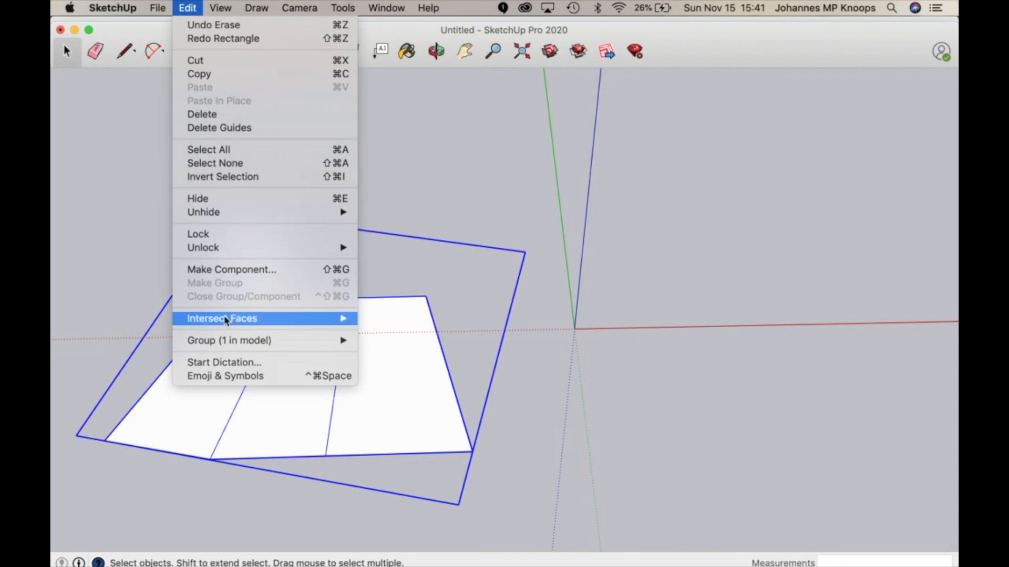
mouse_move(228, 341)
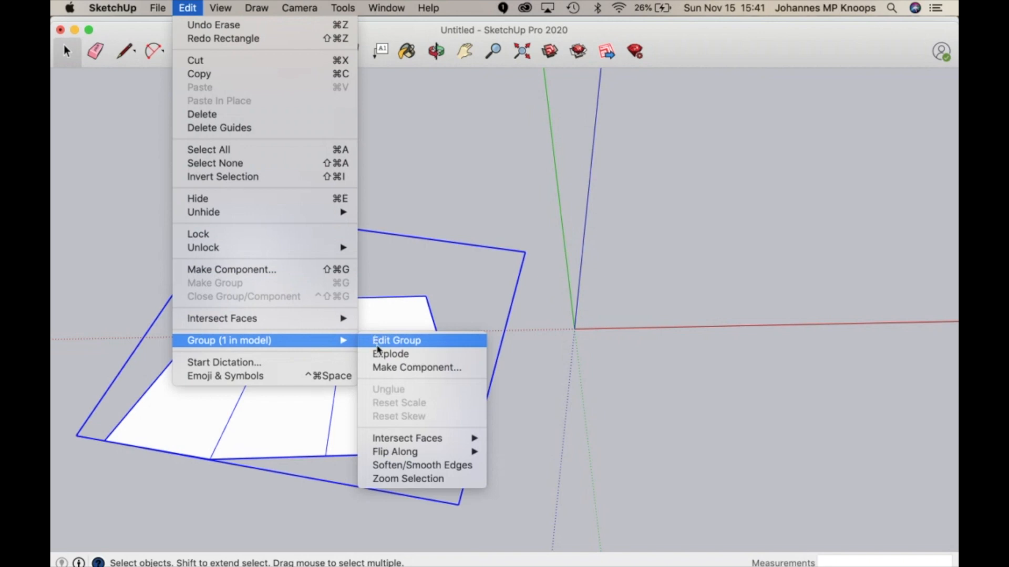
Explode the six-face net group into loose faces and edges
left_click(396, 341)
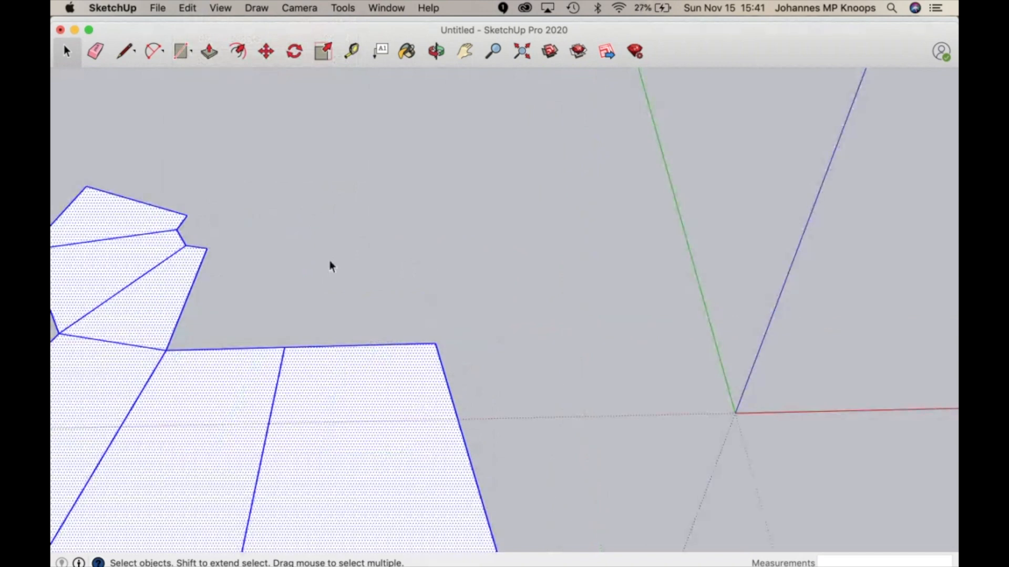
mouse_move(443, 308)
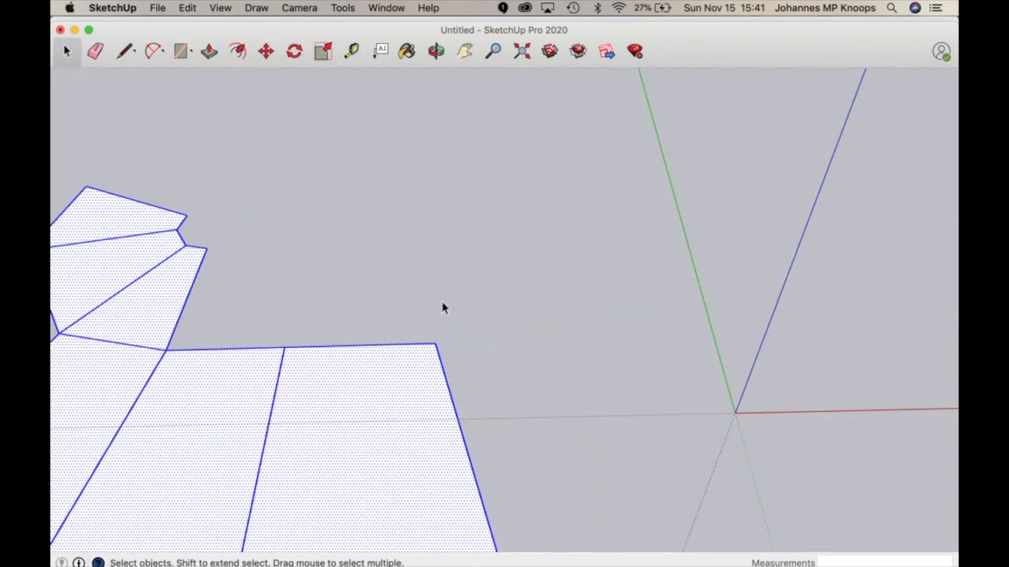
Set the camera to Parallel Projection and the standard Top view over the loose net
left_click(435, 51)
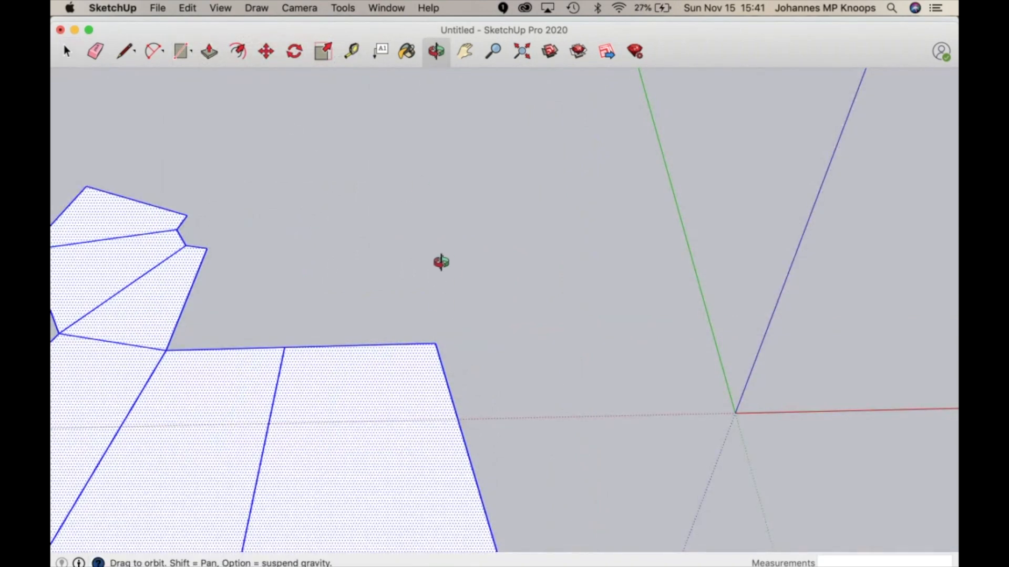
left_click_drag(441, 263, 349, 229)
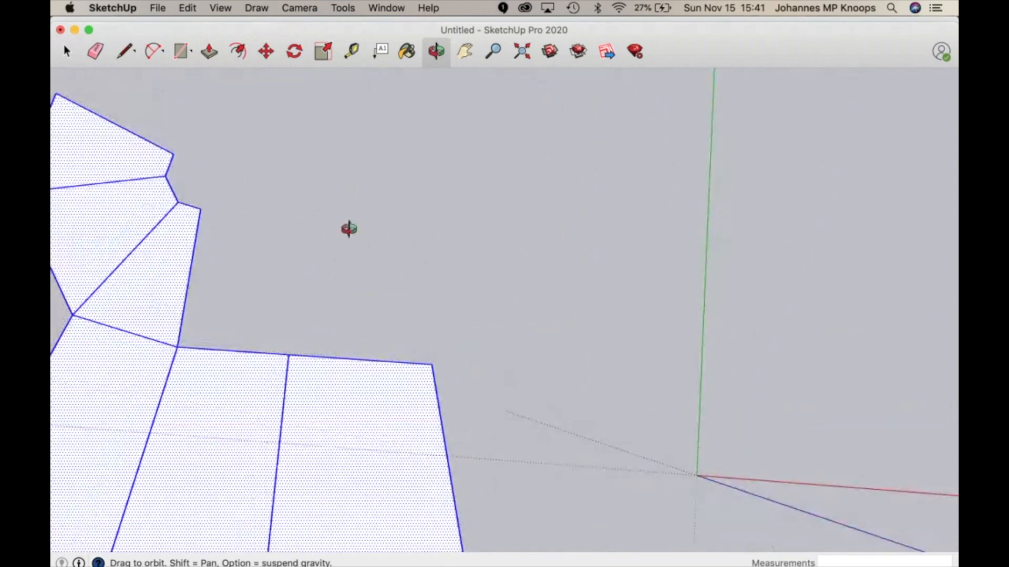
left_click(298, 7)
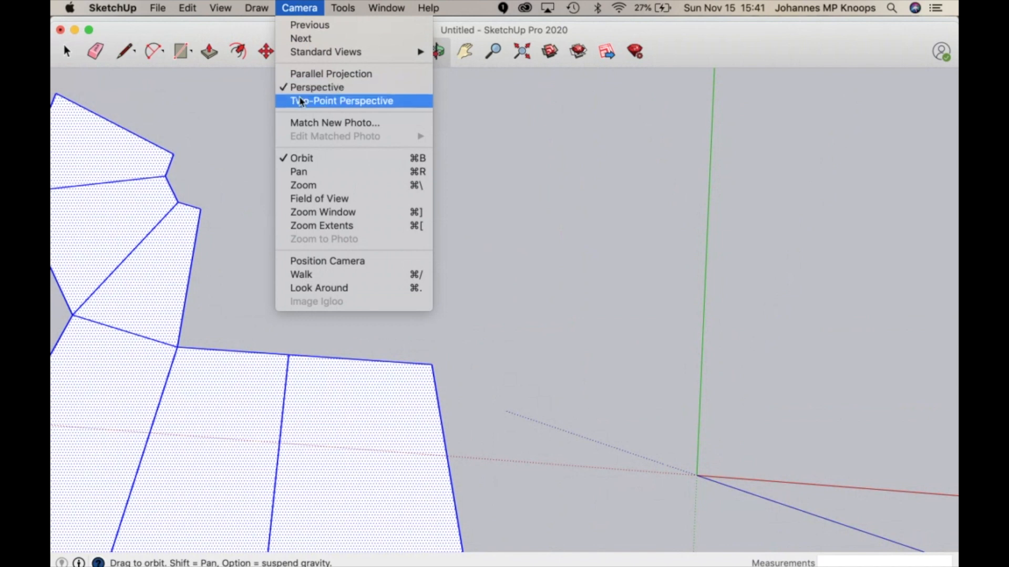
left_click(341, 101)
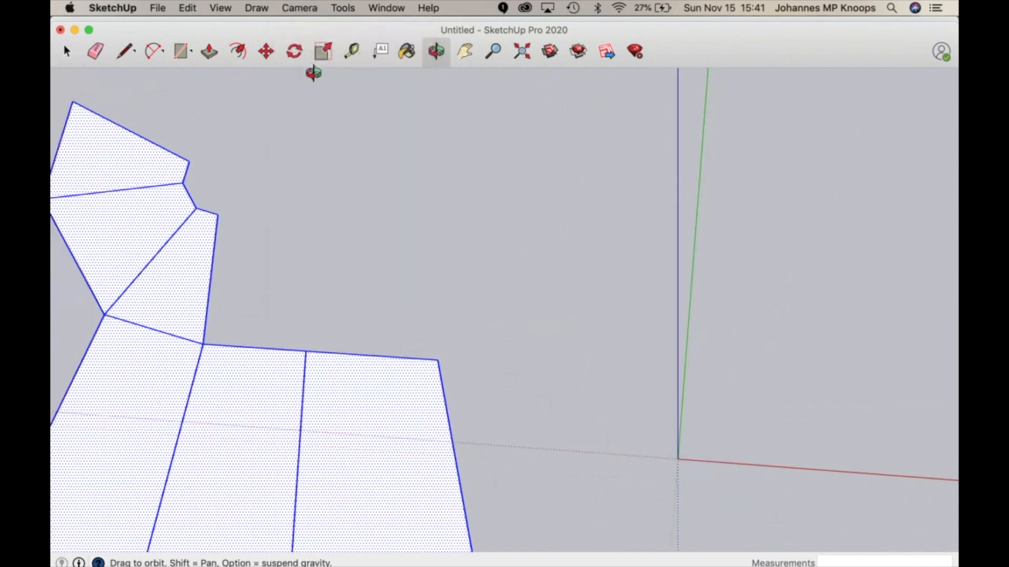
left_click(299, 8)
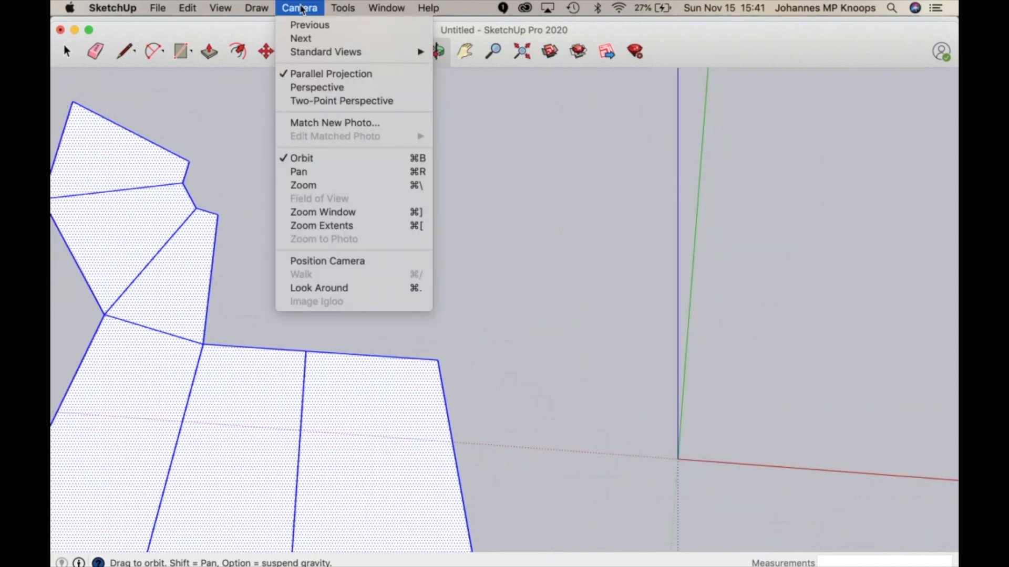
mouse_move(326, 52)
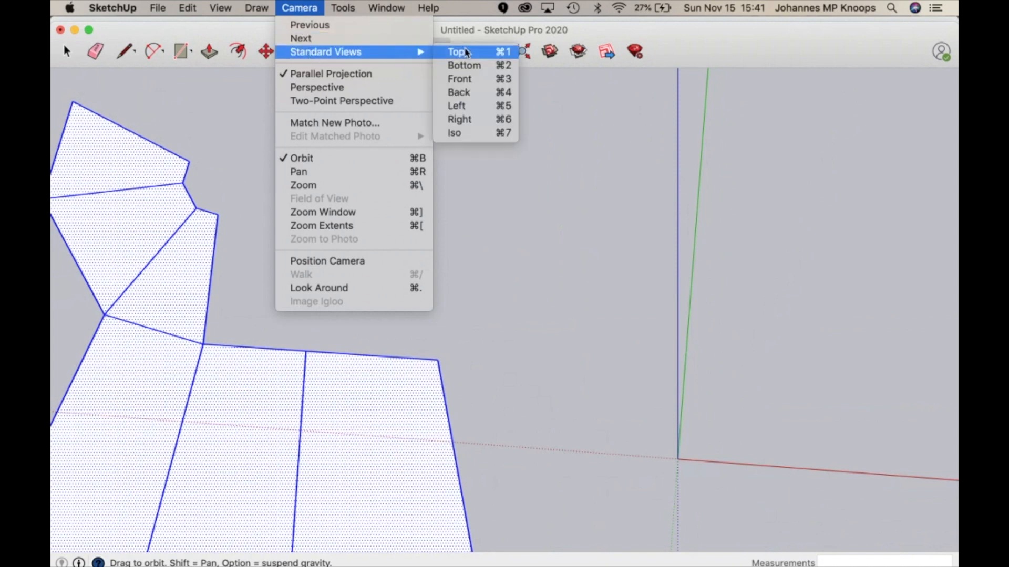
left_click(457, 51)
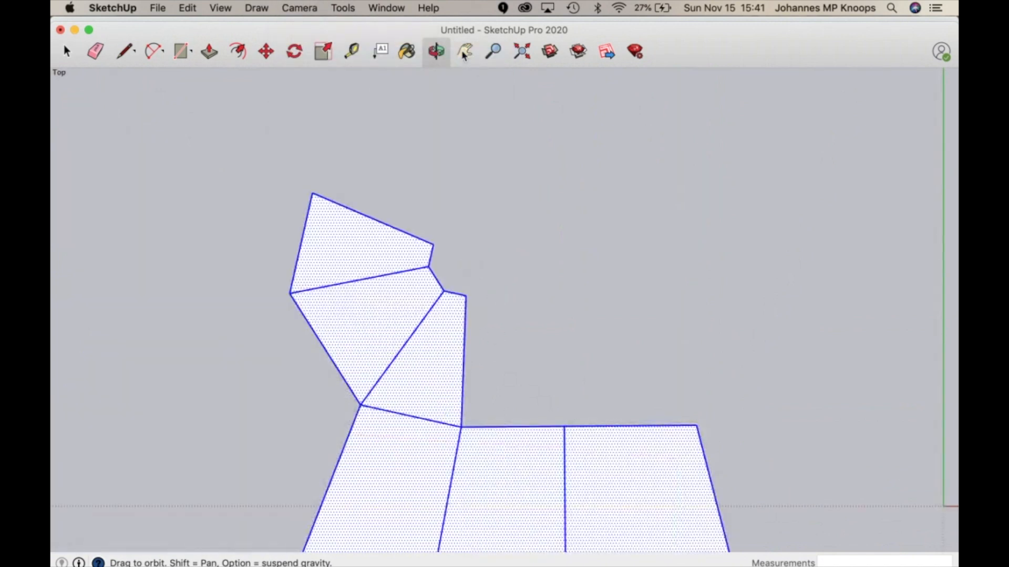
Draw a 1/4" glue tab outline along the right edge of the last panel, then return to Select
left_click(463, 50)
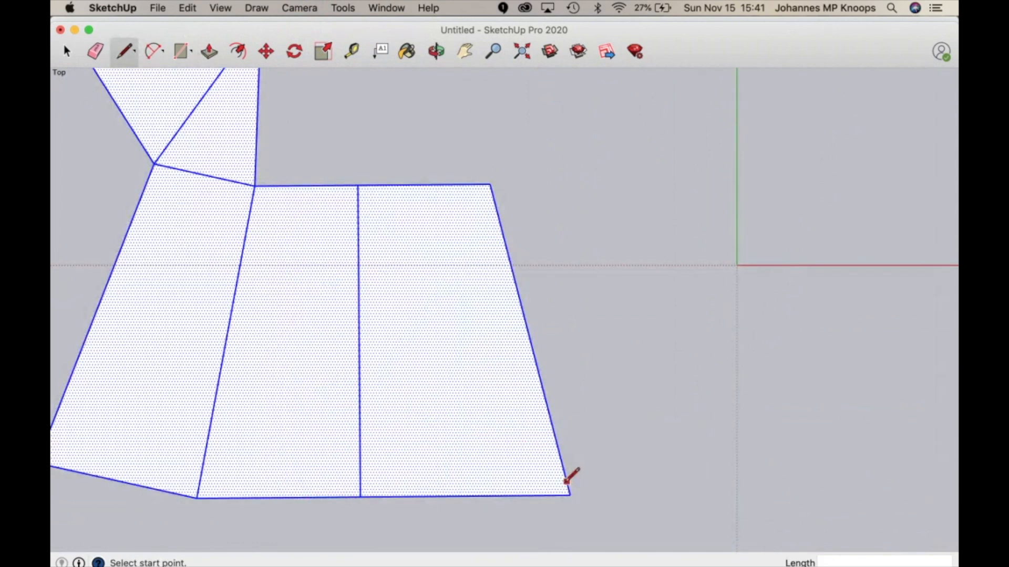
left_click(568, 495)
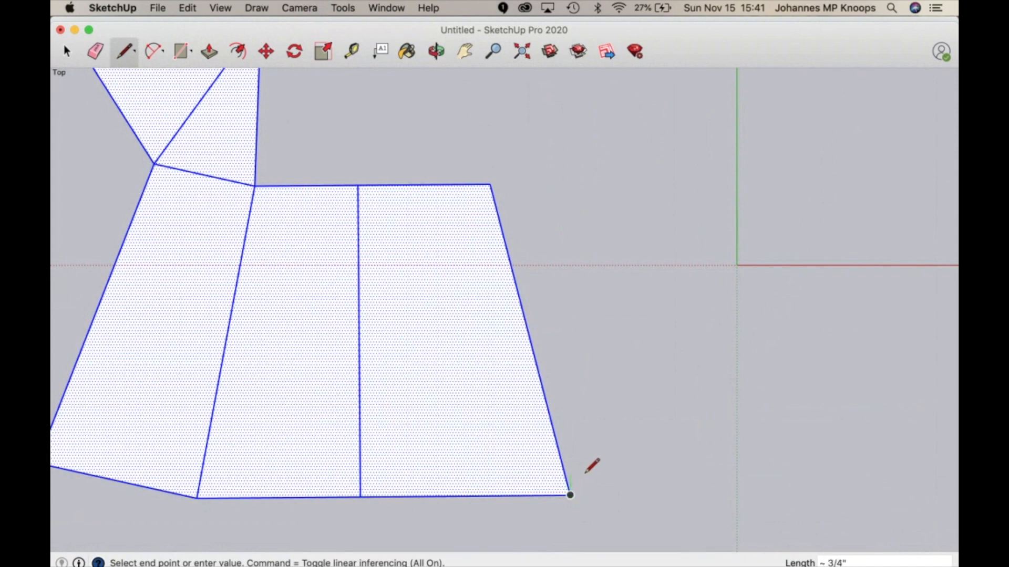
mouse_move(640, 408)
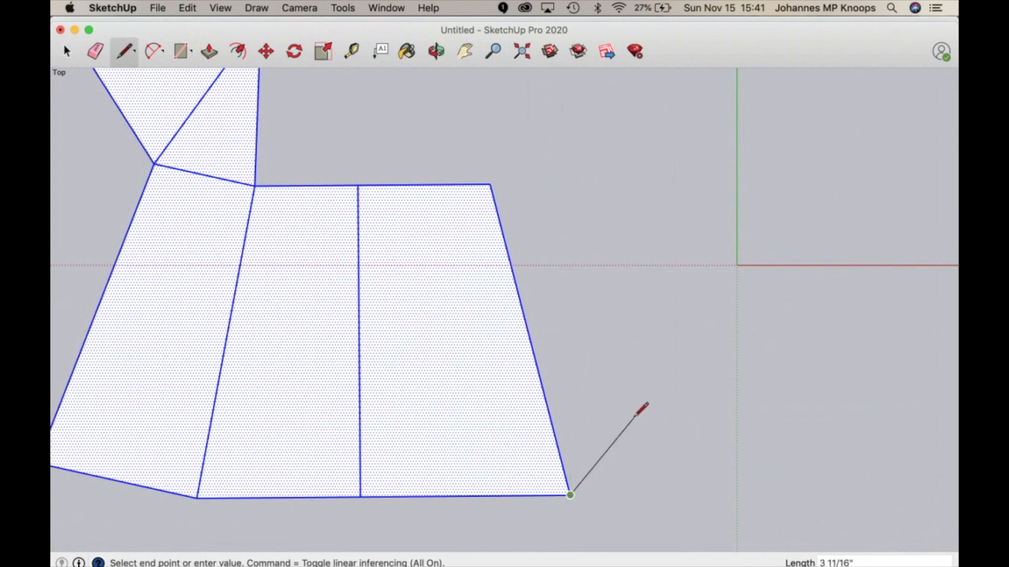
mouse_move(737, 265)
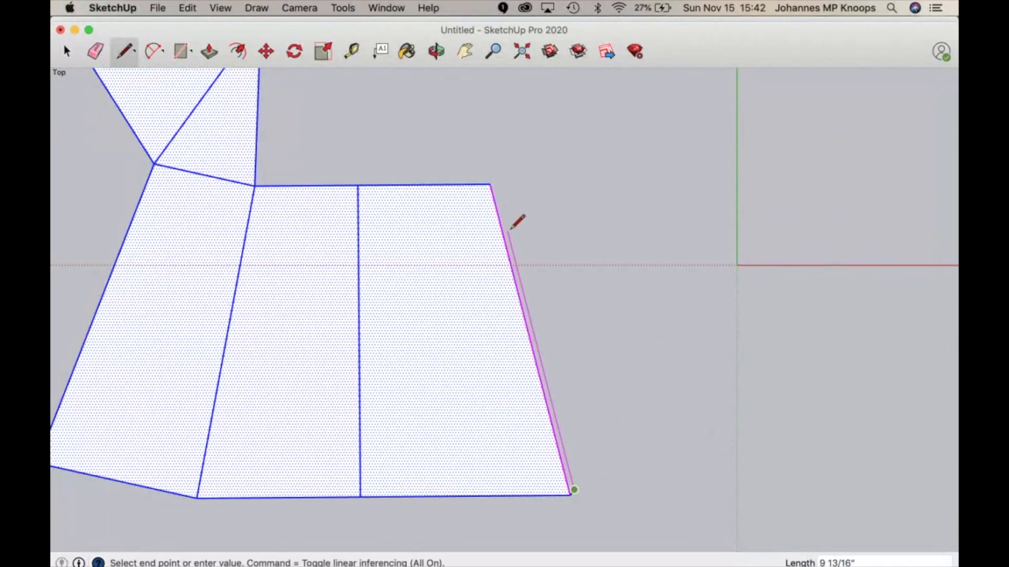
mouse_move(495, 161)
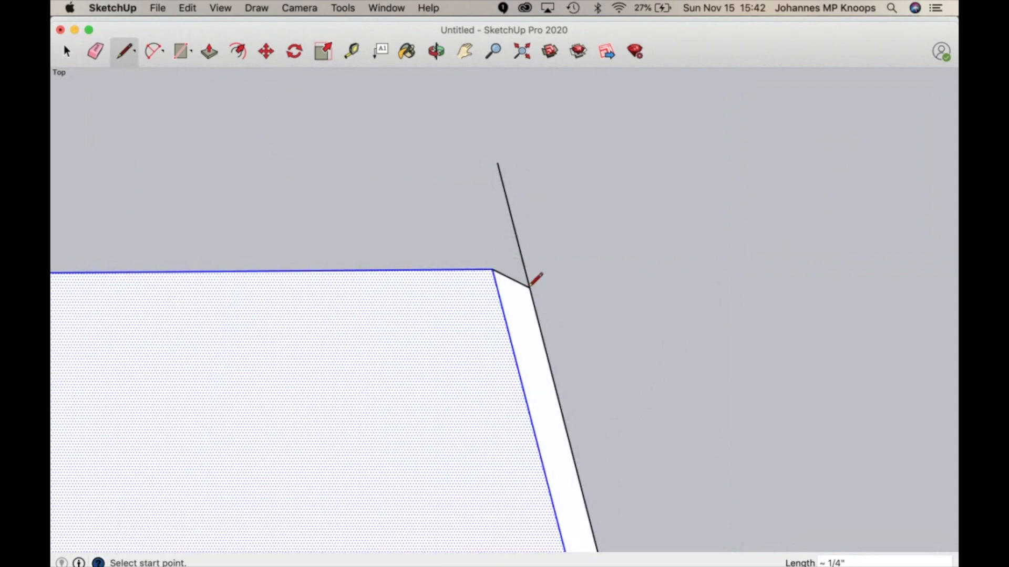
left_click(67, 51)
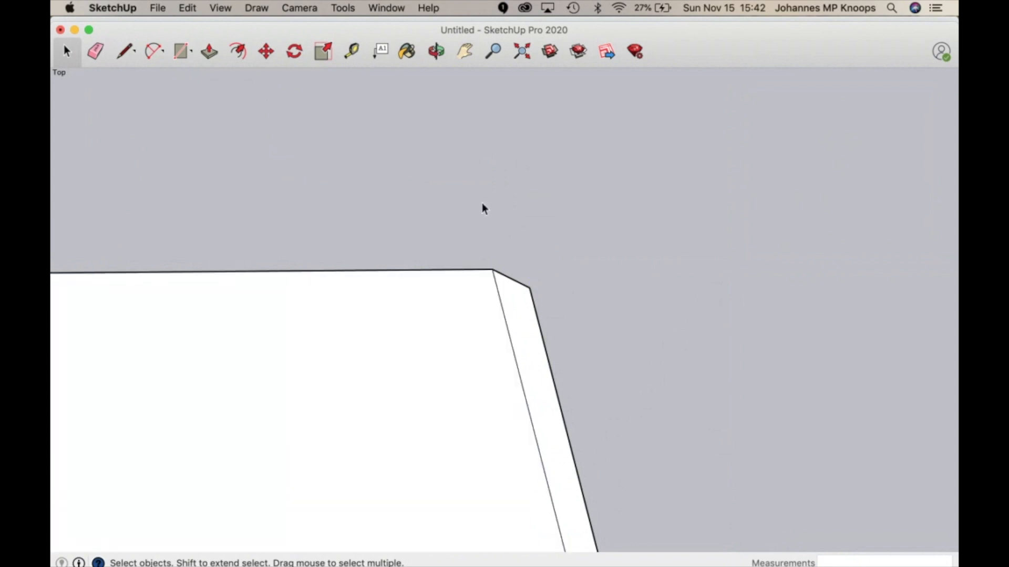
mouse_move(504, 319)
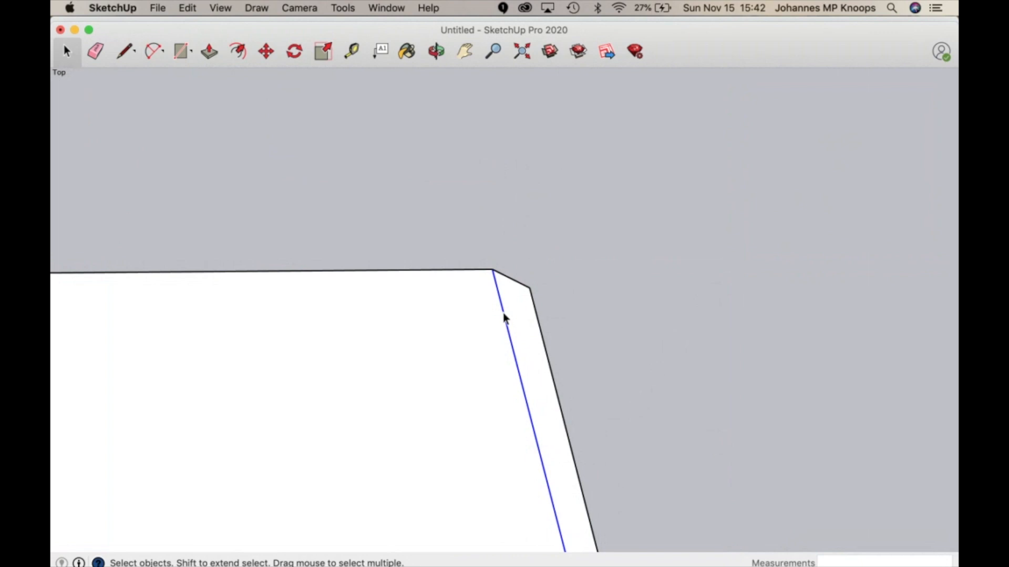
mouse_move(554, 362)
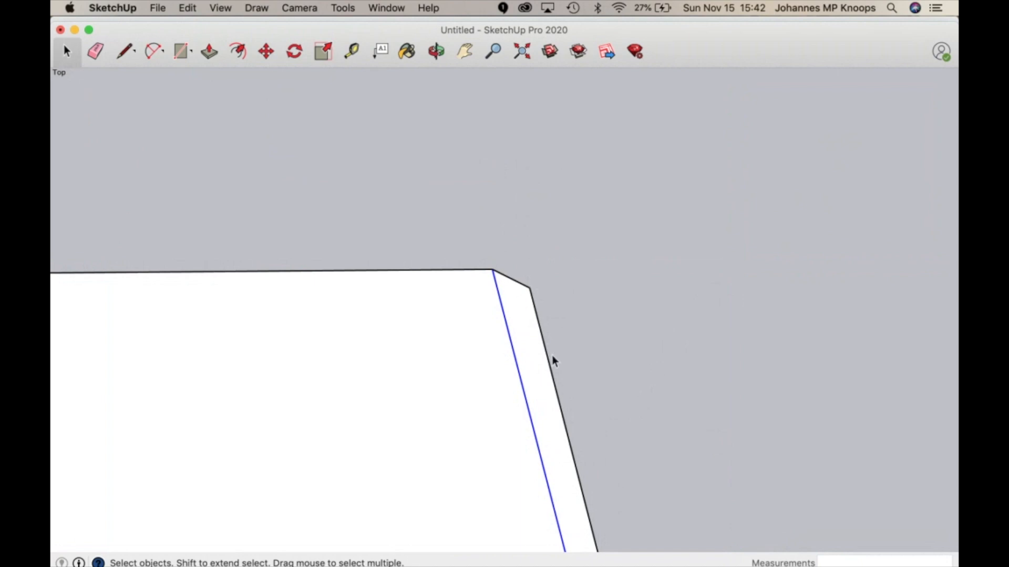
mouse_move(476, 54)
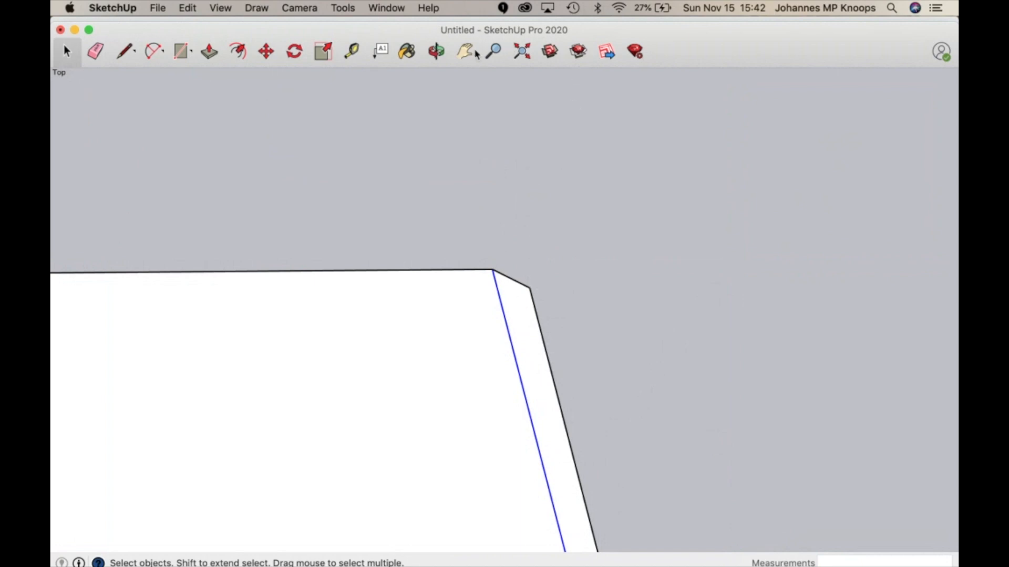
Draw a 1/4" glue tab with angled ends along the rectangular panel's top edge
left_click(463, 52)
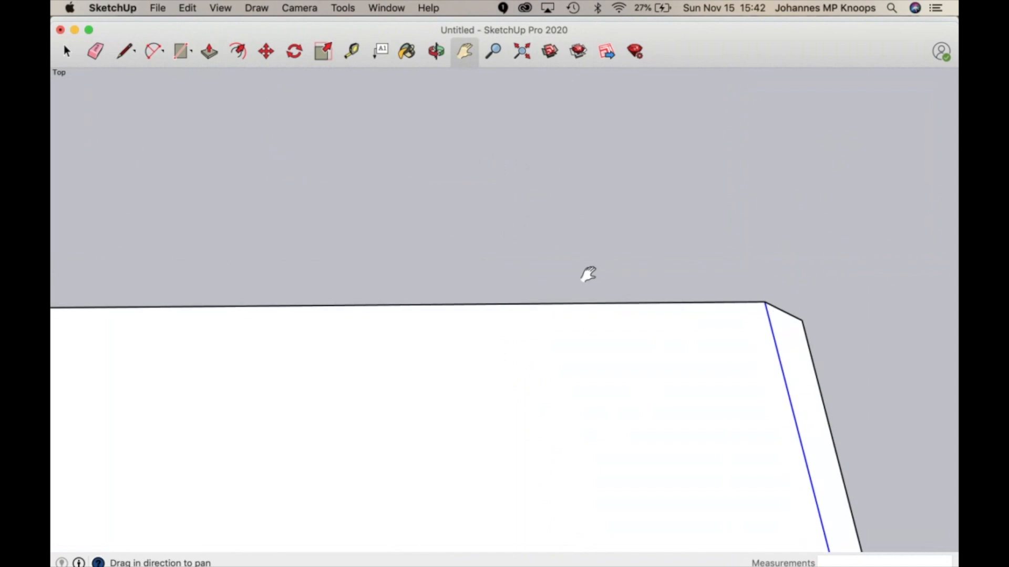
mouse_move(506, 54)
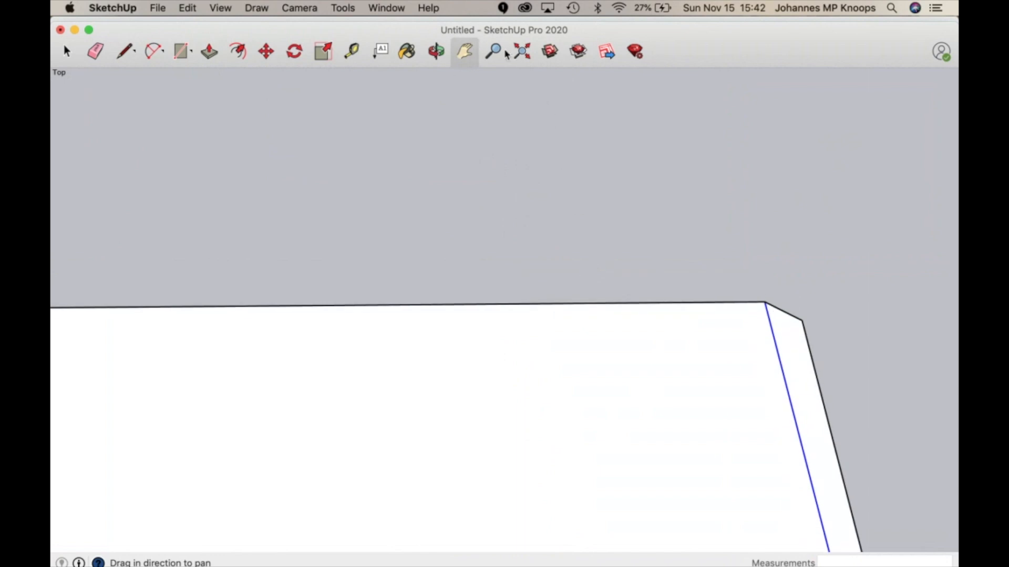
left_click(492, 51)
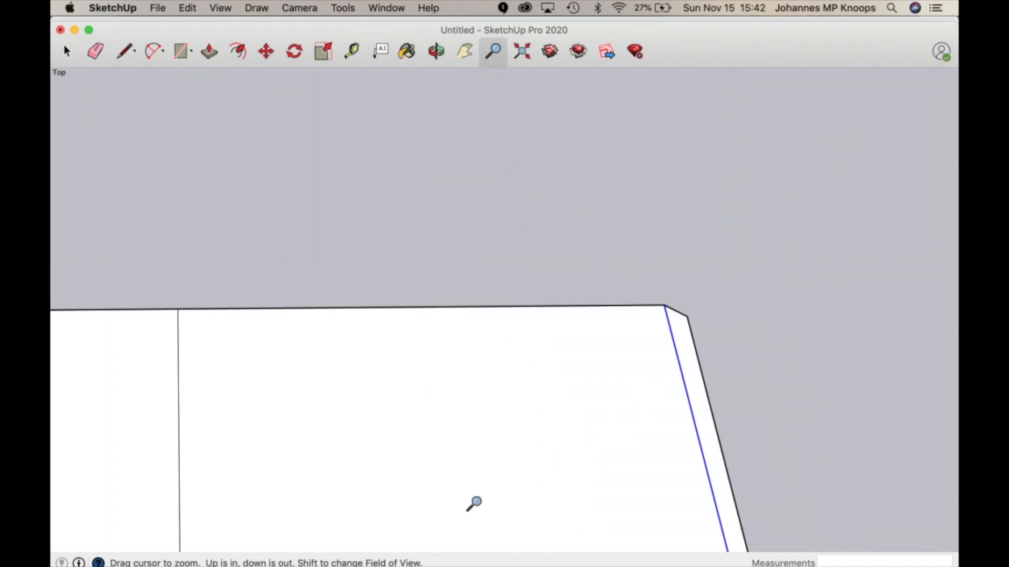
mouse_move(127, 55)
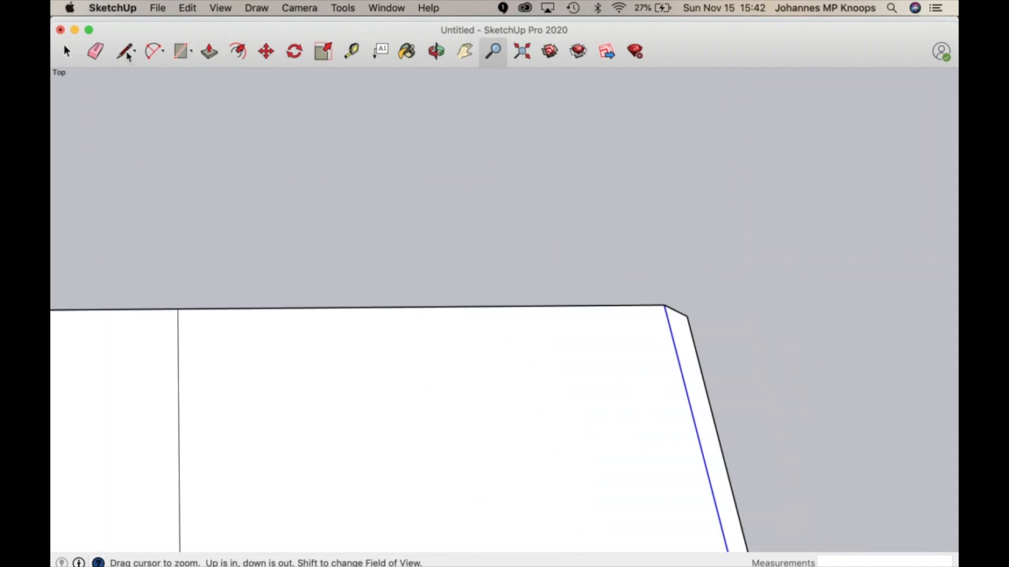
left_click(125, 50)
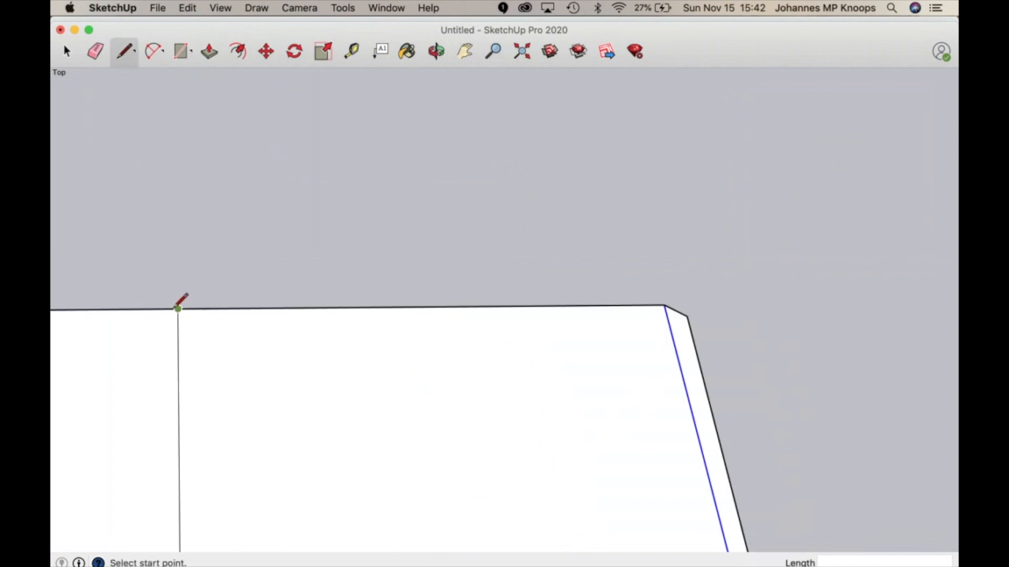
left_click(66, 50)
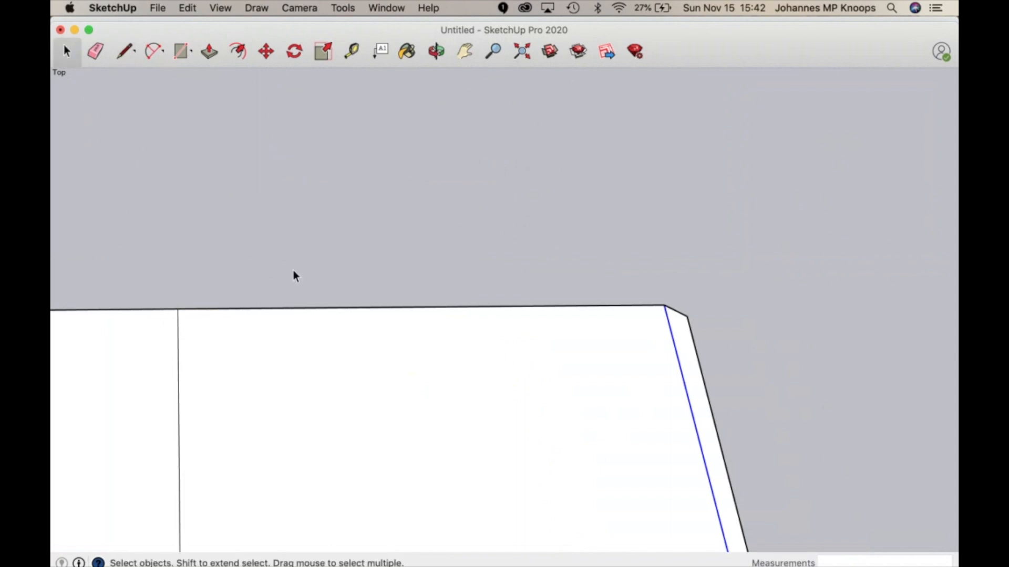
mouse_move(212, 307)
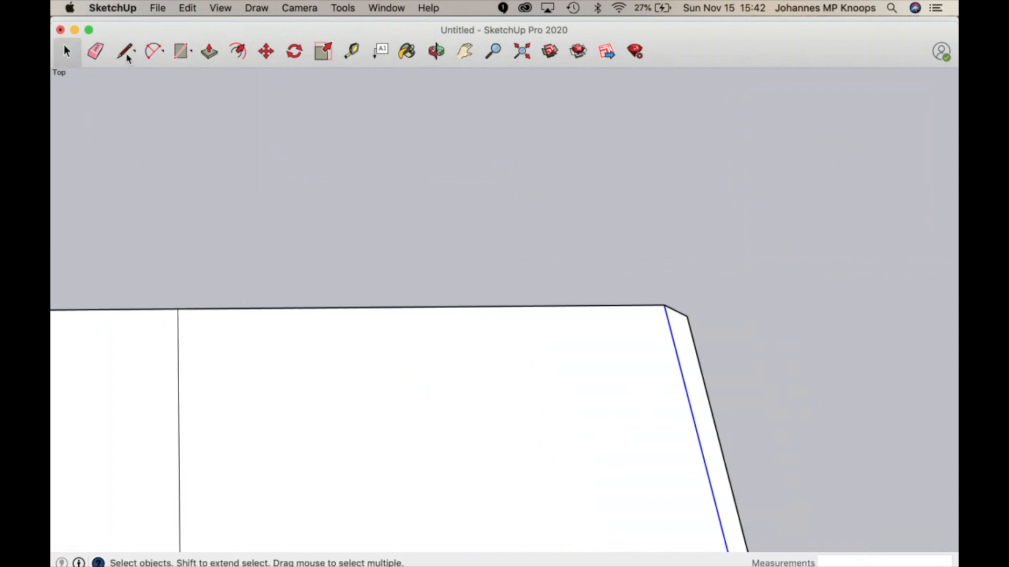
left_click(125, 51)
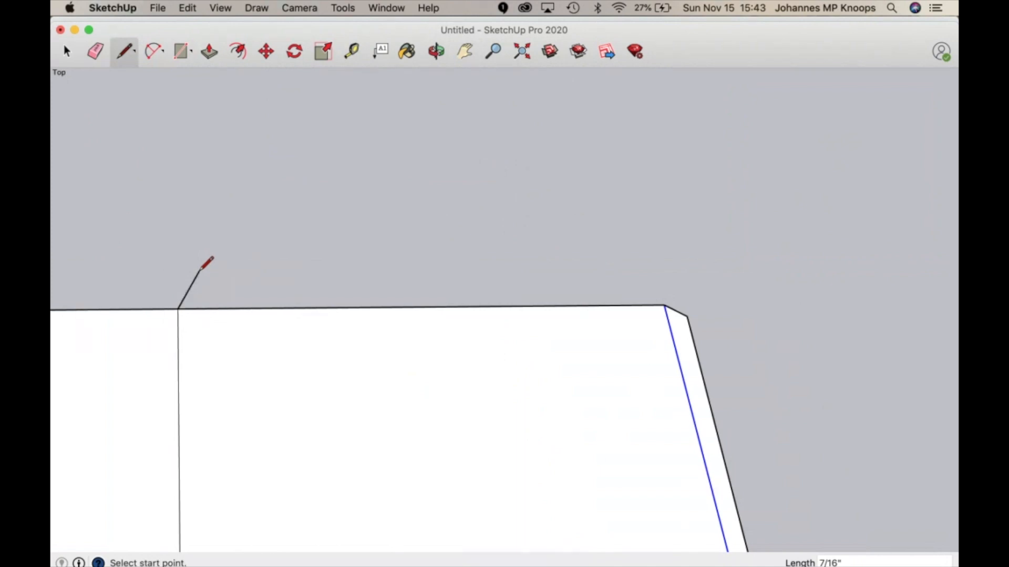
mouse_move(801, 457)
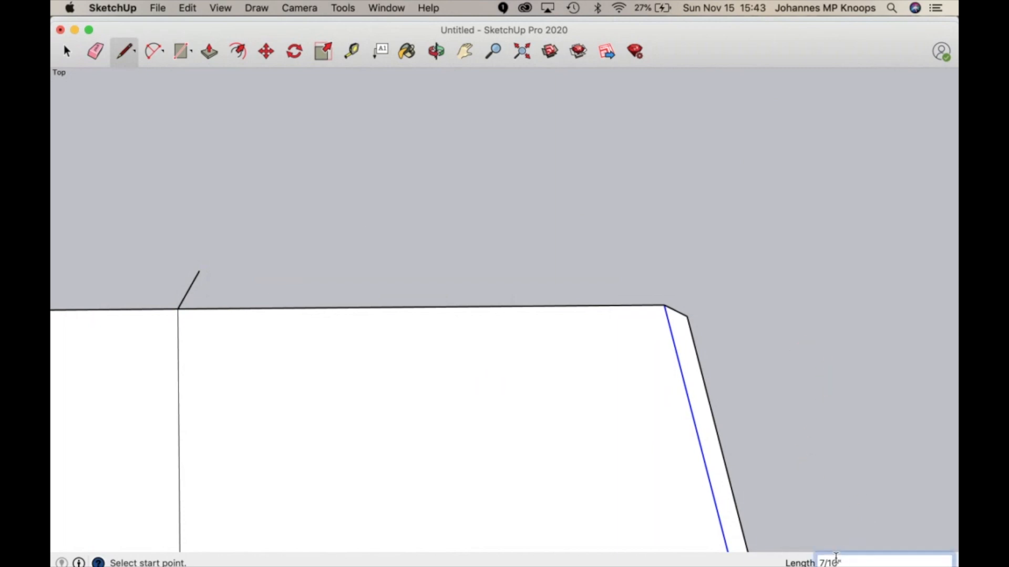
type("1\"")
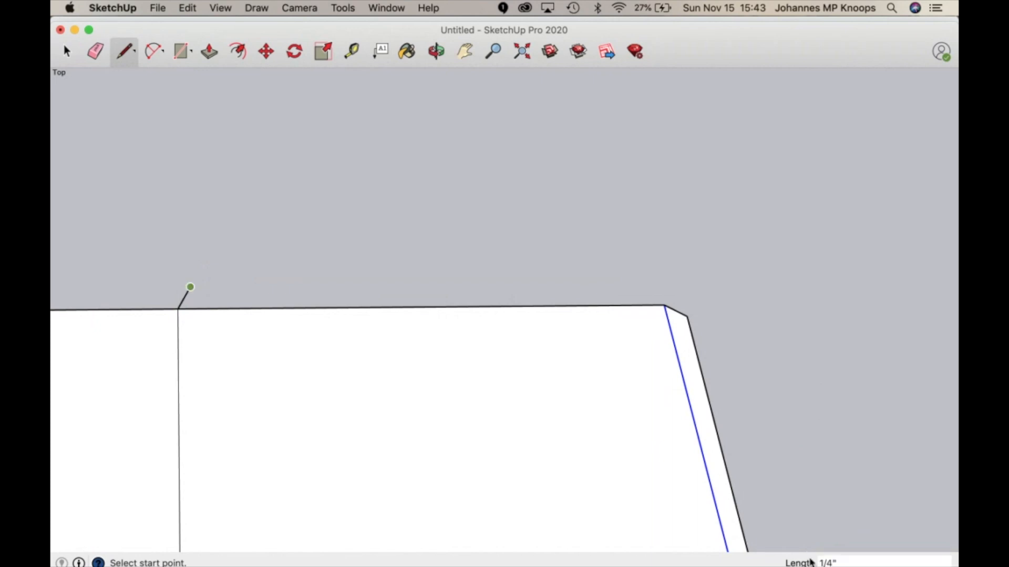
left_click(190, 286)
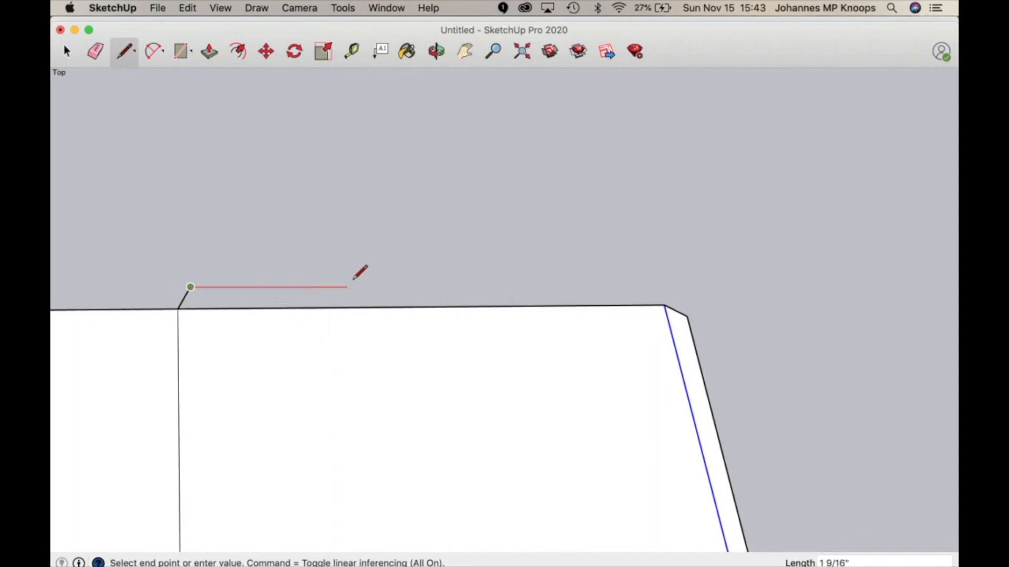
mouse_move(428, 284)
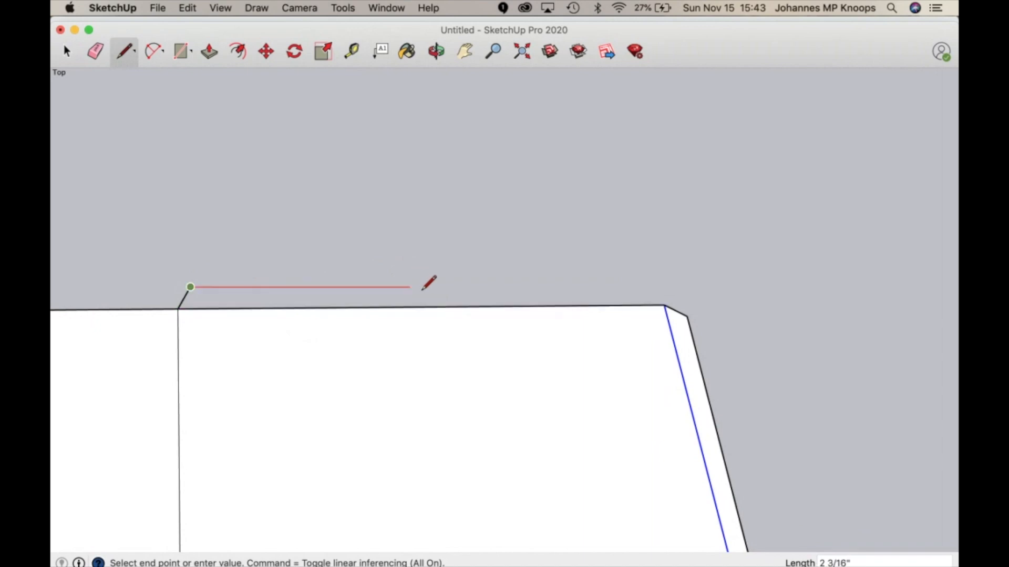
mouse_move(618, 261)
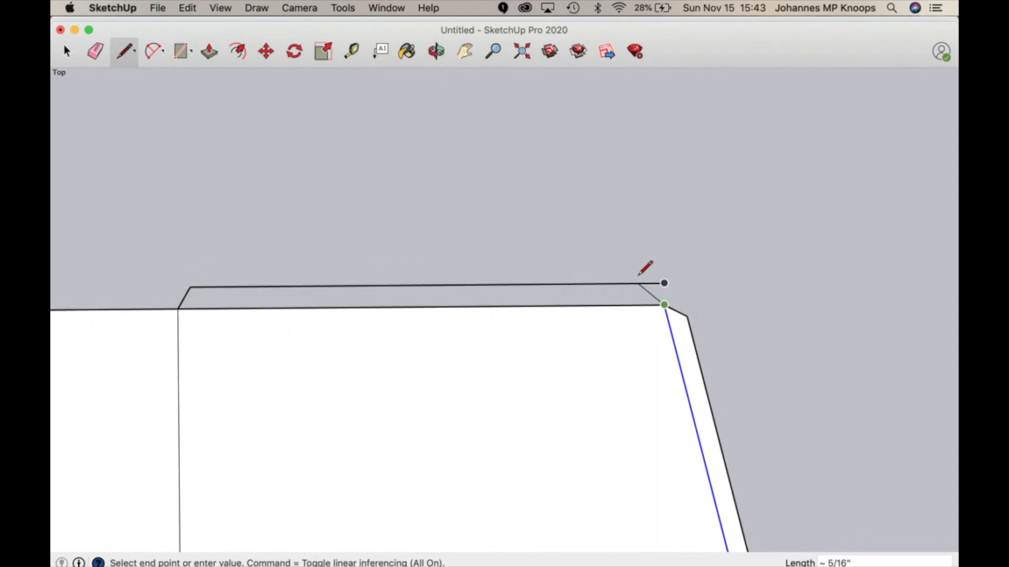
mouse_move(652, 269)
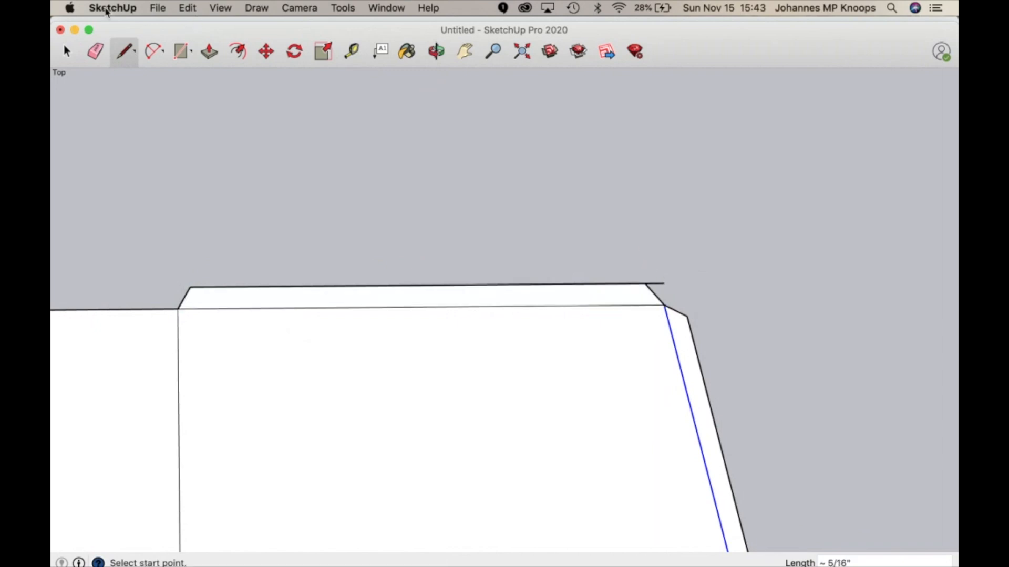
left_click(67, 51)
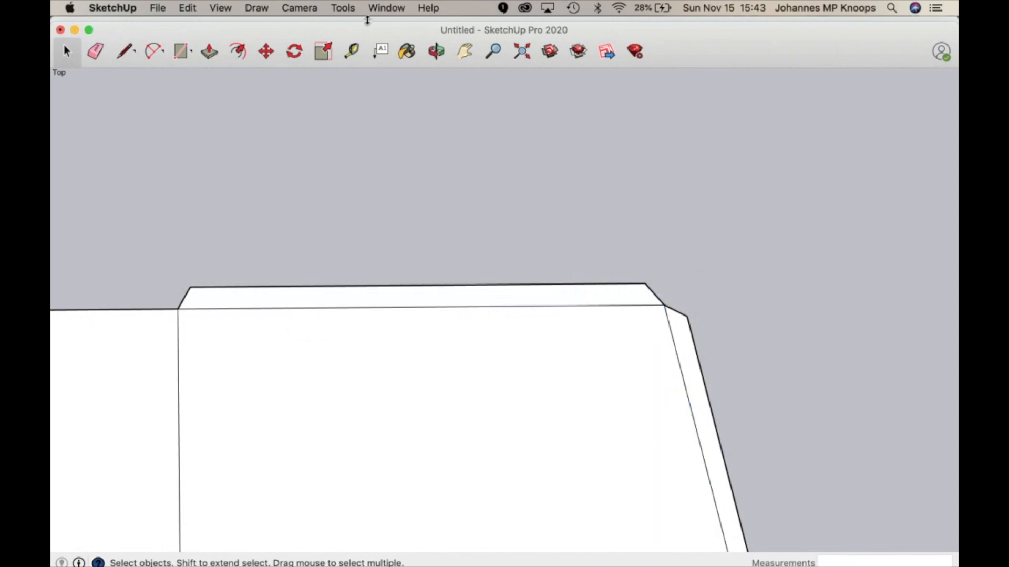
Draw the neighbouring panel's 1/4" angled-end tab, meeting the first tab in a V notch
left_click(464, 52)
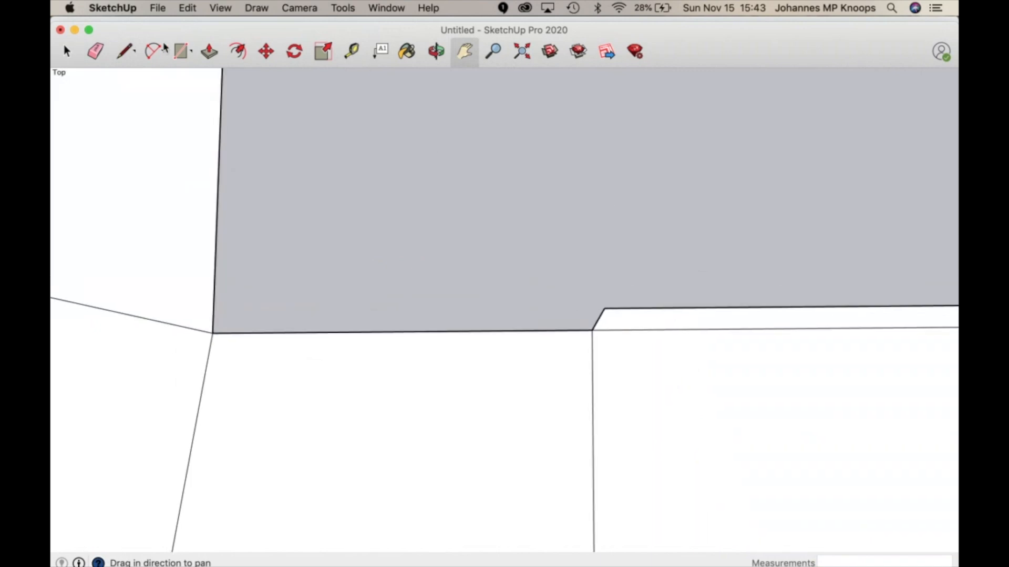
left_click(125, 51)
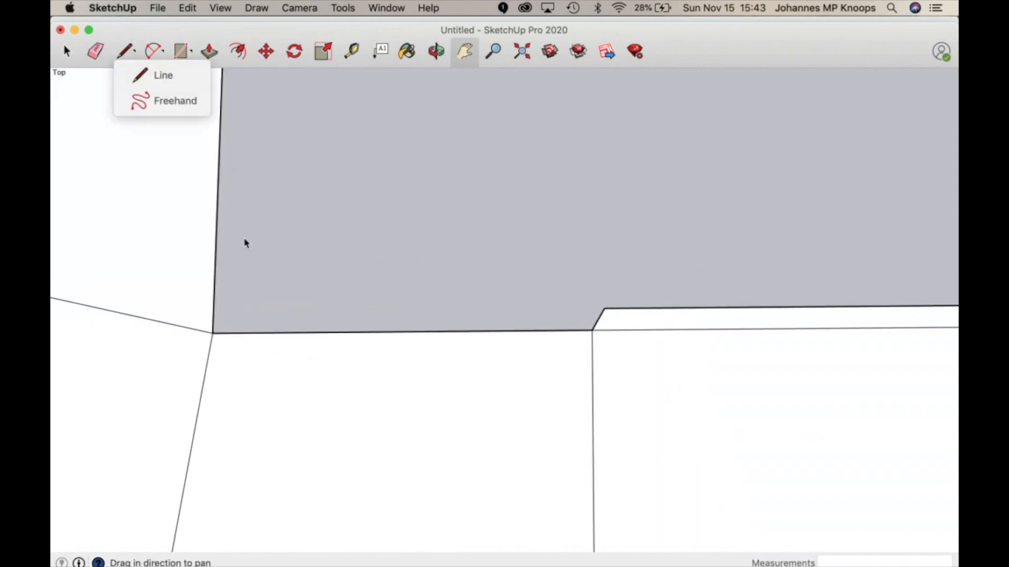
left_click(163, 76)
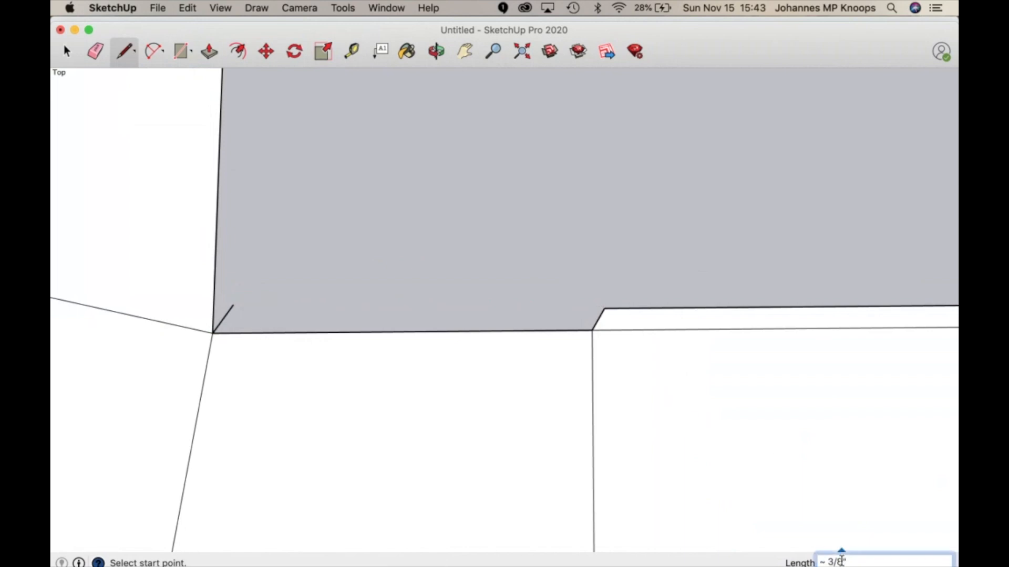
type("1\"")
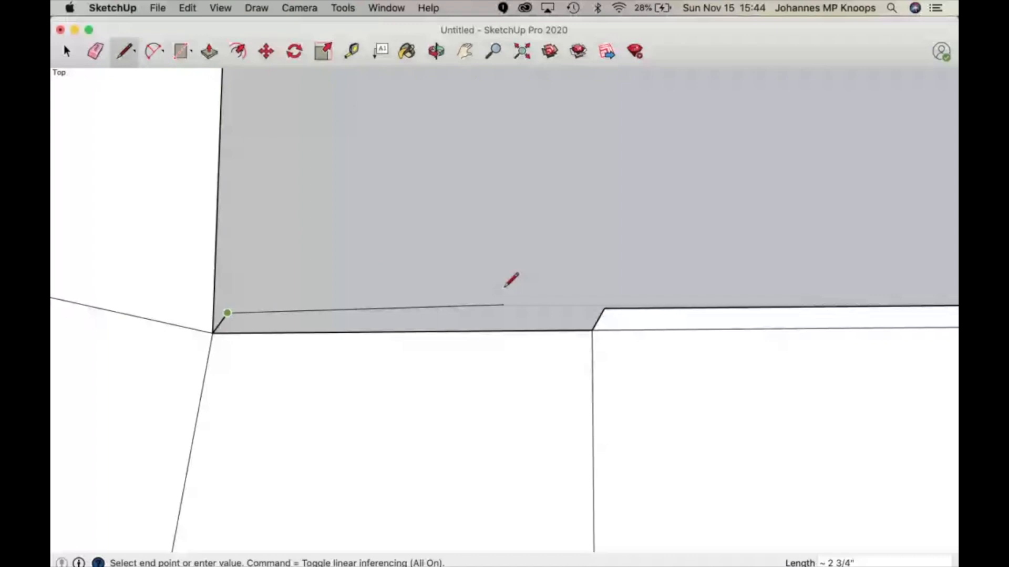
mouse_move(567, 291)
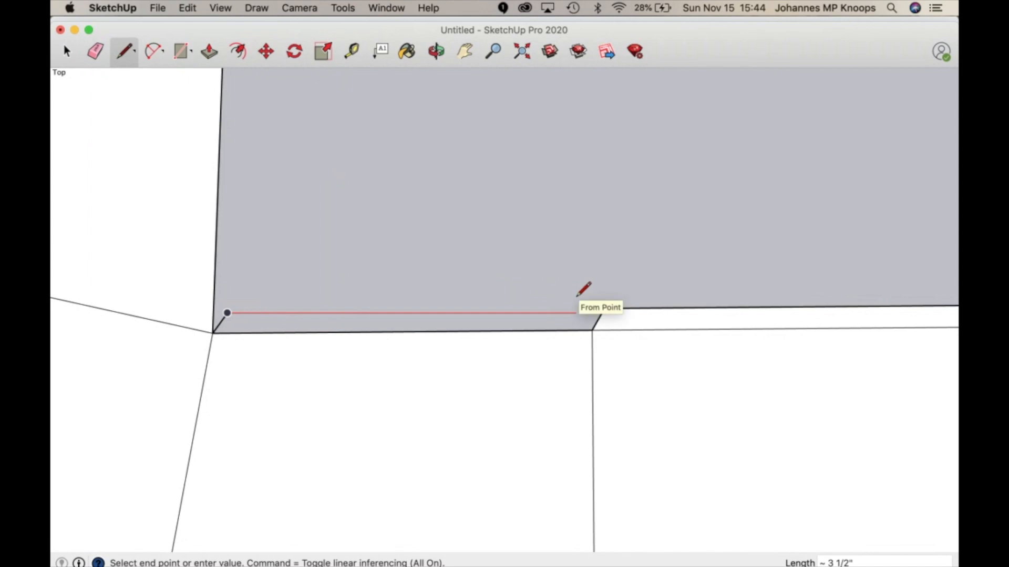
left_click(592, 330)
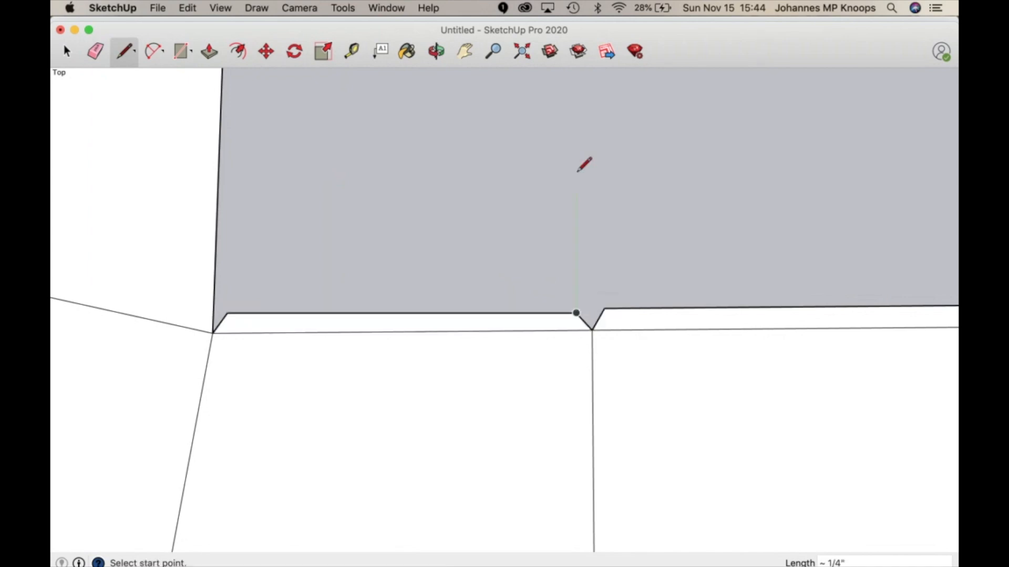
mouse_move(551, 67)
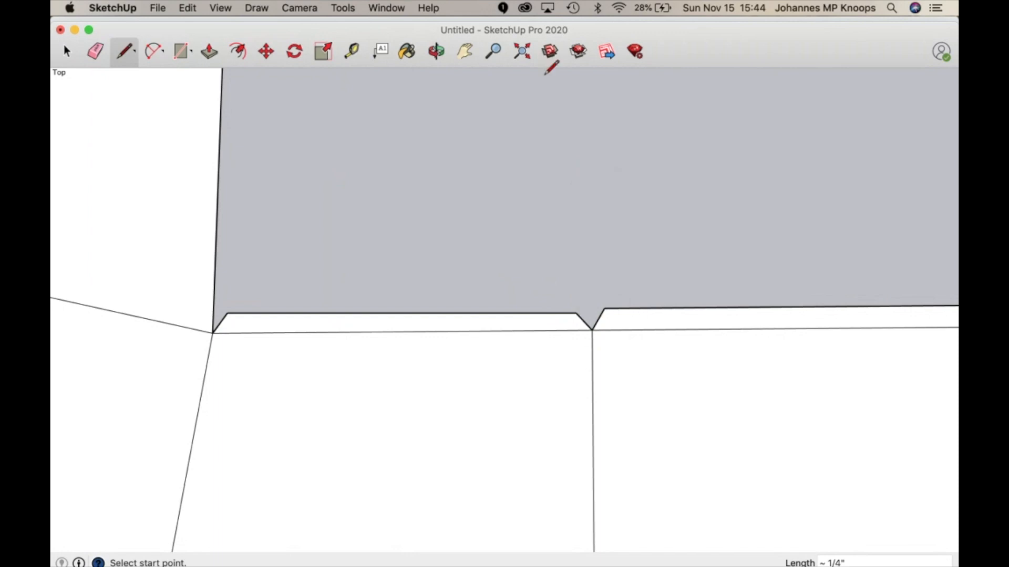
mouse_move(514, 232)
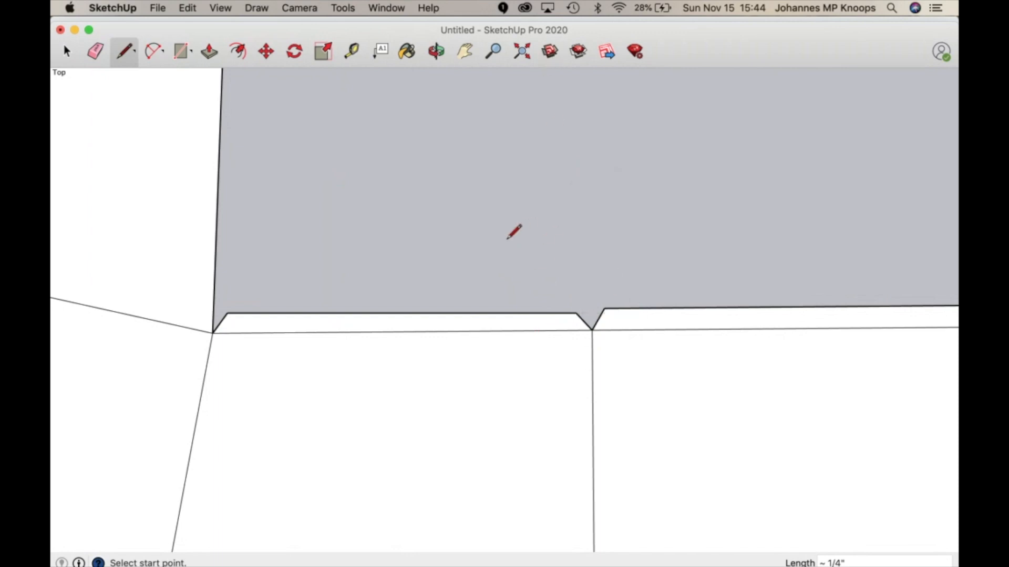
mouse_move(500, 225)
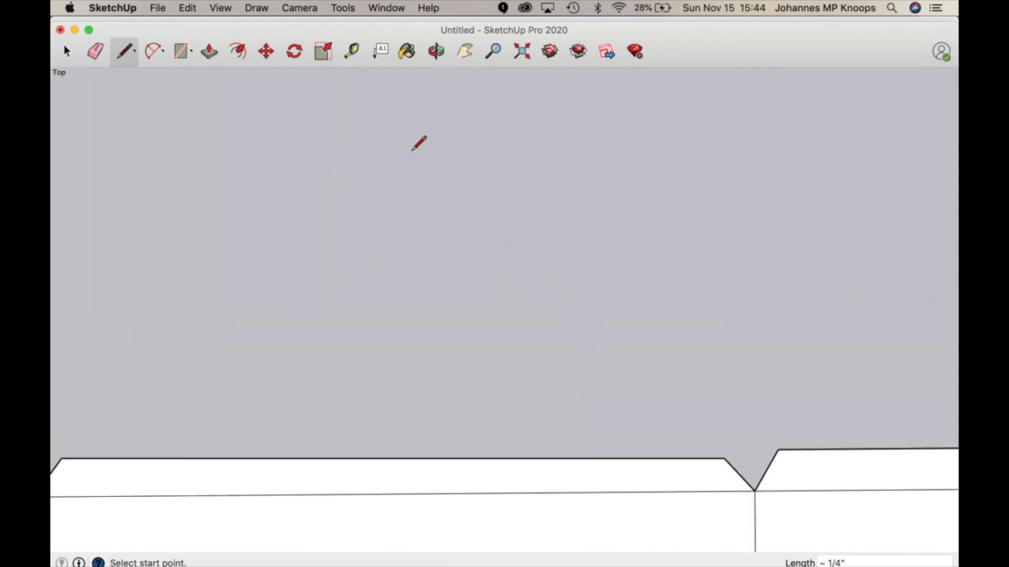
left_click(464, 51)
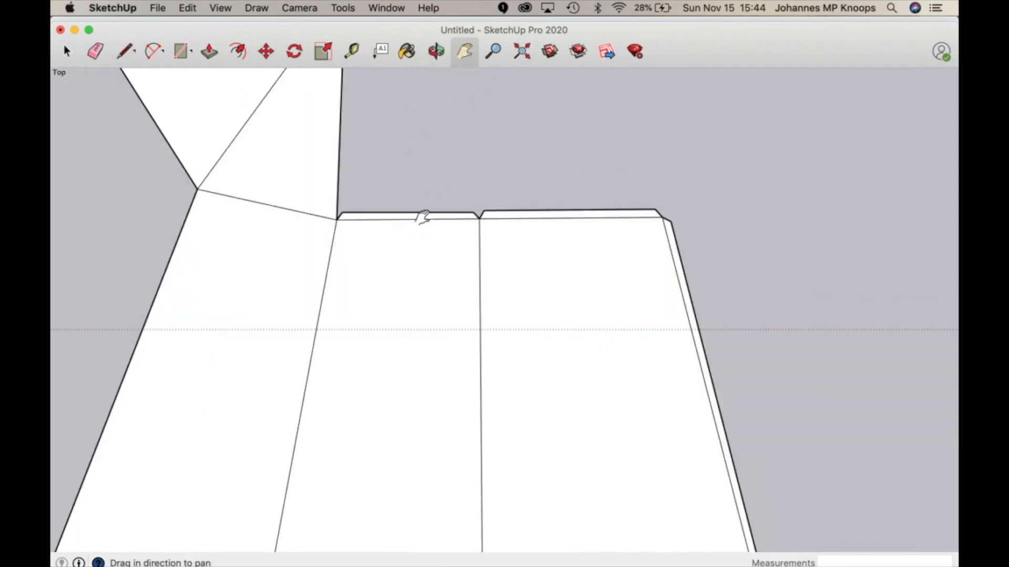
left_click_drag(418, 215, 463, 454)
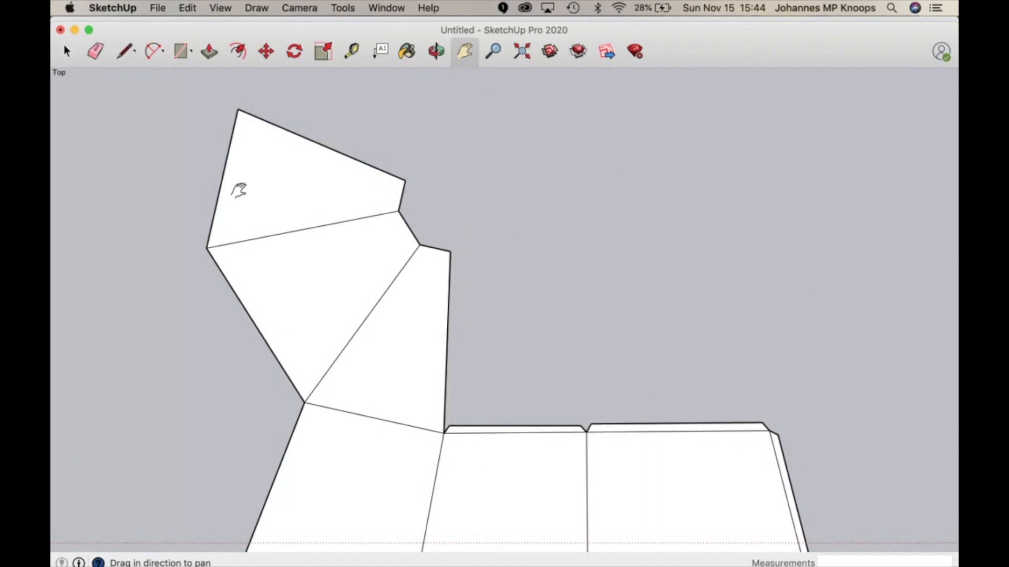
mouse_move(235, 194)
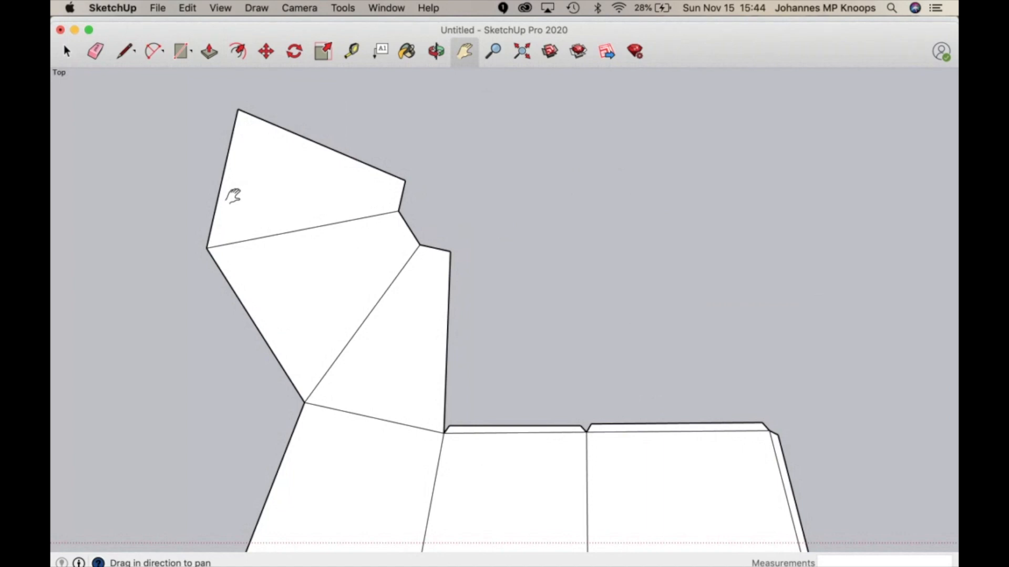
mouse_move(515, 430)
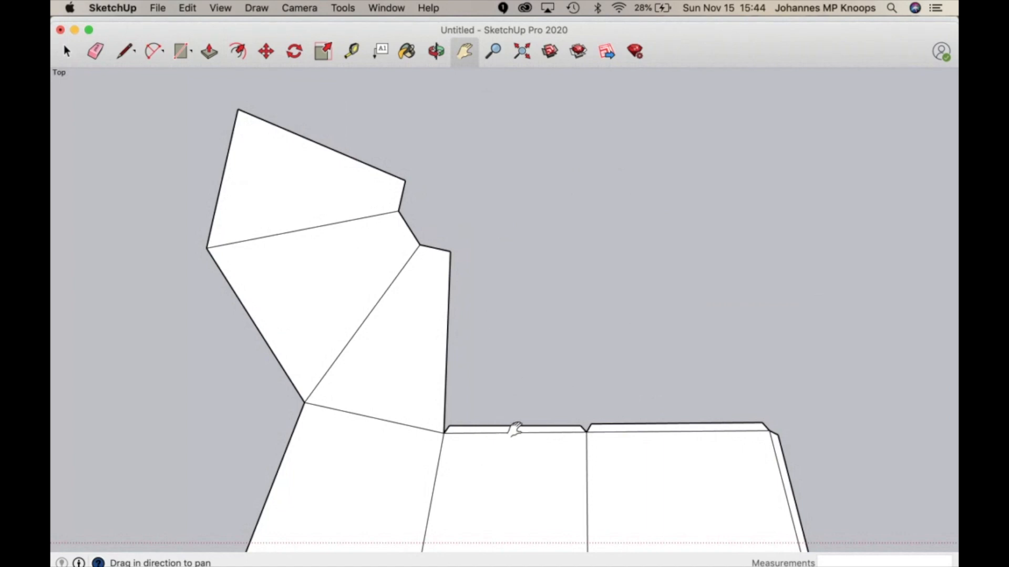
mouse_move(297, 367)
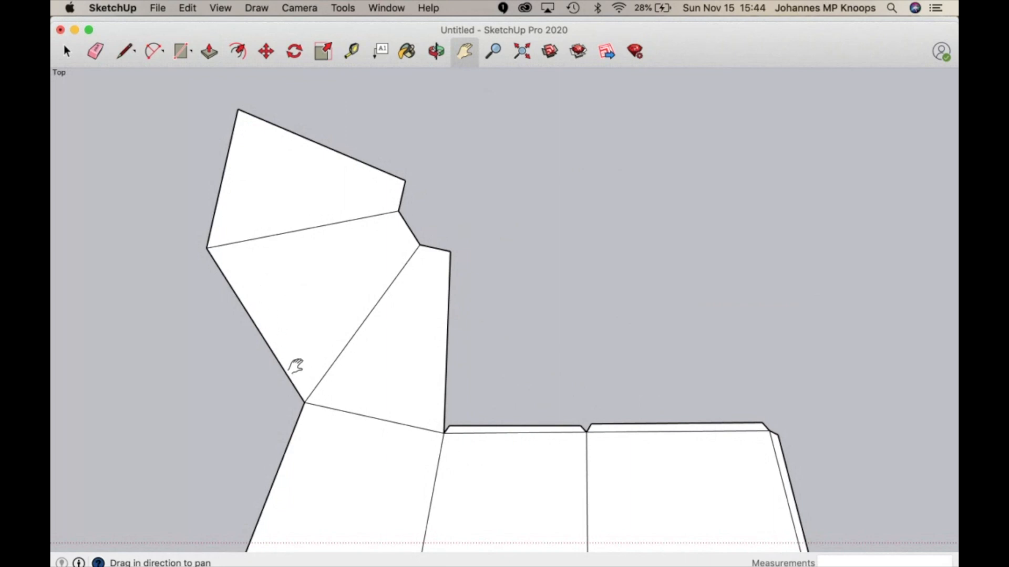
mouse_move(382, 376)
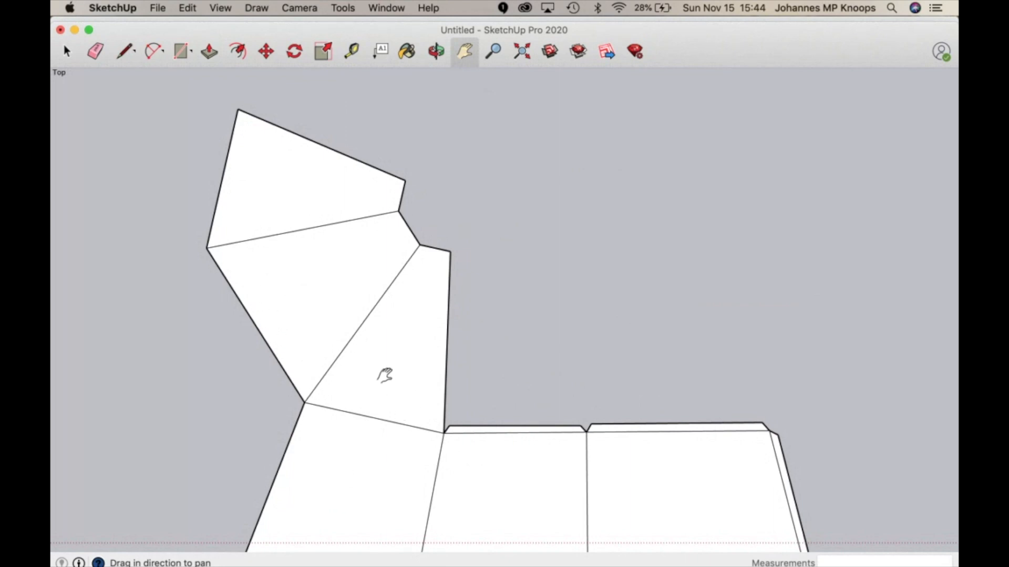
mouse_move(848, 448)
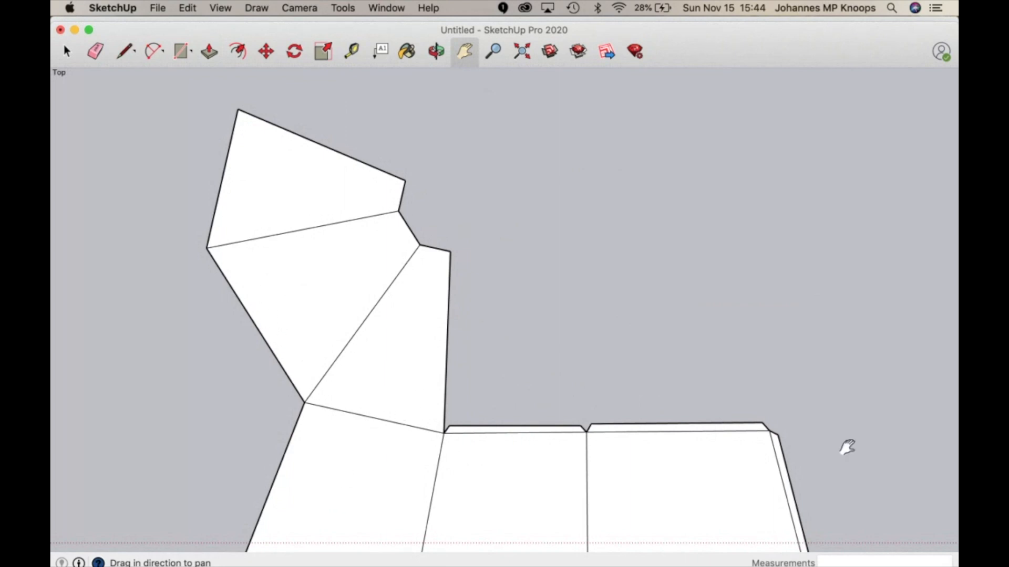
mouse_move(227, 412)
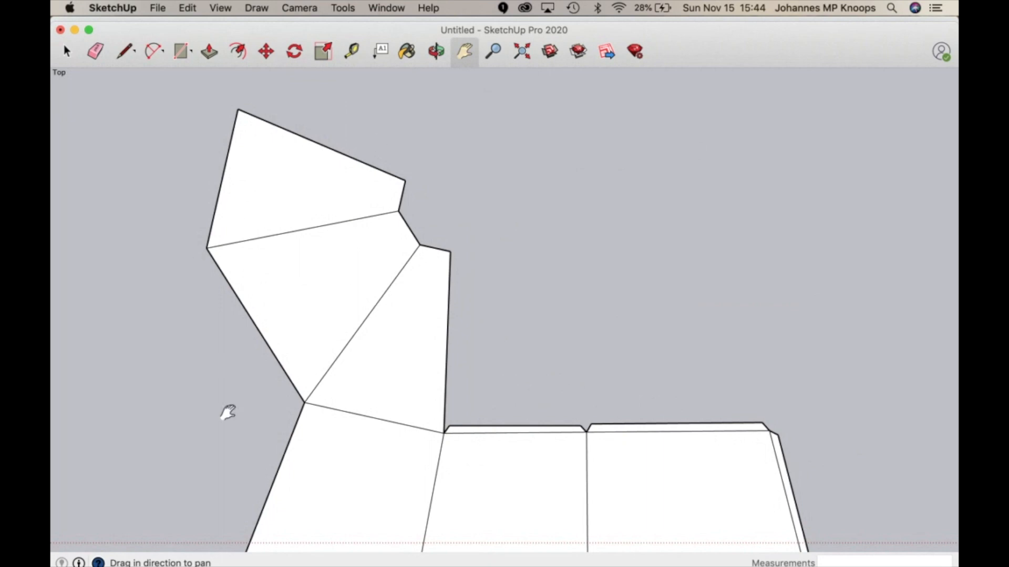
mouse_move(405, 329)
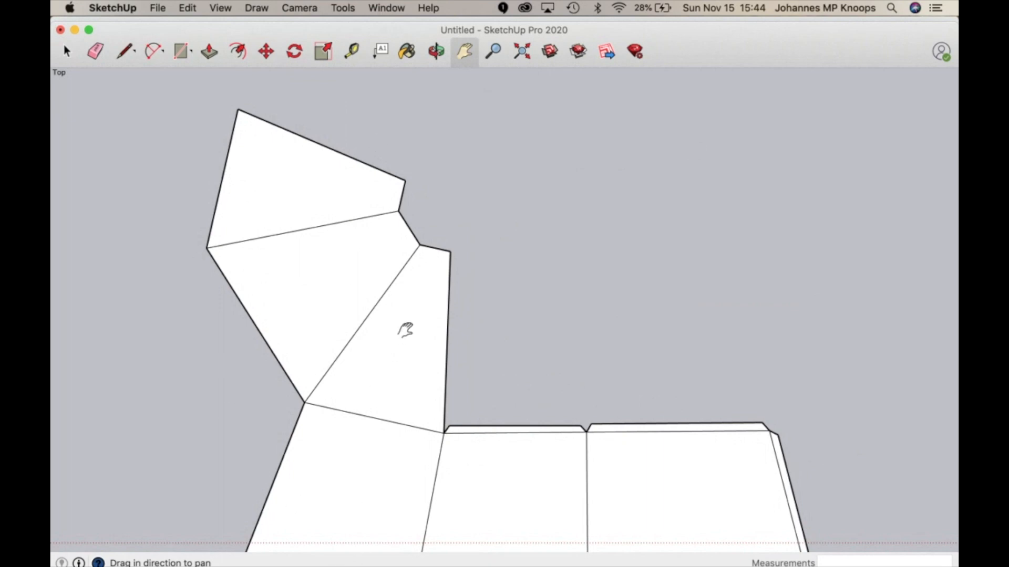
left_click_drag(406, 330, 261, 219)
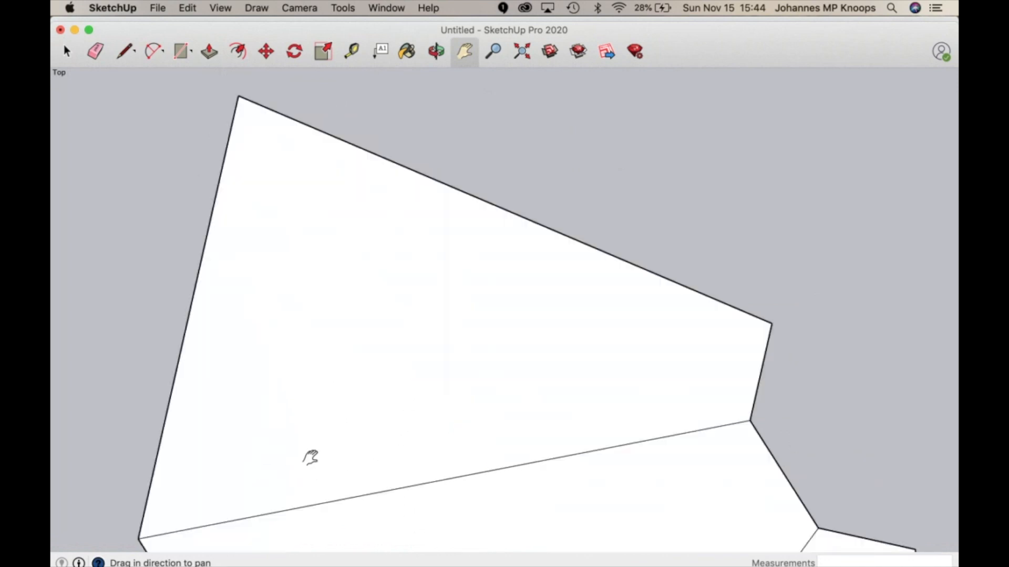
Draw a 1/4" perpendicular edge and a parallel line closing the large tapered panel's top tab
left_click(124, 50)
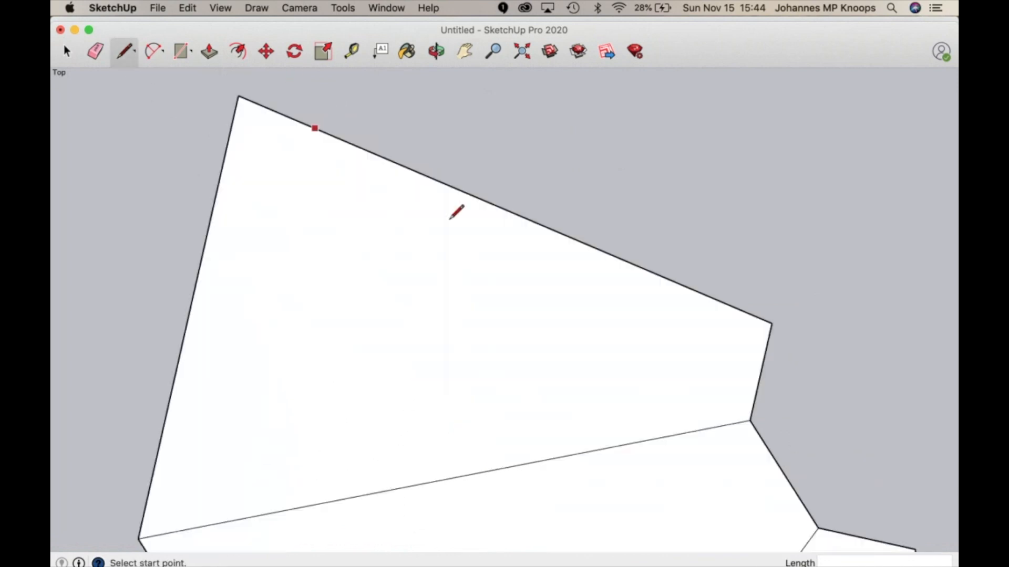
left_click(772, 324)
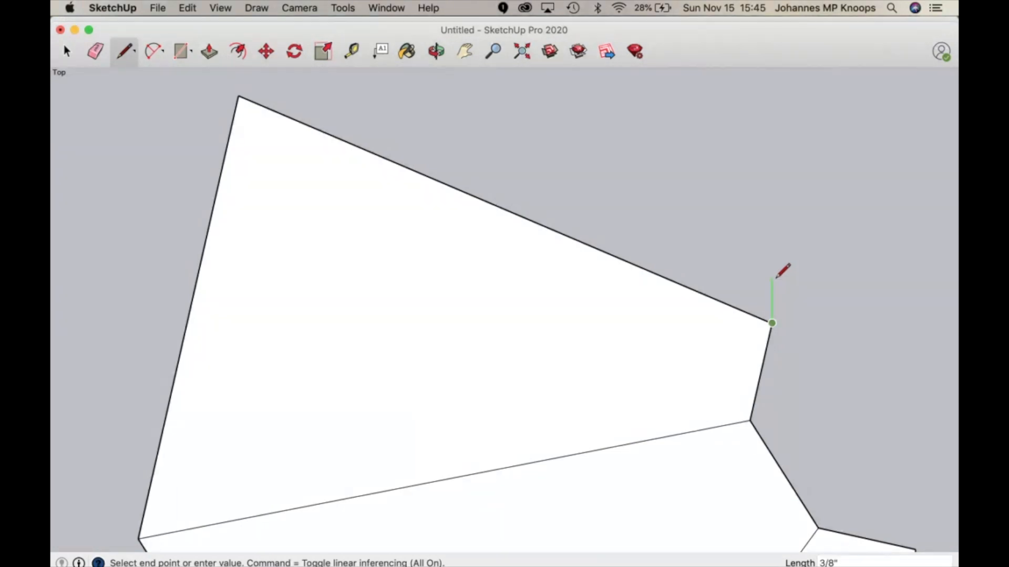
mouse_move(782, 273)
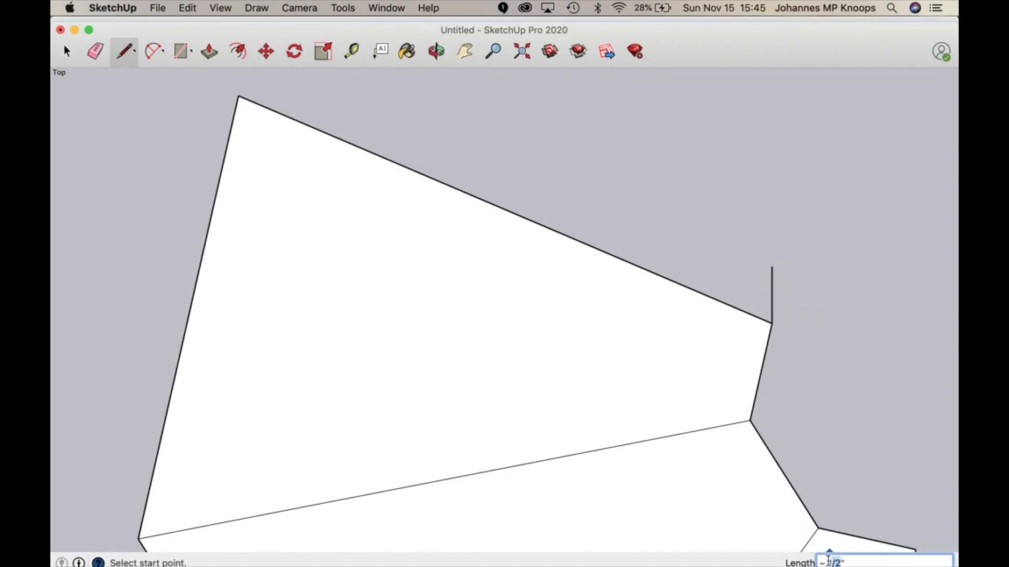
type("1/")
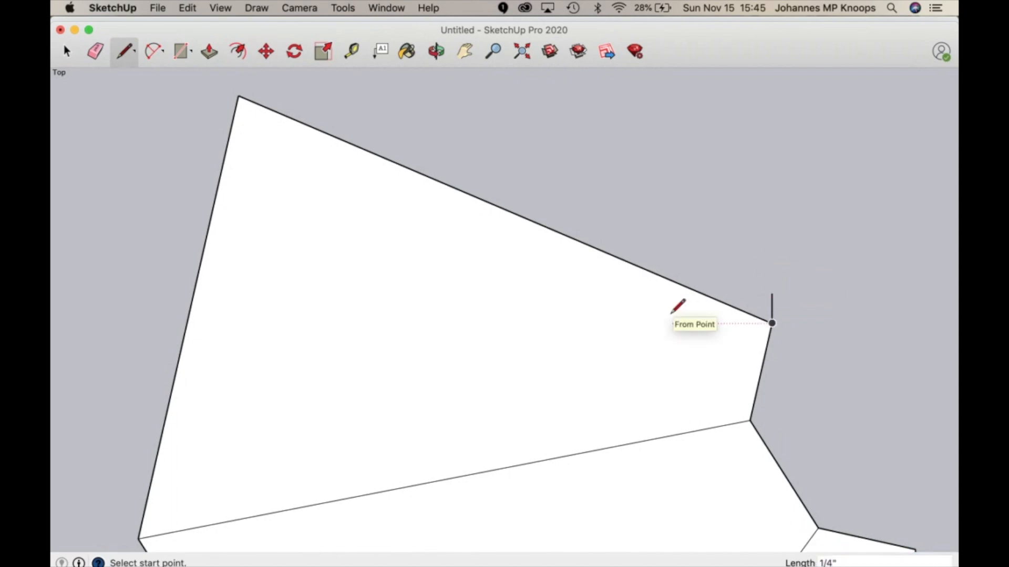
left_click(770, 323)
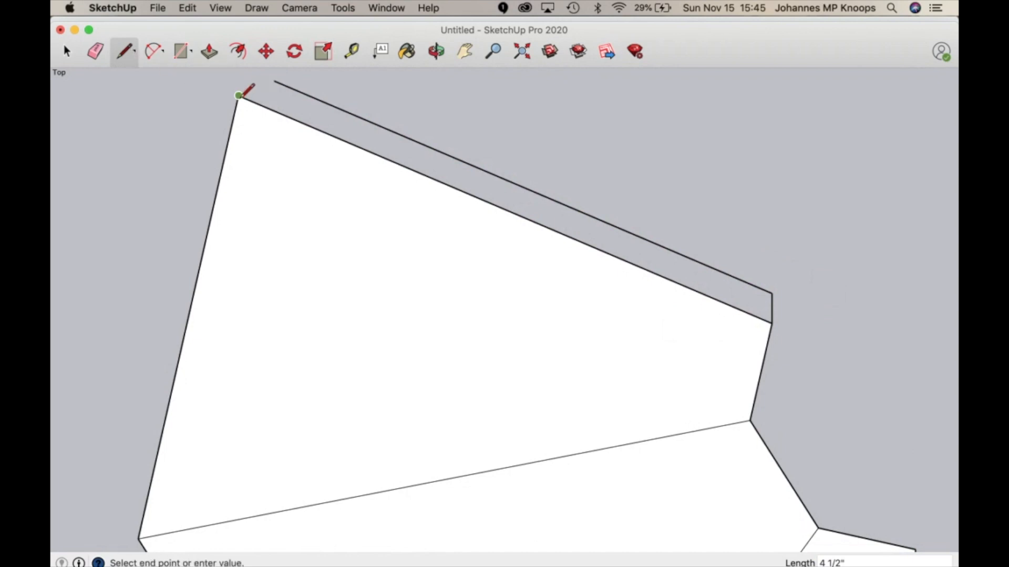
left_click(239, 95)
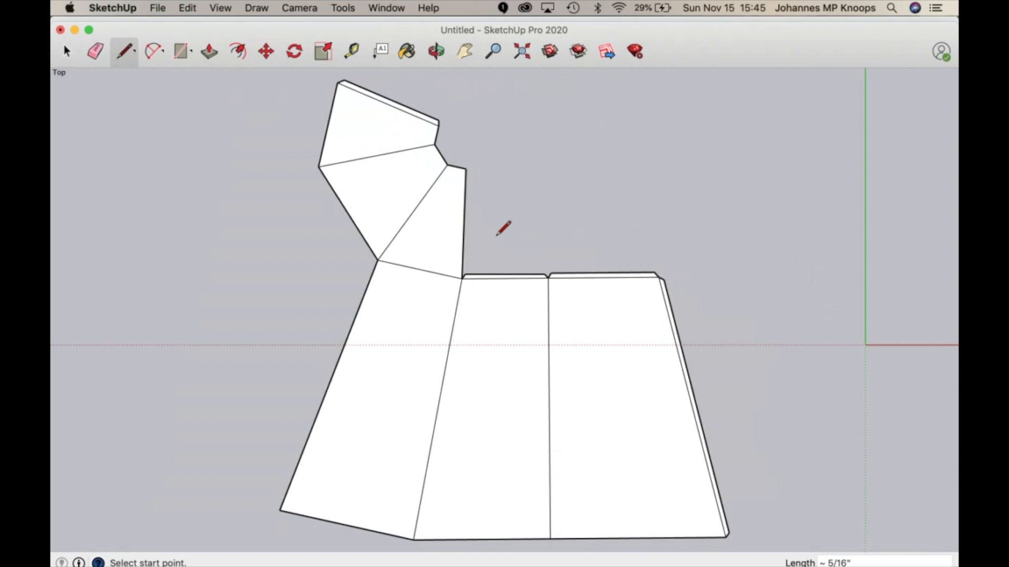
mouse_move(465, 223)
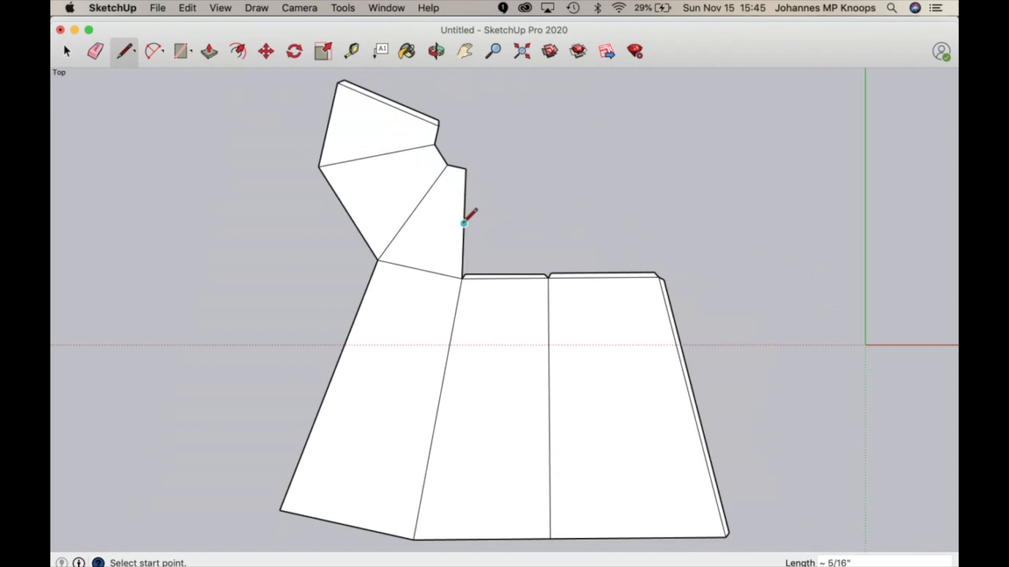
mouse_move(466, 197)
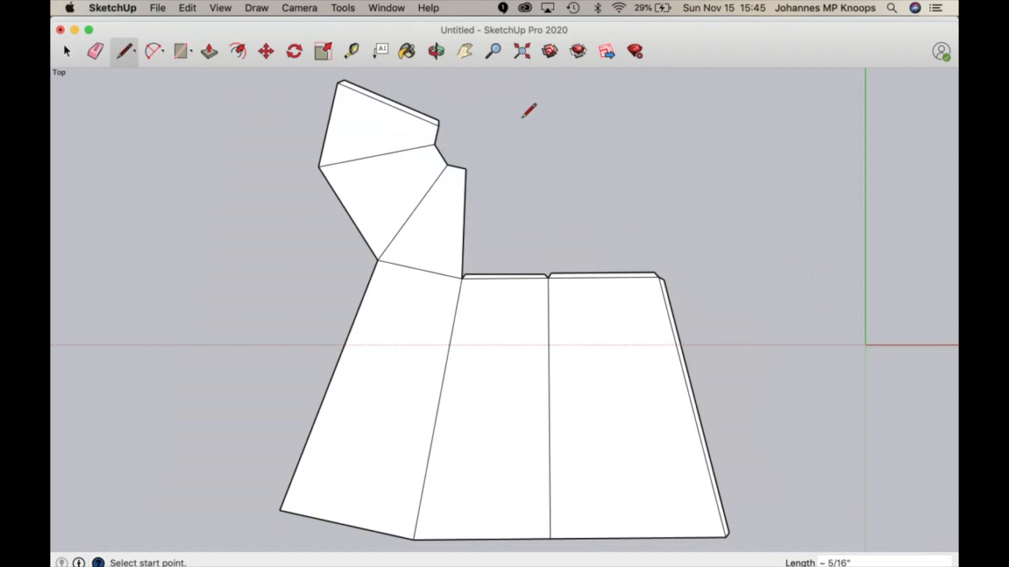
mouse_move(521, 112)
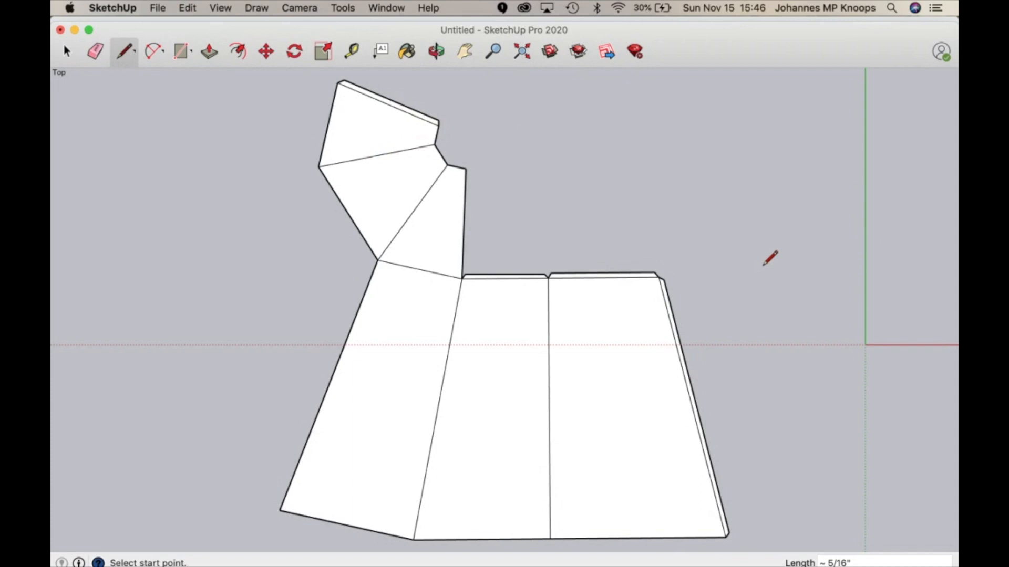
mouse_move(769, 261)
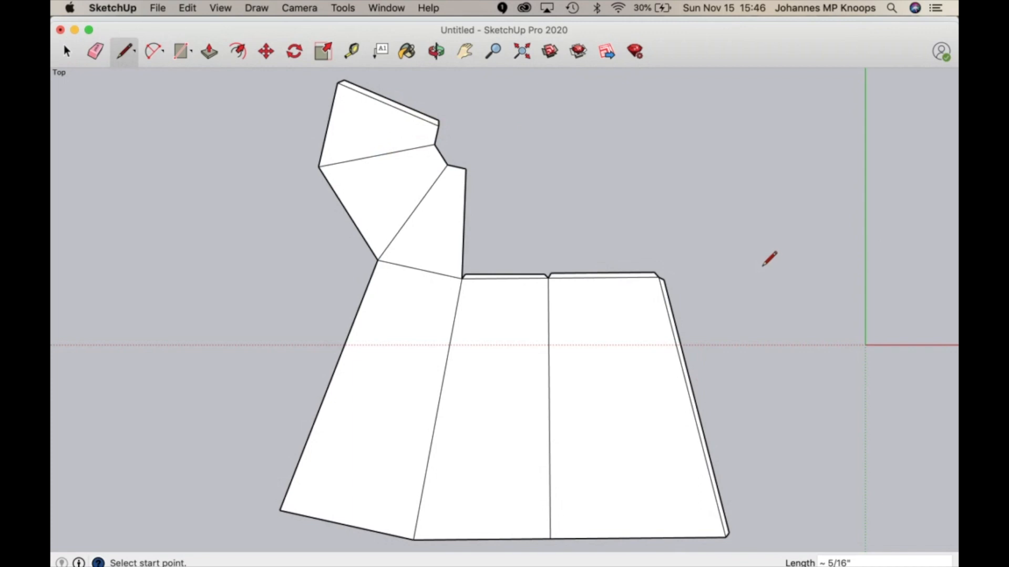
mouse_move(612, 321)
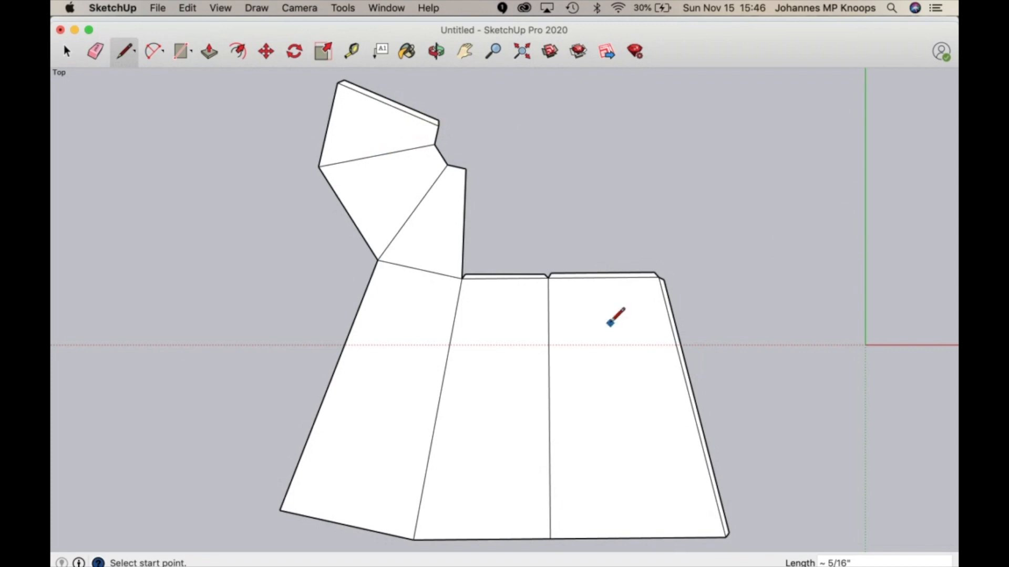
mouse_move(610, 321)
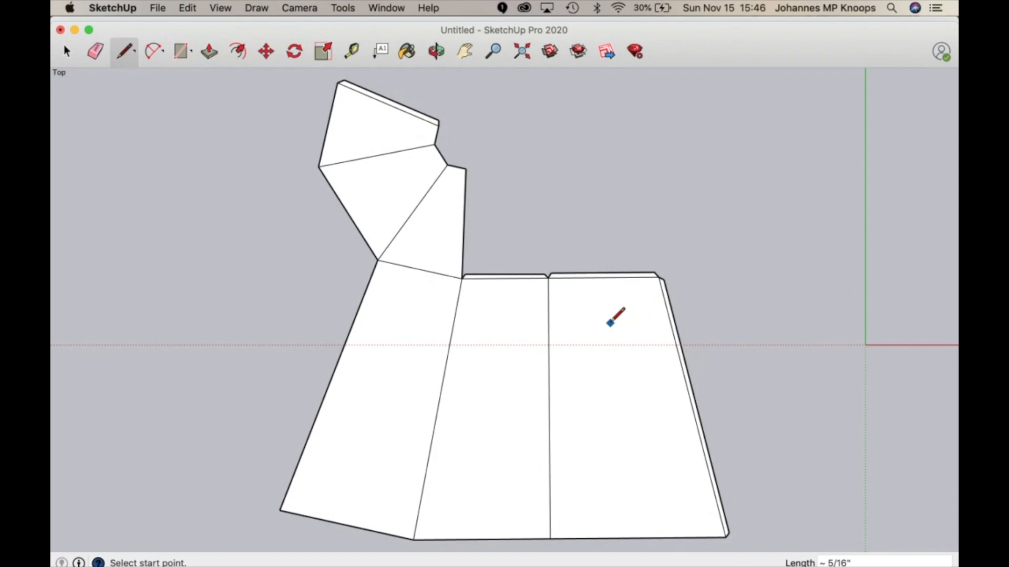
mouse_move(539, 152)
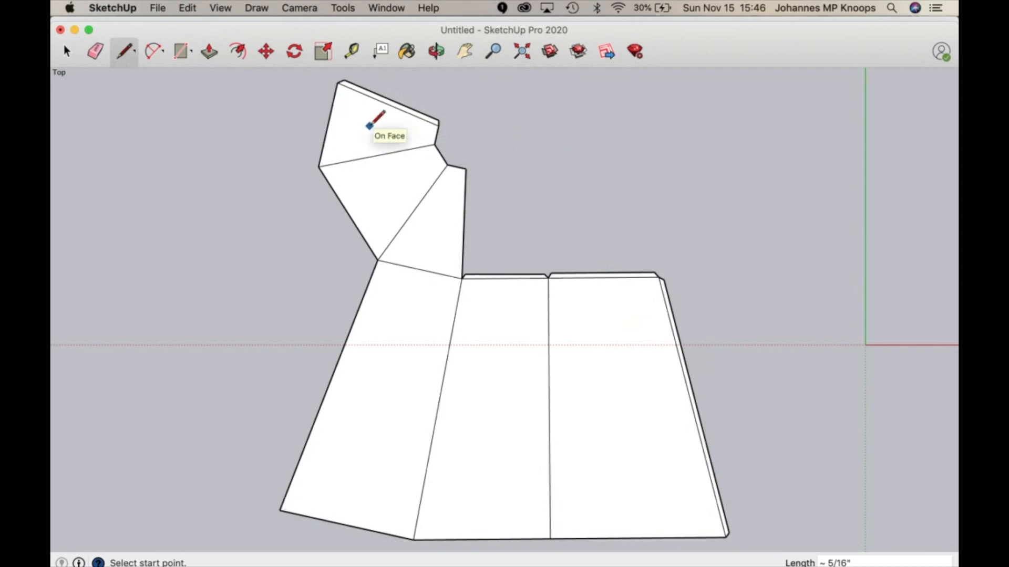
mouse_move(373, 183)
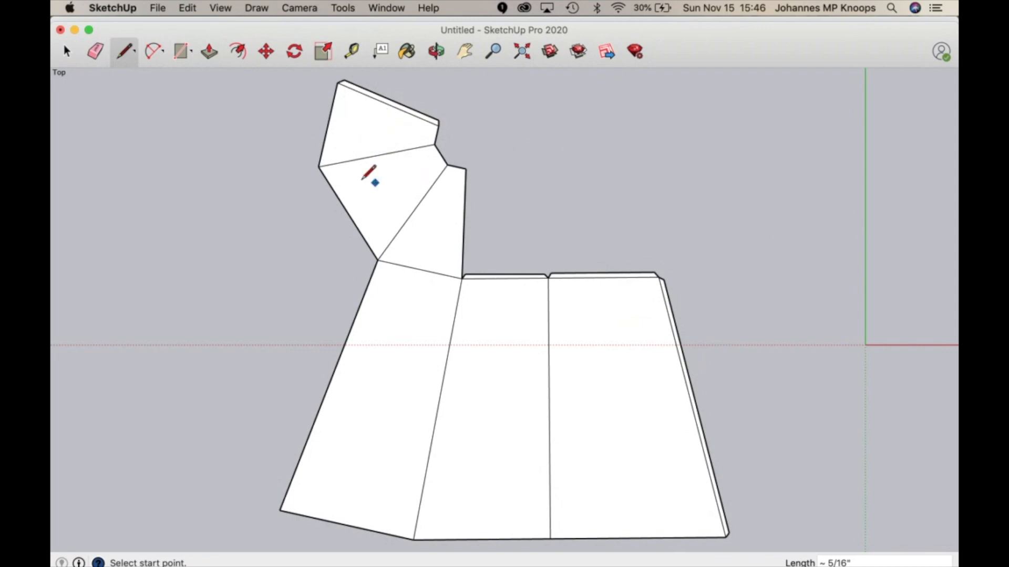
mouse_move(440, 197)
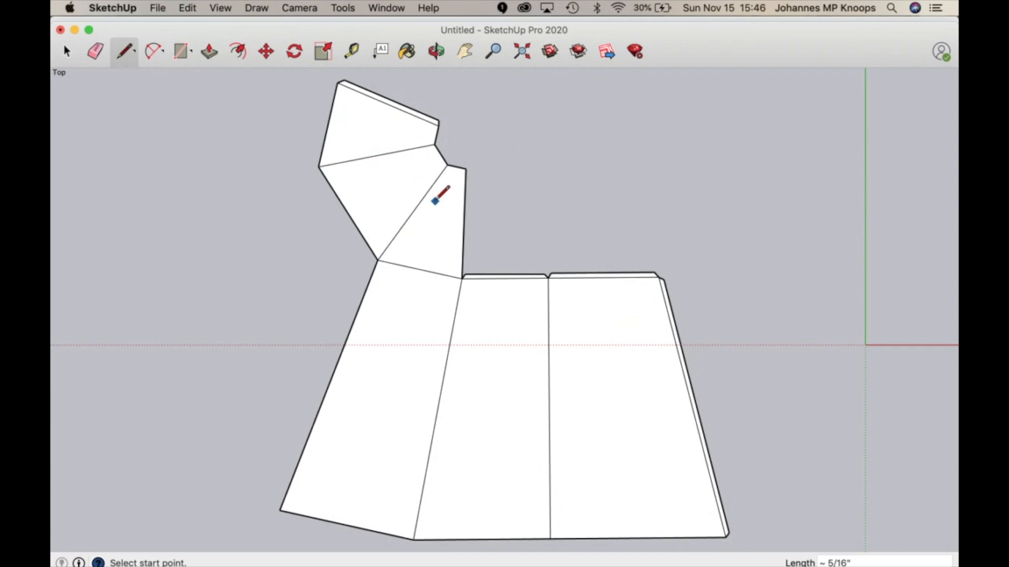
mouse_move(500, 394)
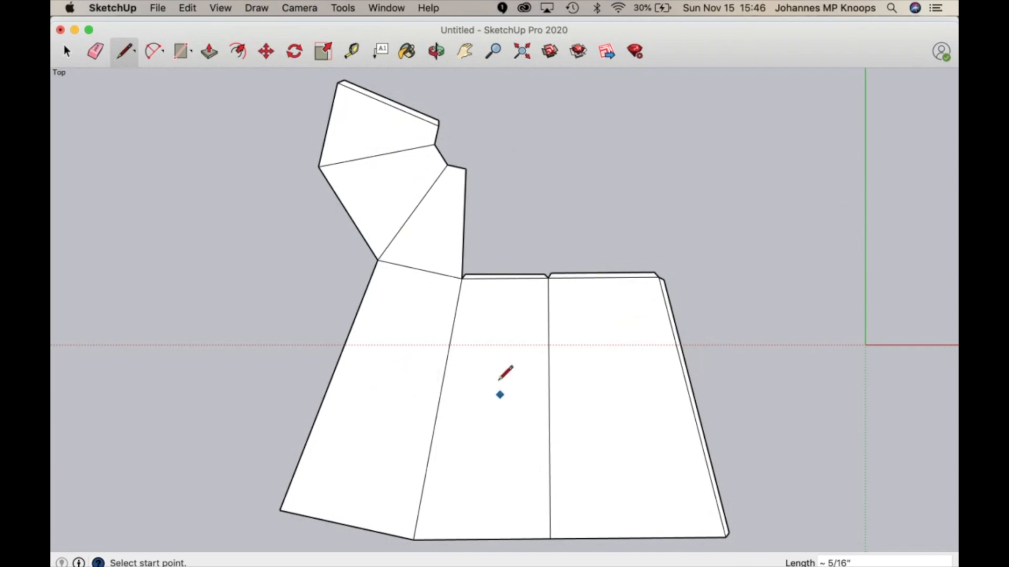
mouse_move(515, 423)
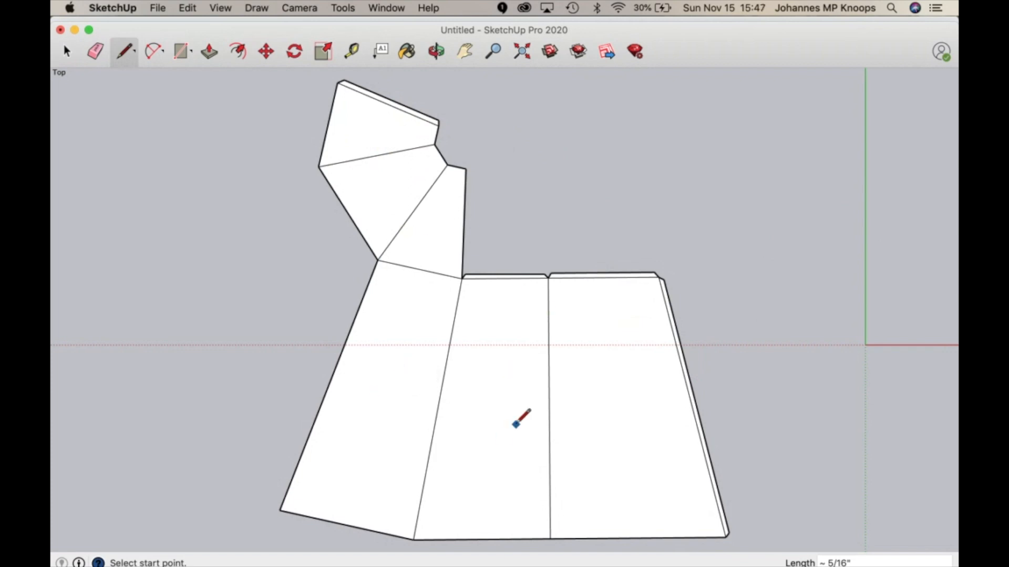
mouse_move(473, 373)
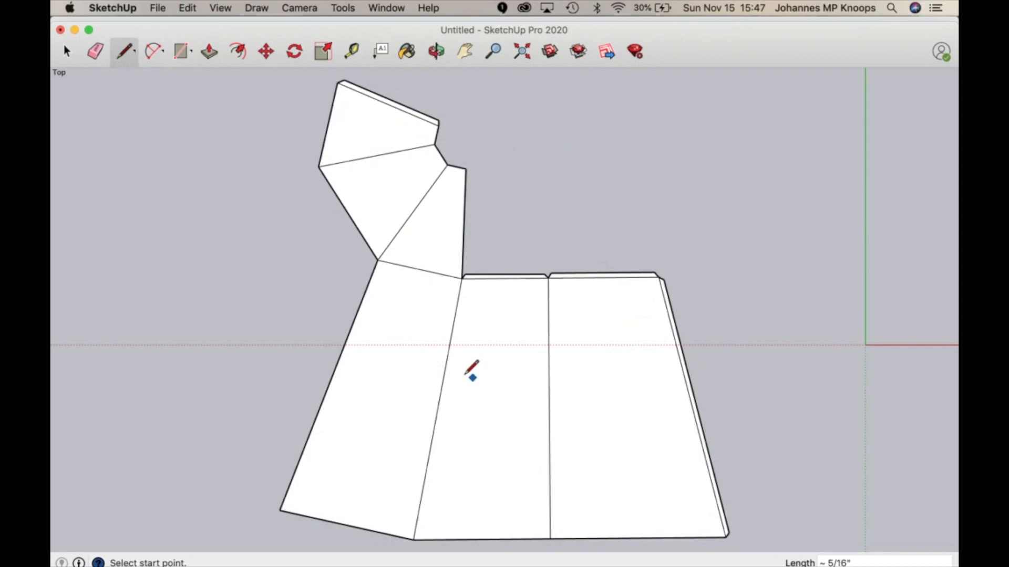
mouse_move(422, 309)
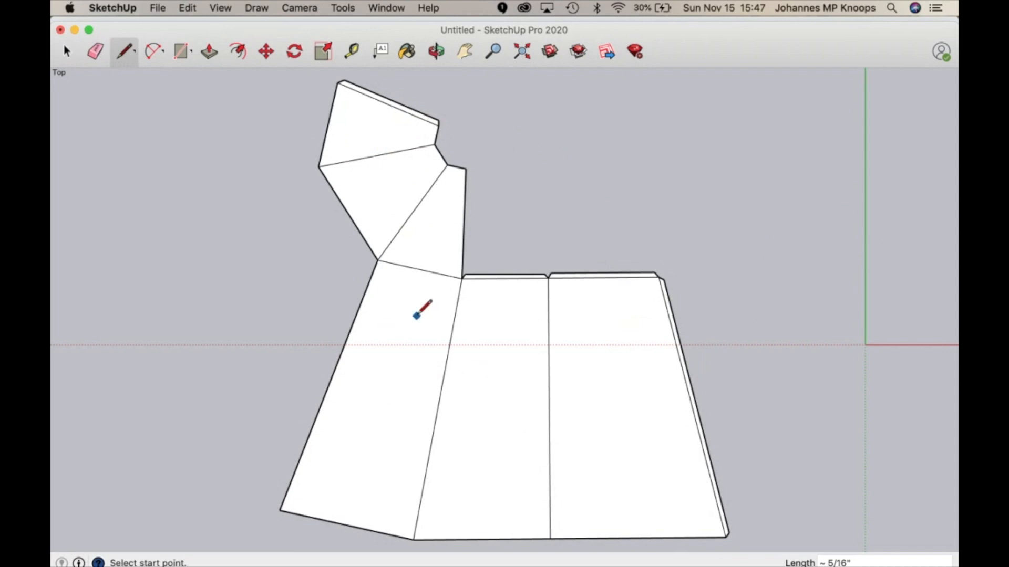
mouse_move(537, 345)
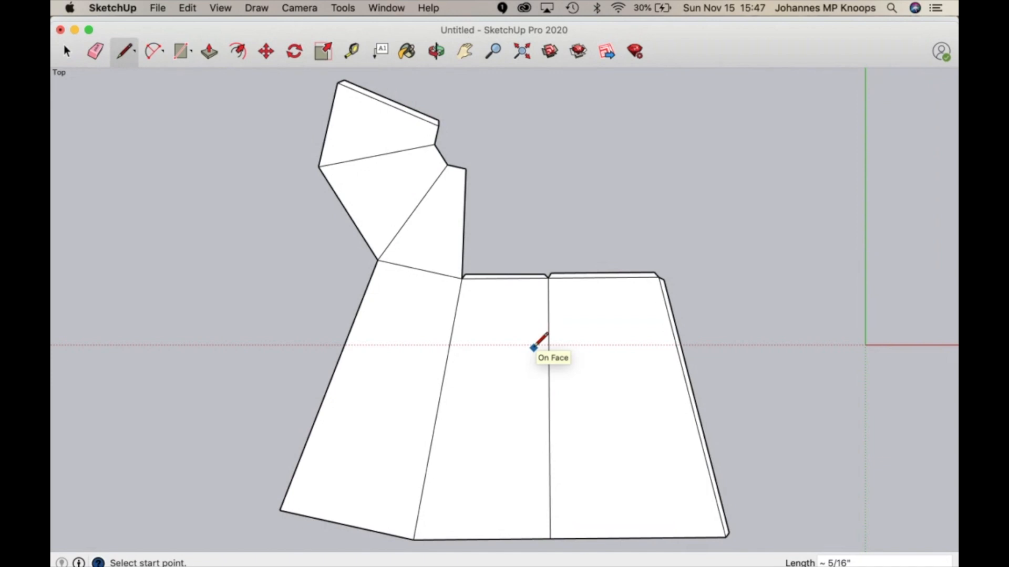
mouse_move(422, 333)
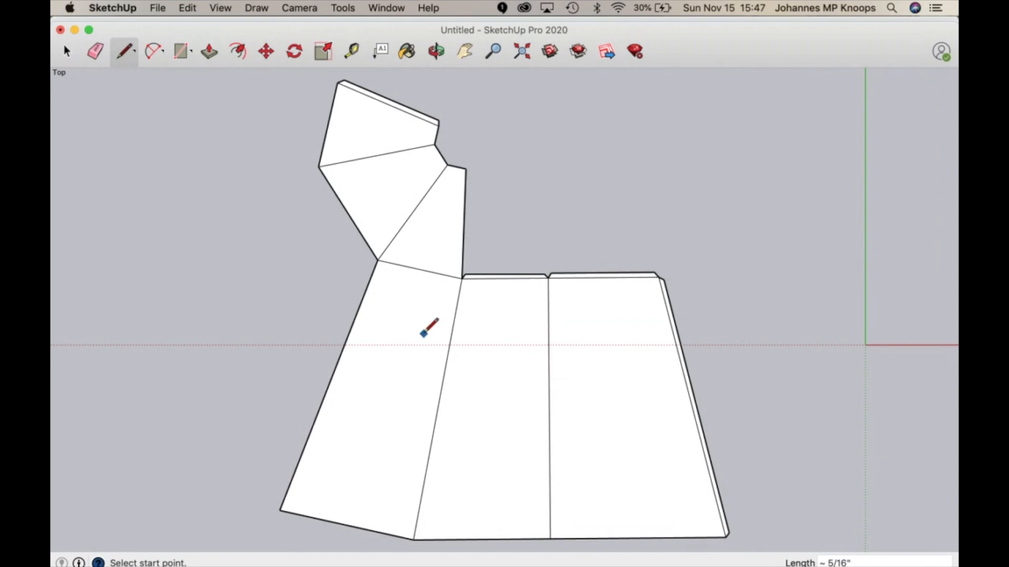
mouse_move(423, 333)
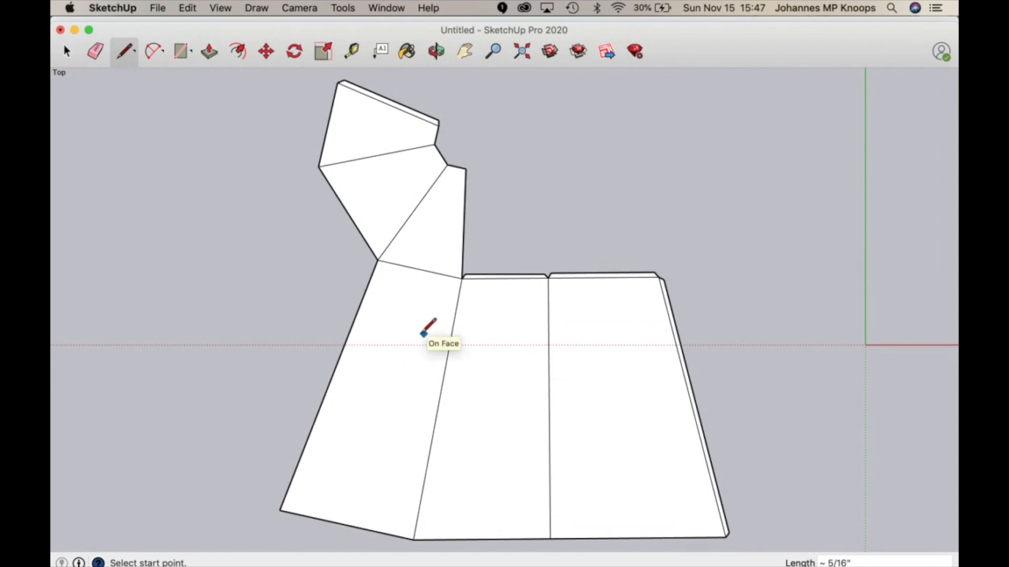
mouse_move(402, 433)
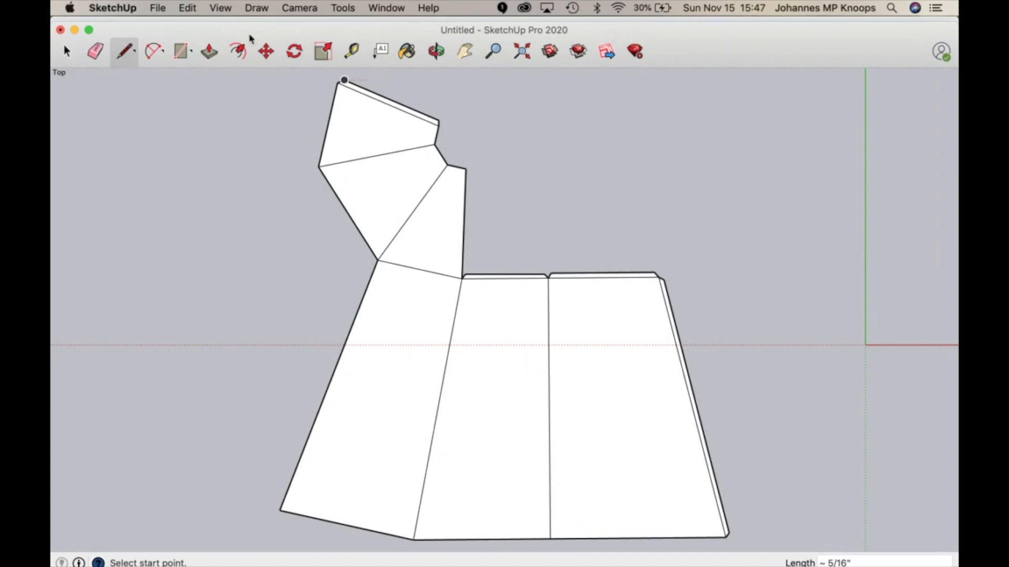
mouse_move(212, 38)
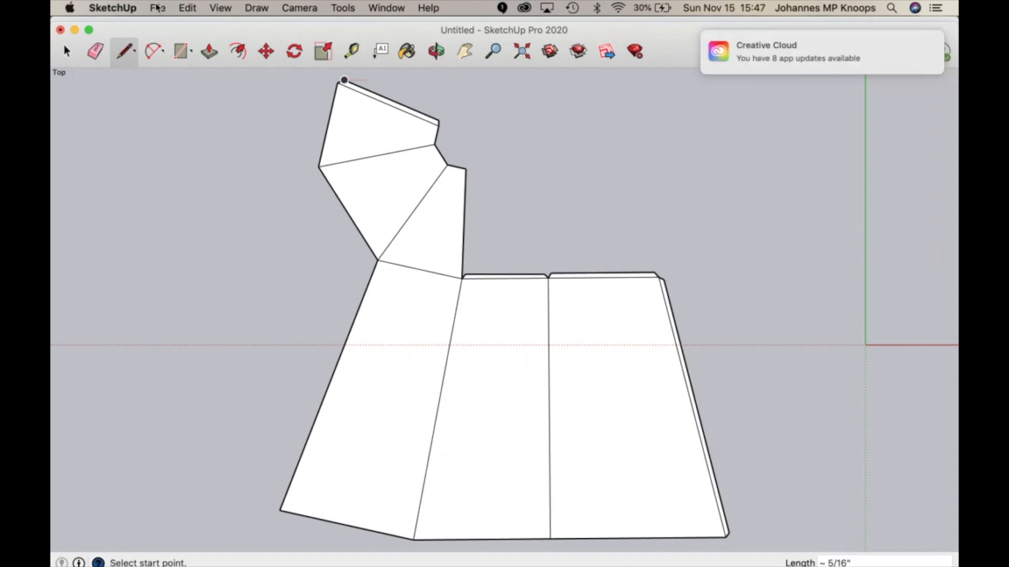
Bring up the File menu to start exporting the net
left_click(158, 7)
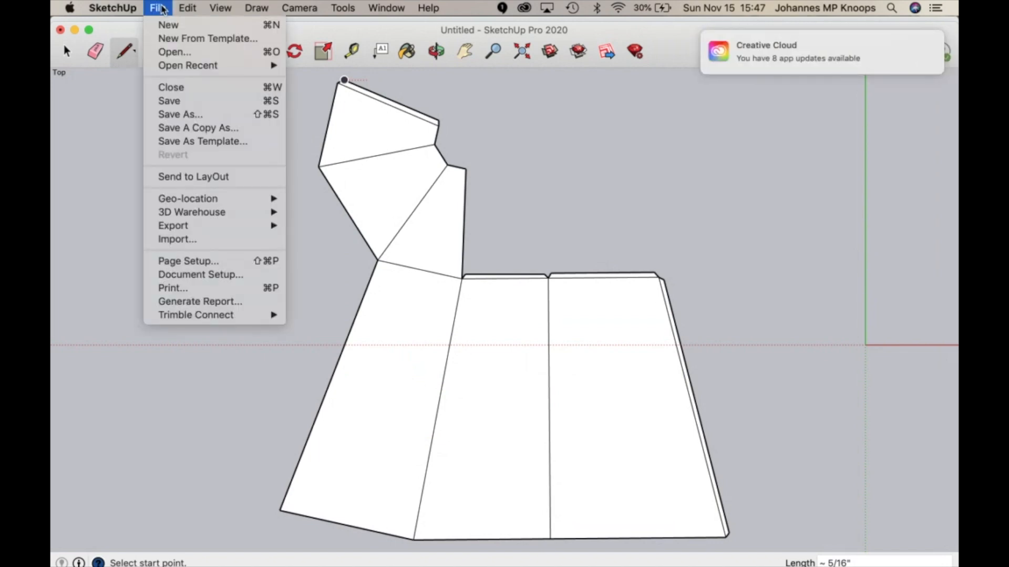
mouse_move(172, 225)
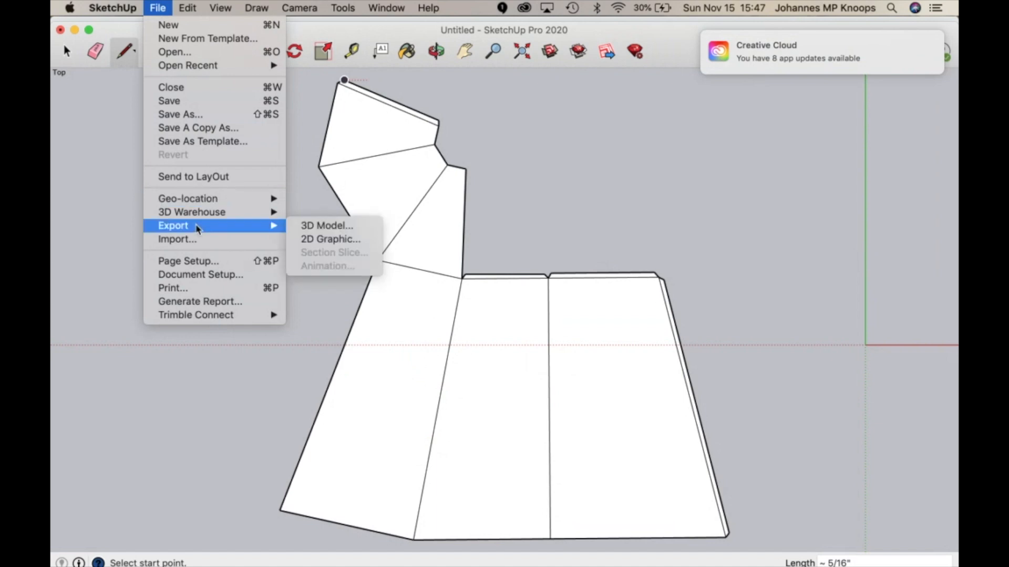
mouse_move(330, 239)
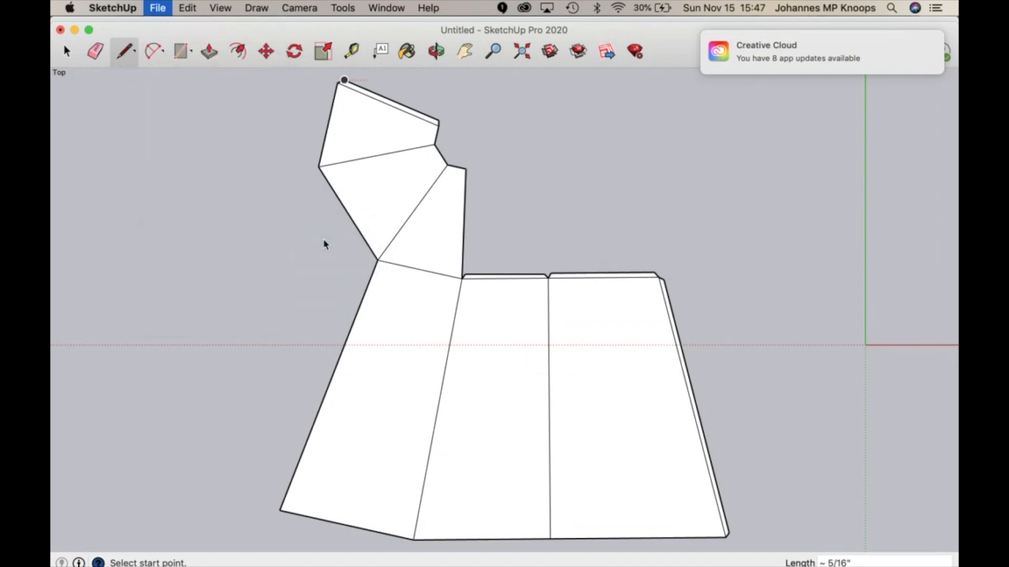
Start a 2D Graphic export and keep AutoCAD DWG as the format in Documents
left_click(156, 8)
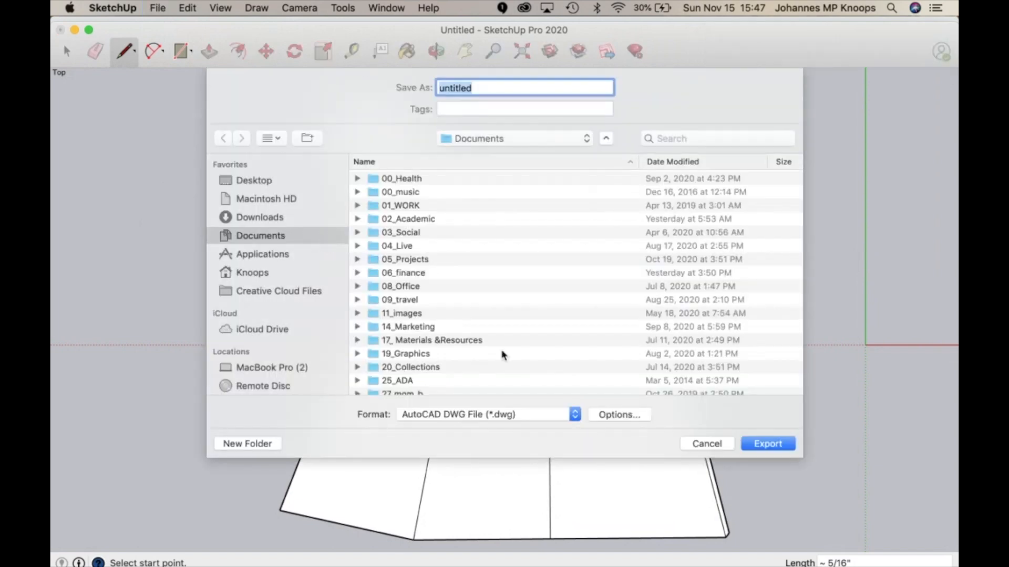
mouse_move(574, 414)
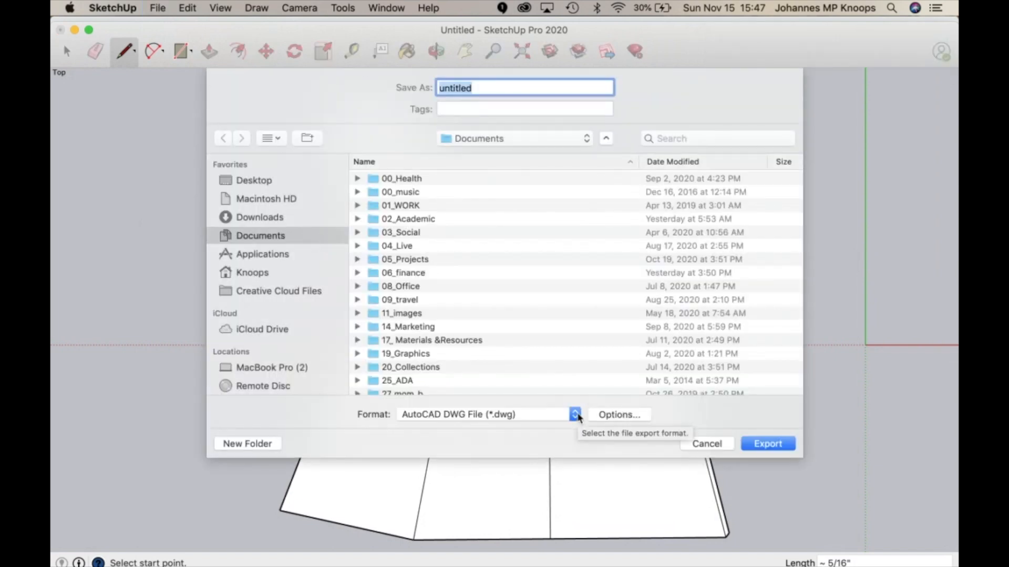
left_click(574, 414)
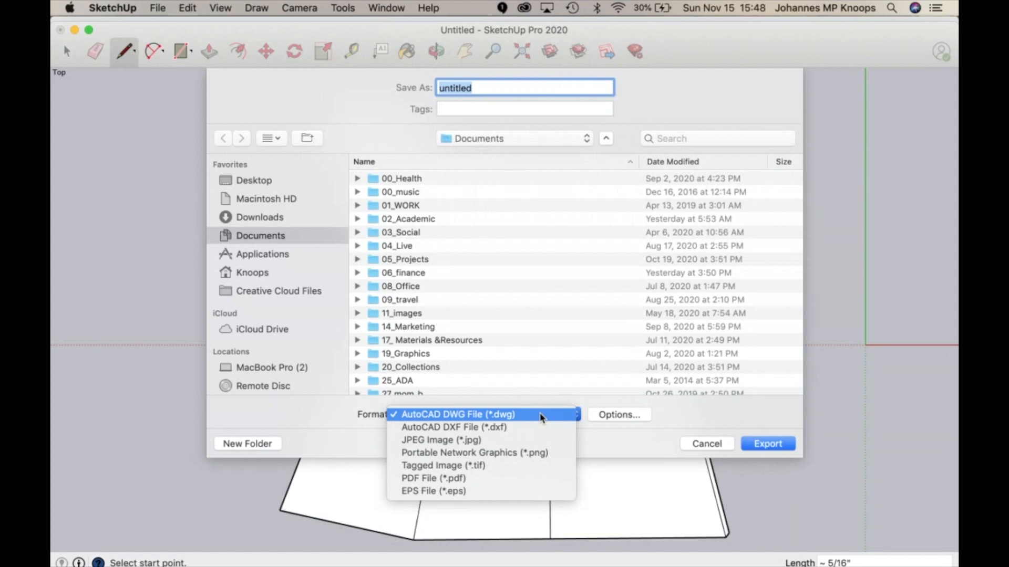
left_click(458, 414)
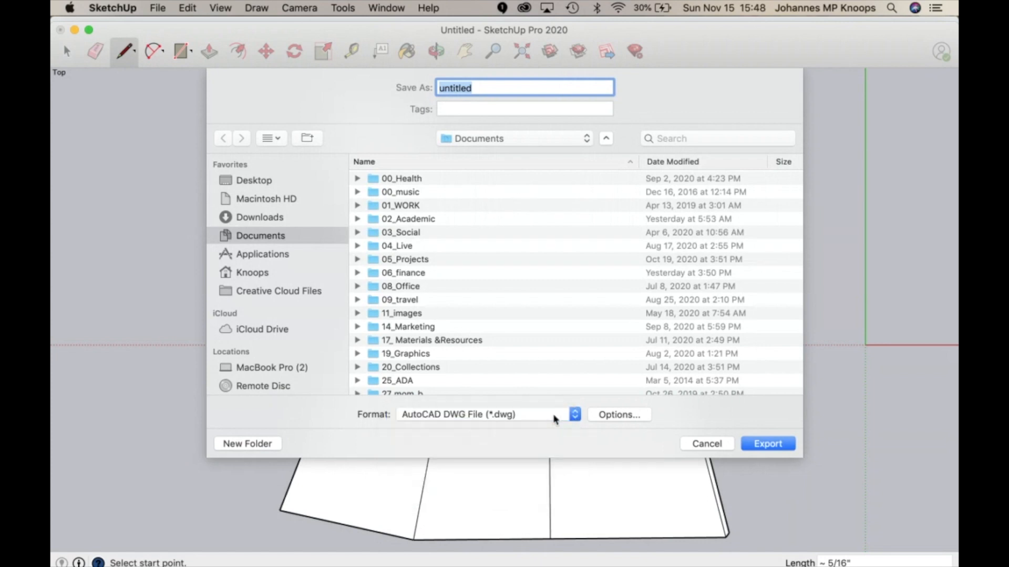